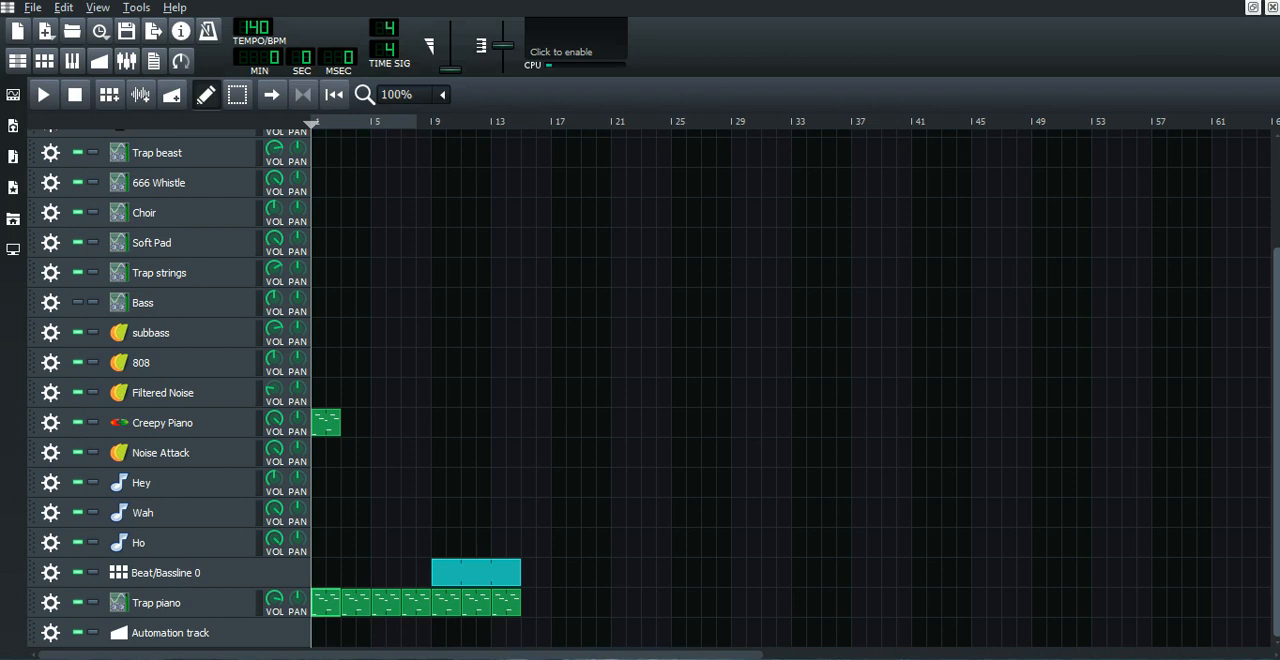
{"action": "mouse_move", "coordinate": [1022, 412]}
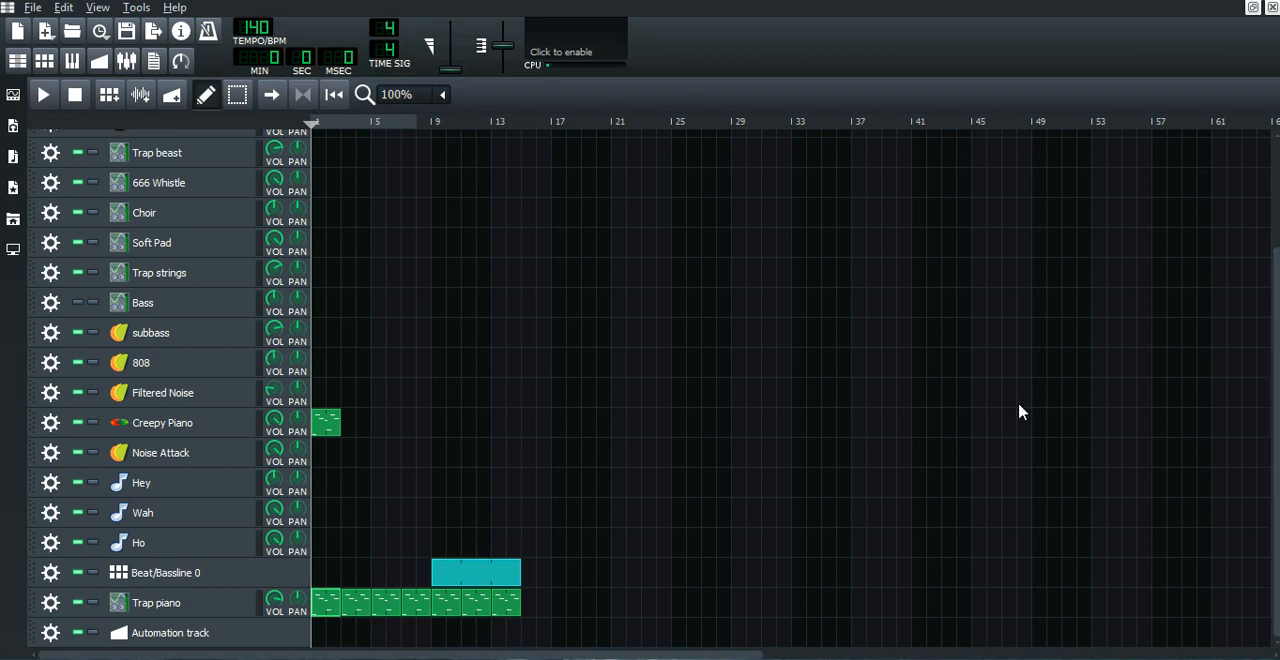
{"action": "mouse_move", "coordinate": [588, 399]}
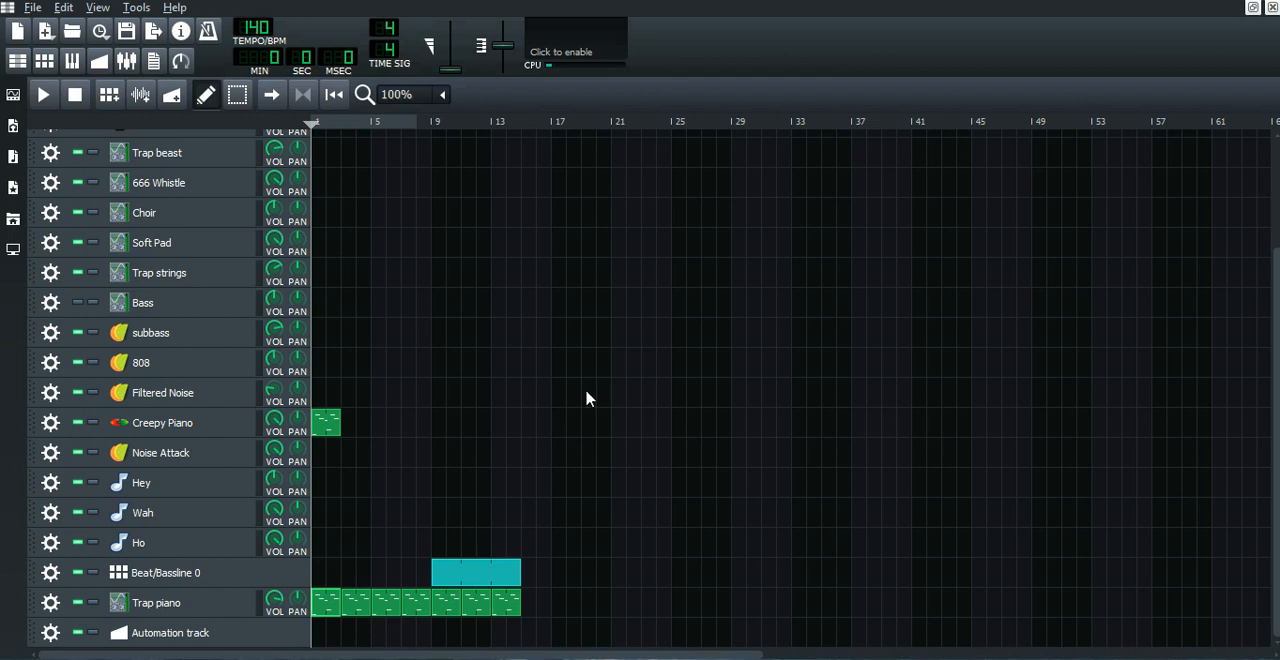
{"action": "mouse_move", "coordinate": [221, 156]}
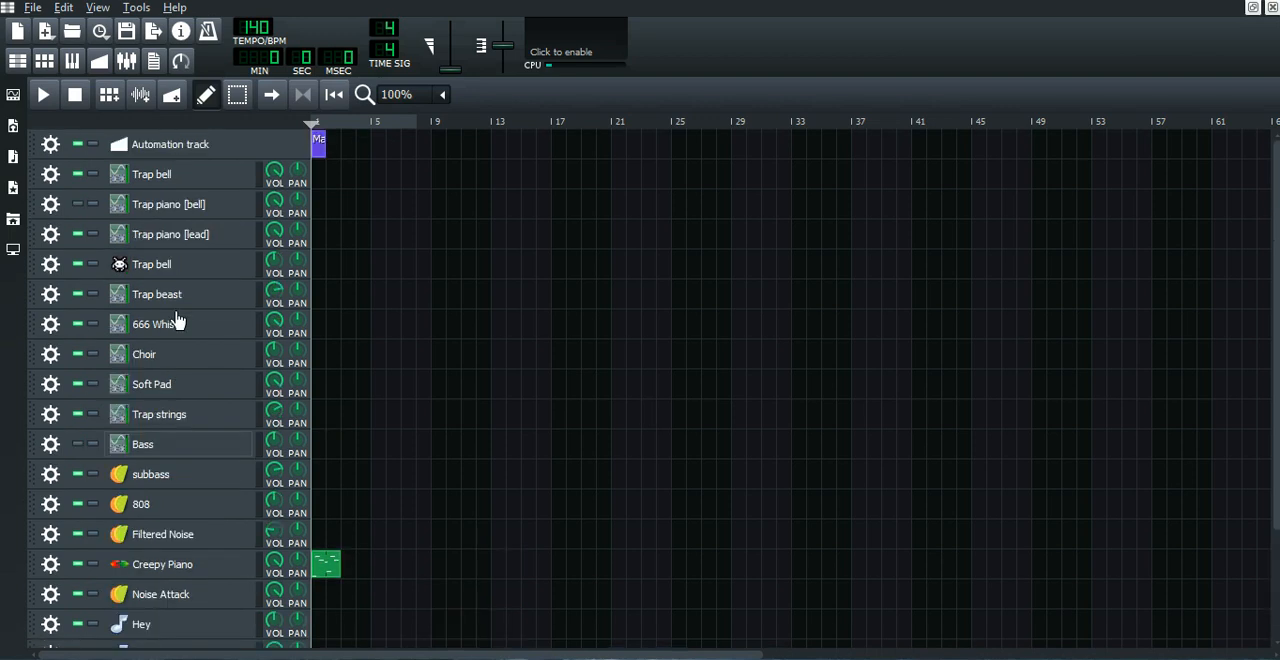
Open the Trap piano pattern's notes and start song playback.
{"action": "scroll", "scroll_direction": "down", "scroll_amount": 3}
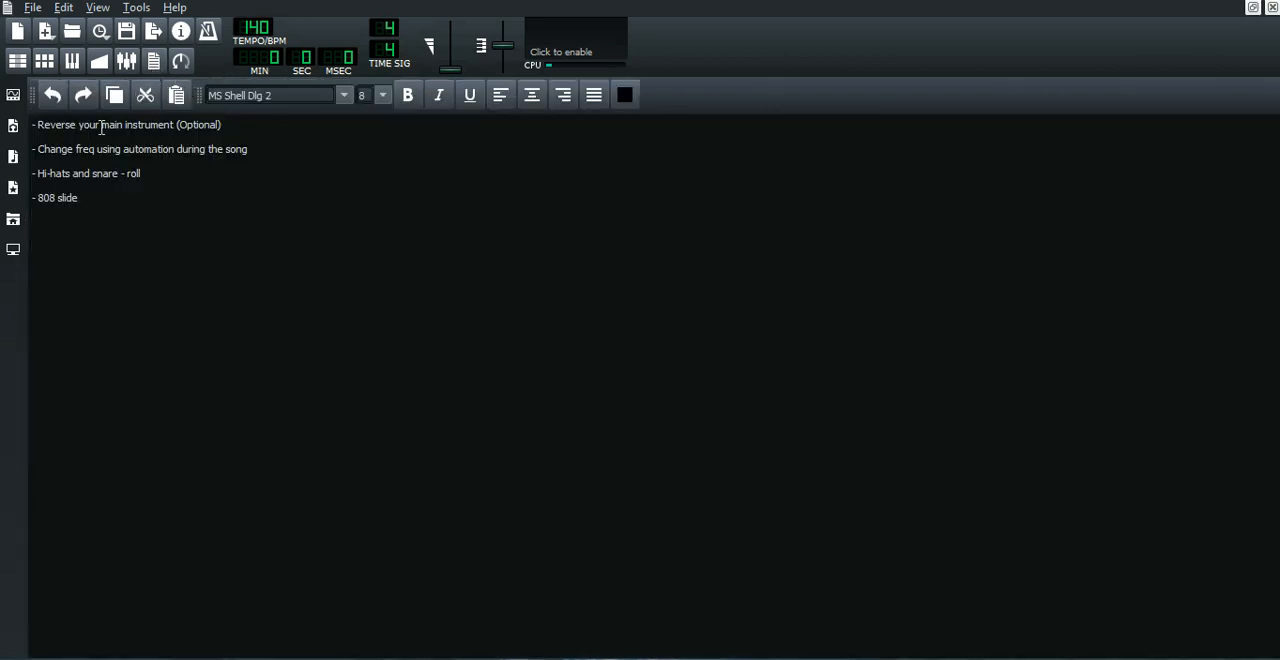
{"action": "left_click", "coordinate": [126, 61]}
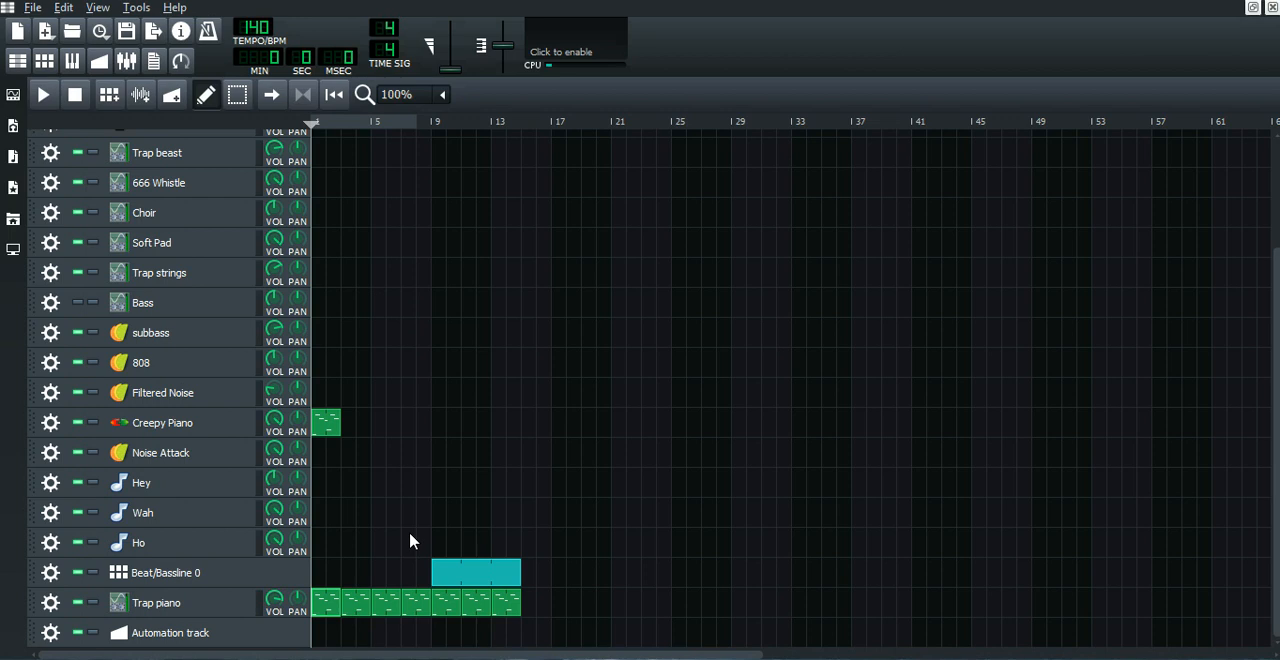
{"action": "mouse_move", "coordinate": [335, 608]}
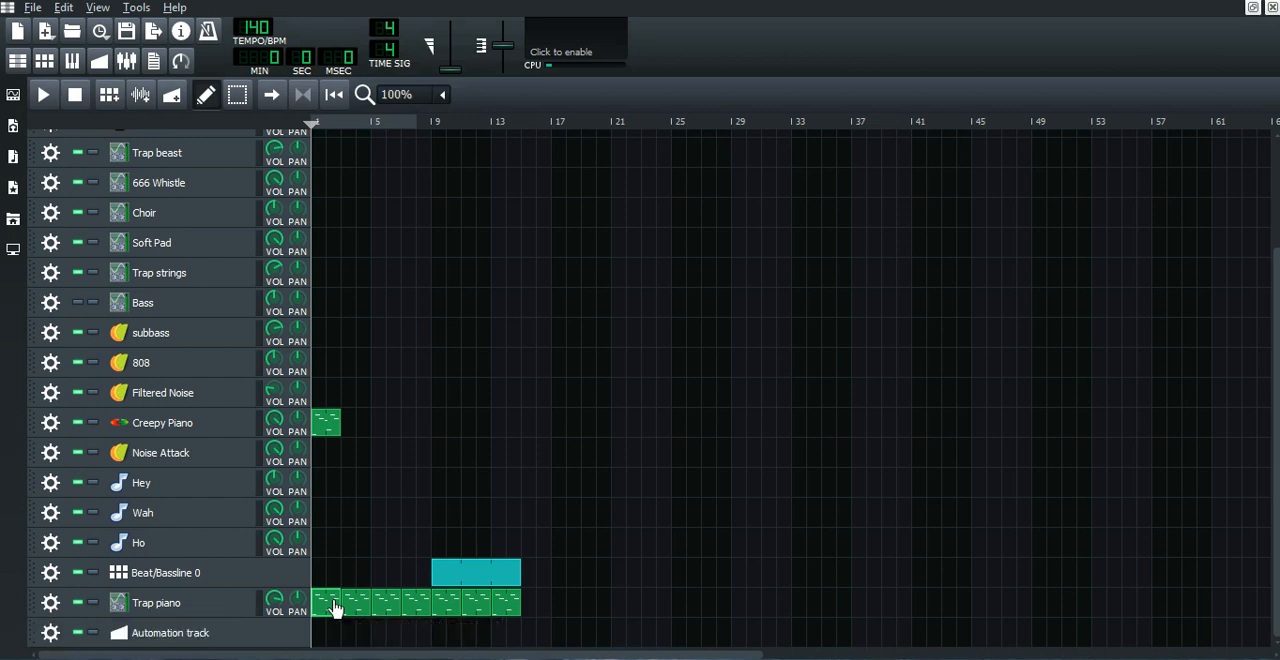
{"action": "double_click", "coordinate": [325, 602]}
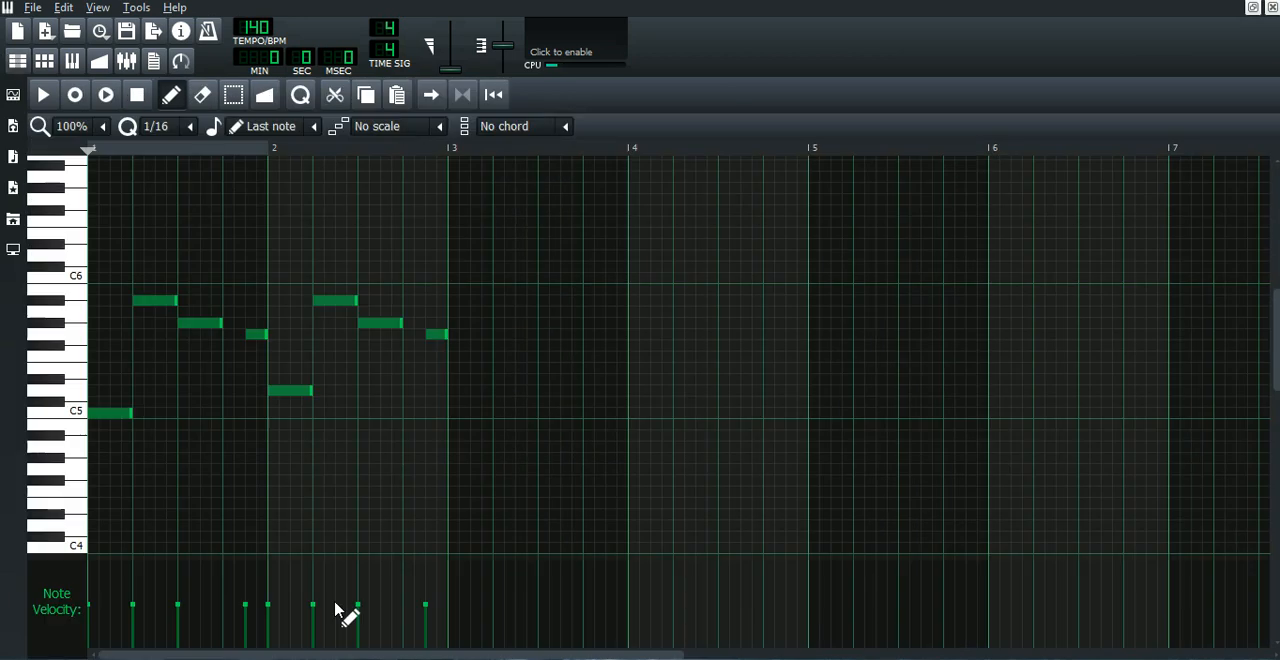
{"action": "left_click", "coordinate": [42, 94]}
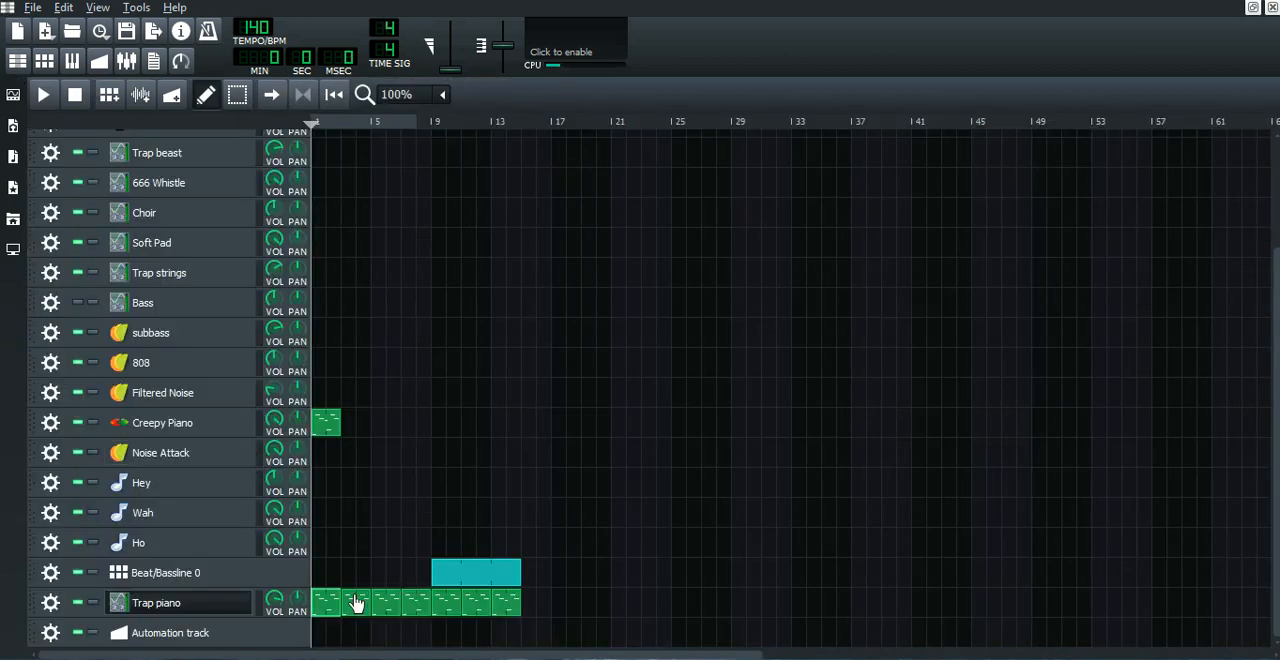
Replace the Trap piano's Reverse Delay with a new Reverse Delay (5s max) after reverb and EQ.
{"action": "left_click", "coordinate": [156, 602]}
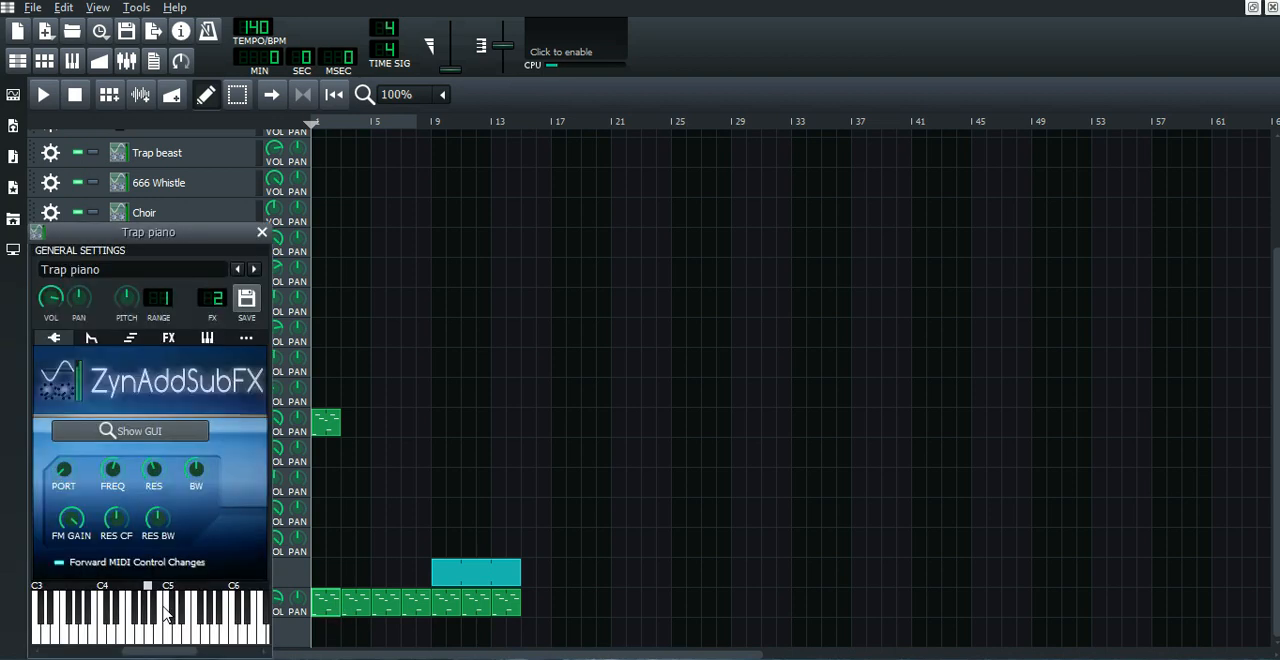
{"action": "left_click", "coordinate": [168, 338]}
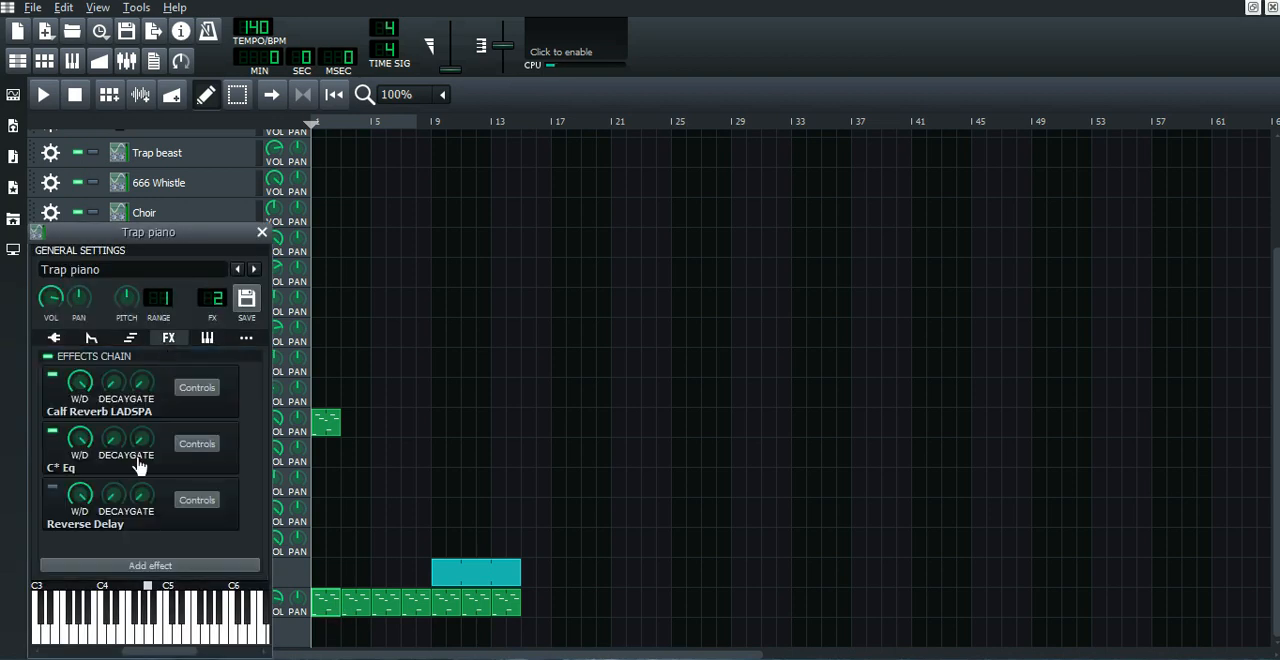
{"action": "right_click", "coordinate": [85, 523]}
{"action": "type", "text": "reverse"}
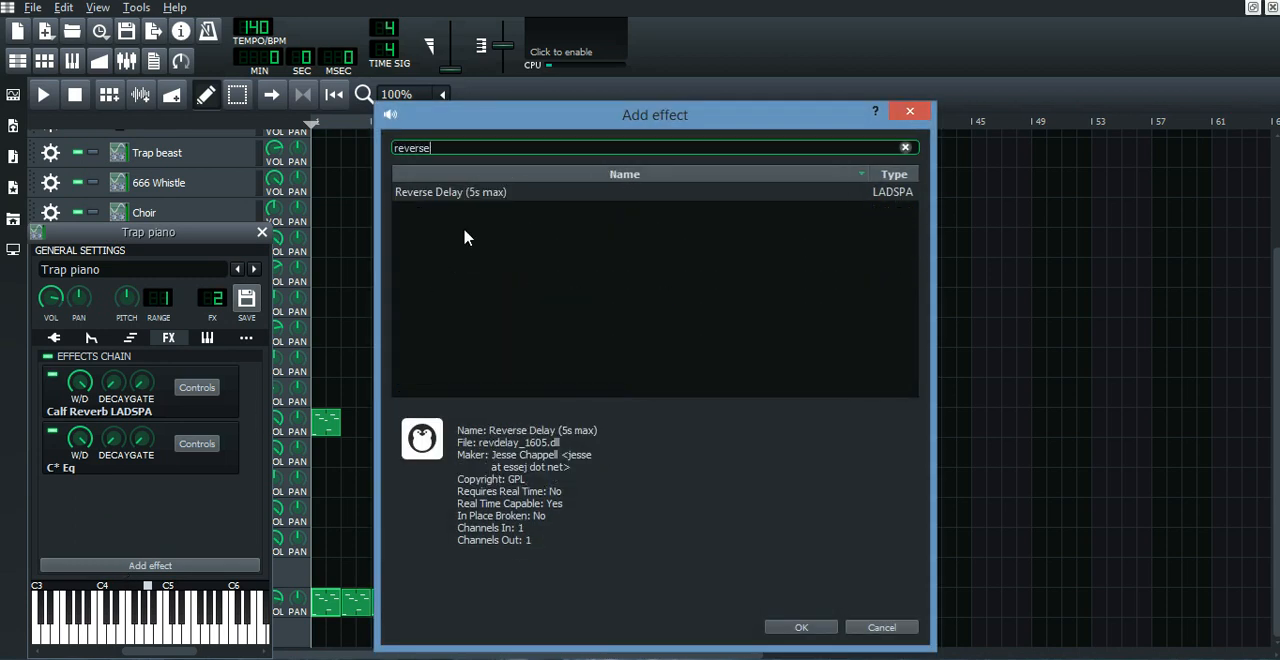
{"action": "left_click", "coordinate": [800, 627]}
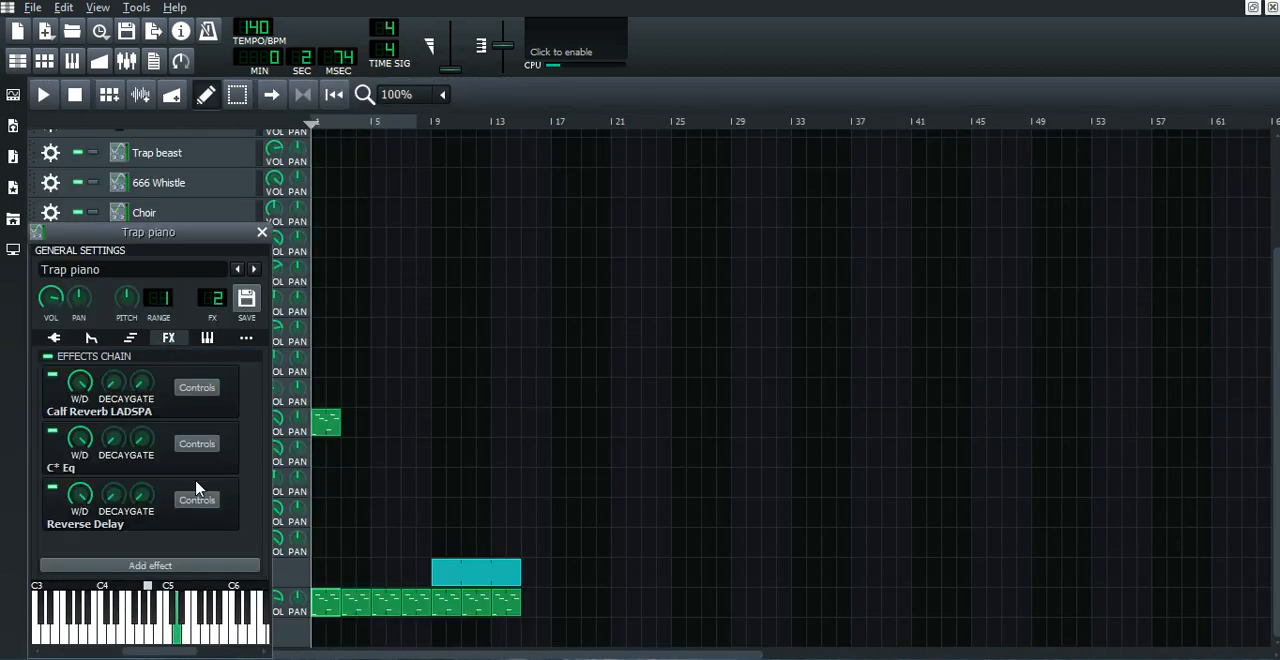
Review the Reverse Delay controls without changes, stop playback, and reopen them.
{"action": "left_click", "coordinate": [196, 499]}
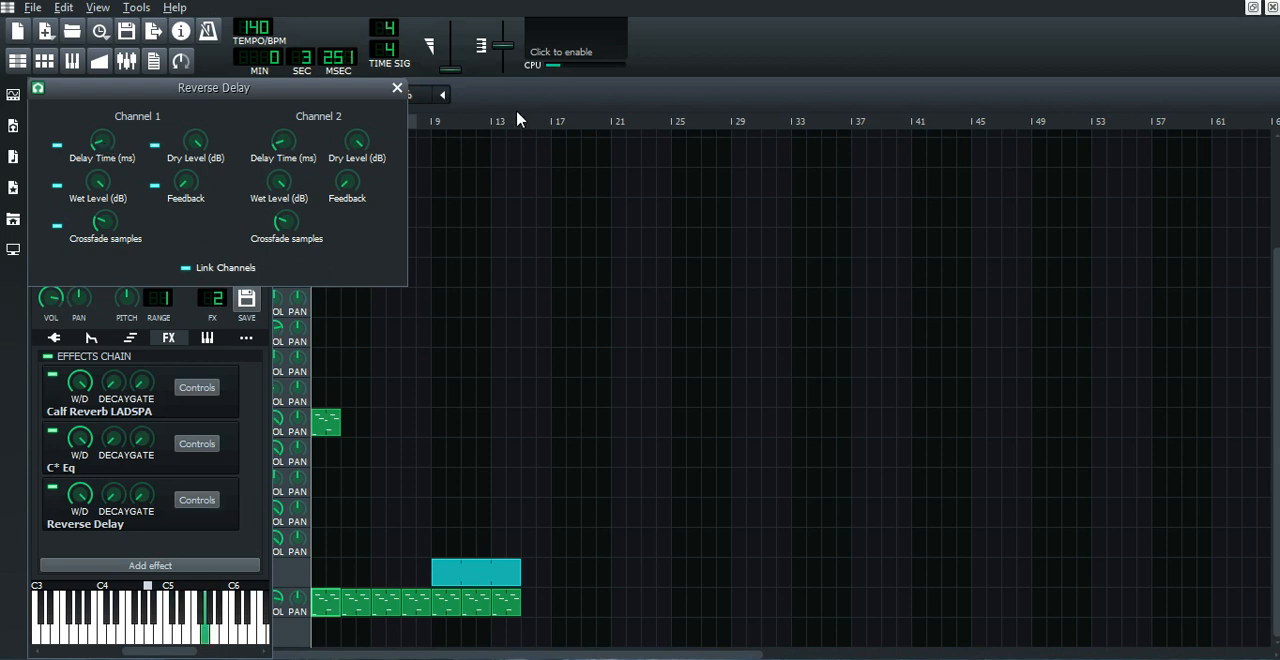
{"action": "left_click", "coordinate": [397, 88]}
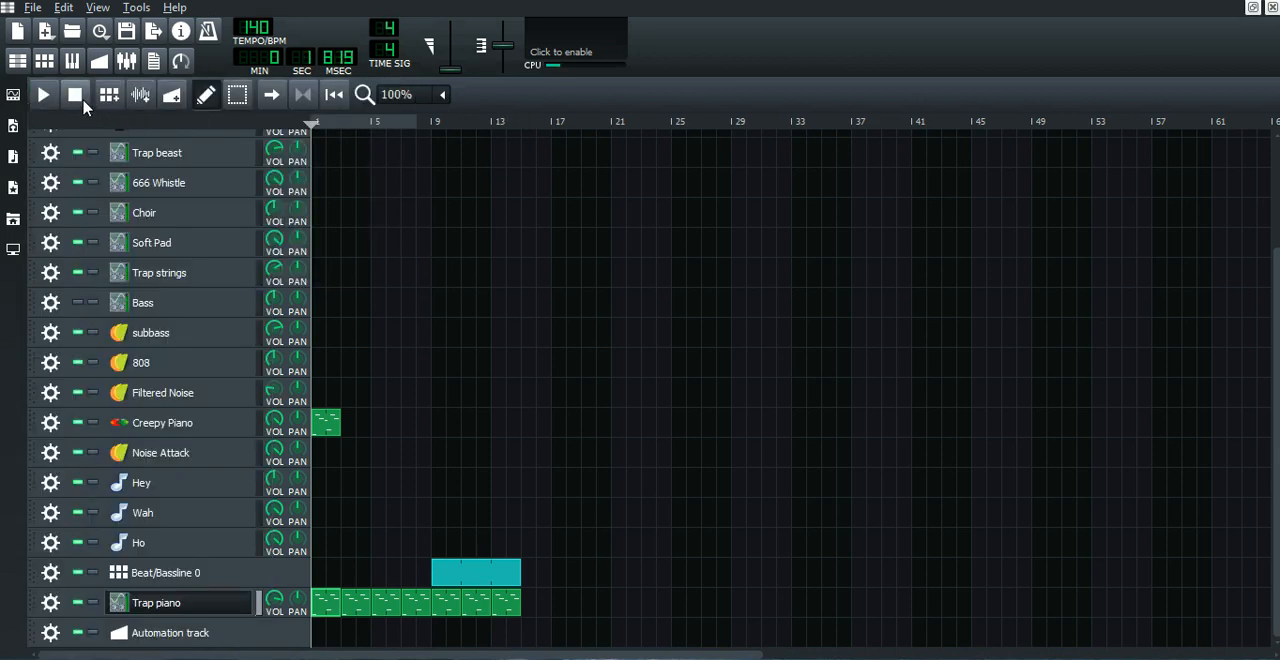
{"action": "left_click", "coordinate": [74, 94]}
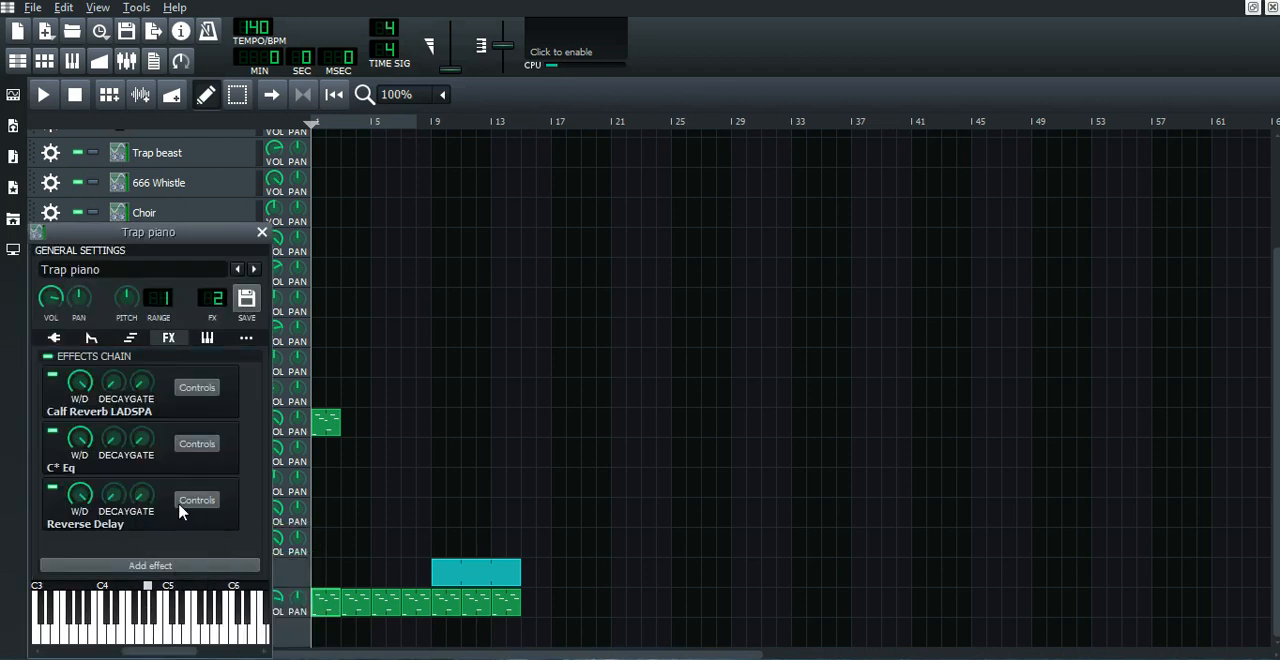
{"action": "left_click", "coordinate": [196, 499]}
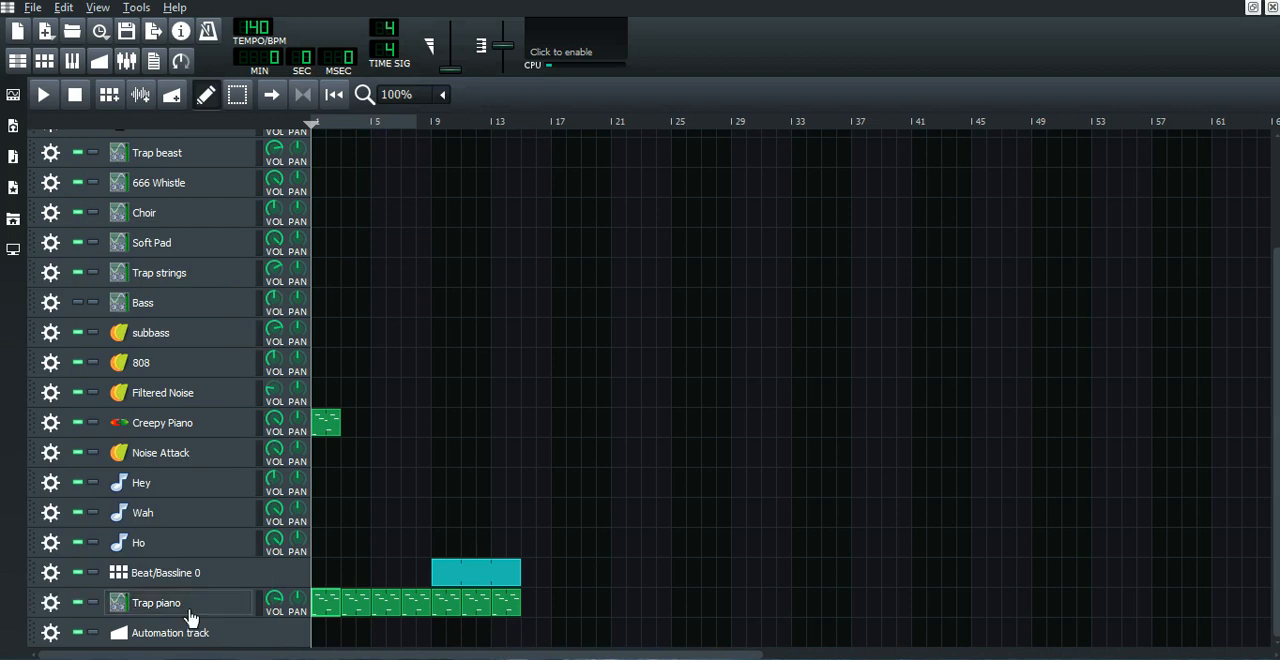
{"action": "mouse_move", "coordinate": [164, 199]}
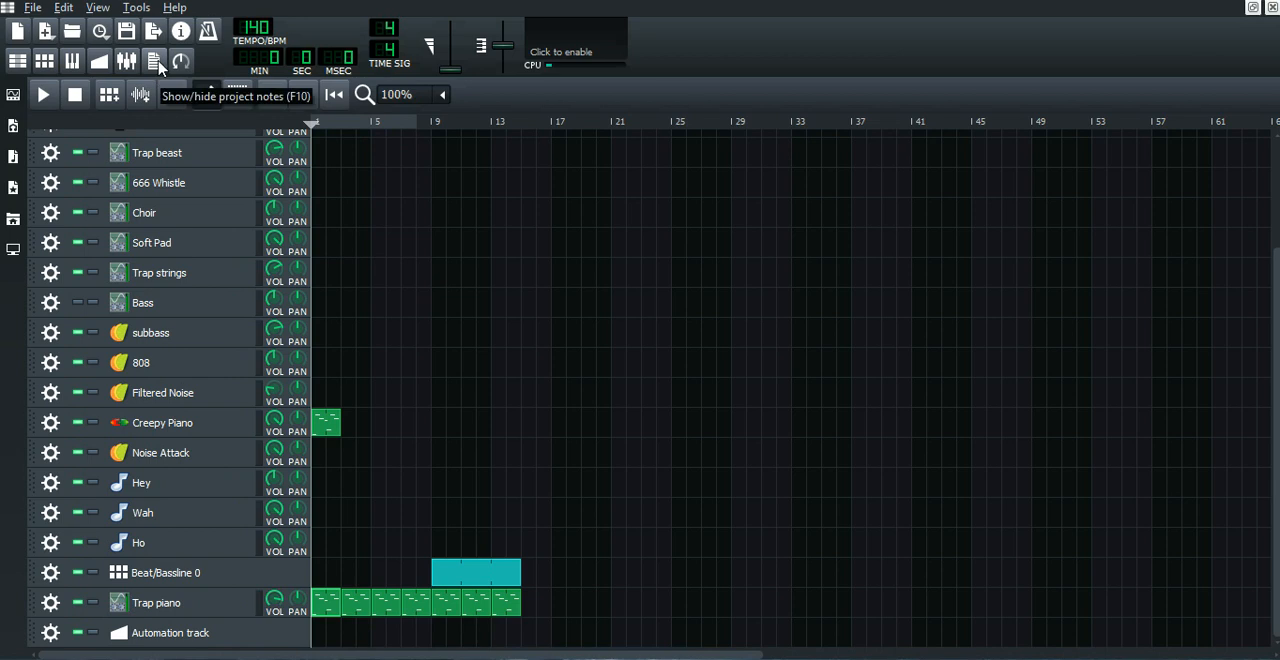
{"action": "left_click", "coordinate": [153, 61]}
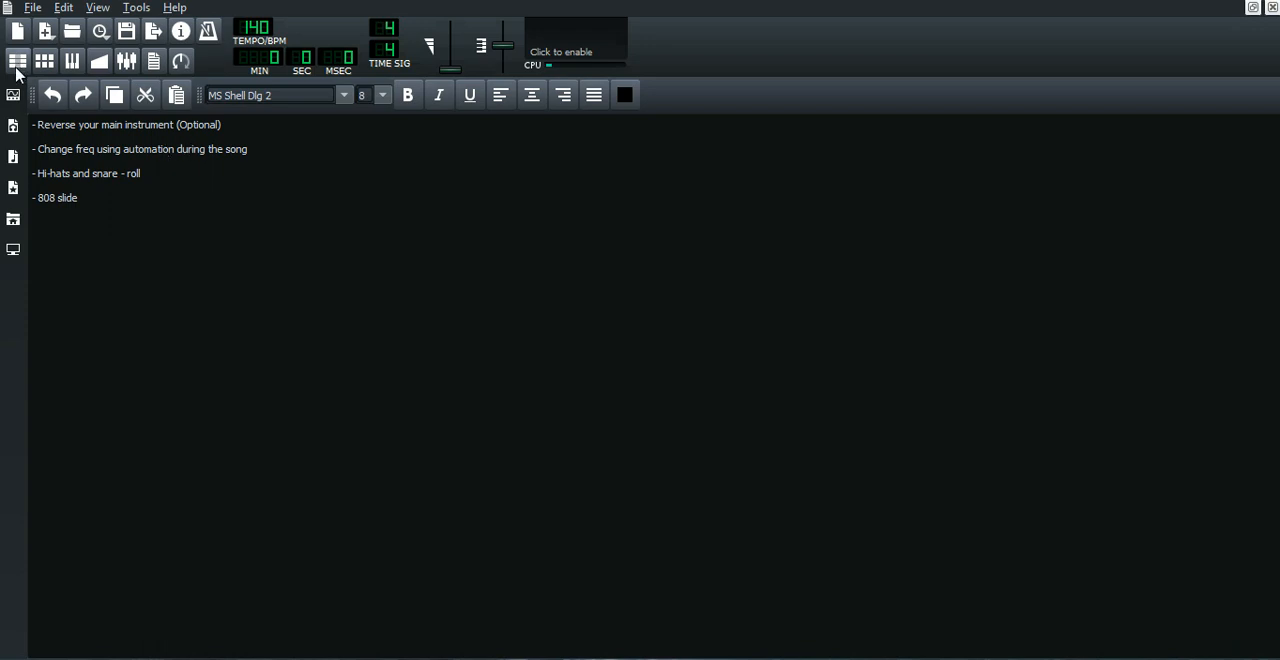
{"action": "left_click", "coordinate": [17, 61]}
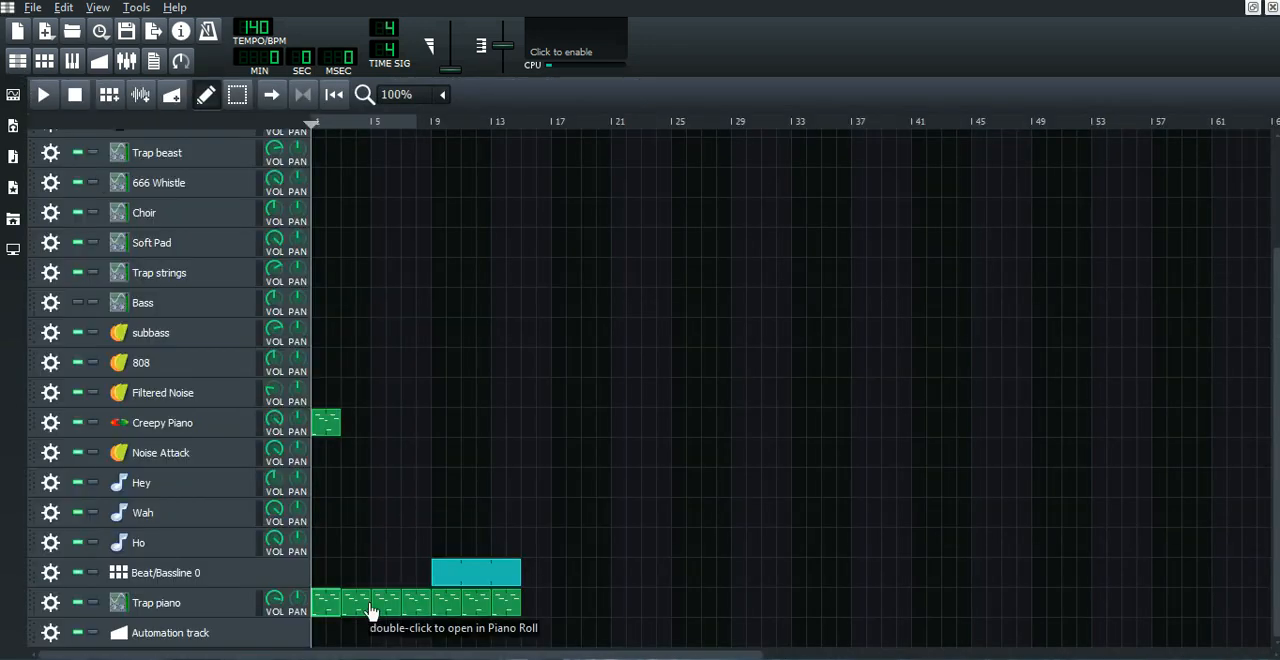
{"action": "mouse_move", "coordinate": [443, 176]}
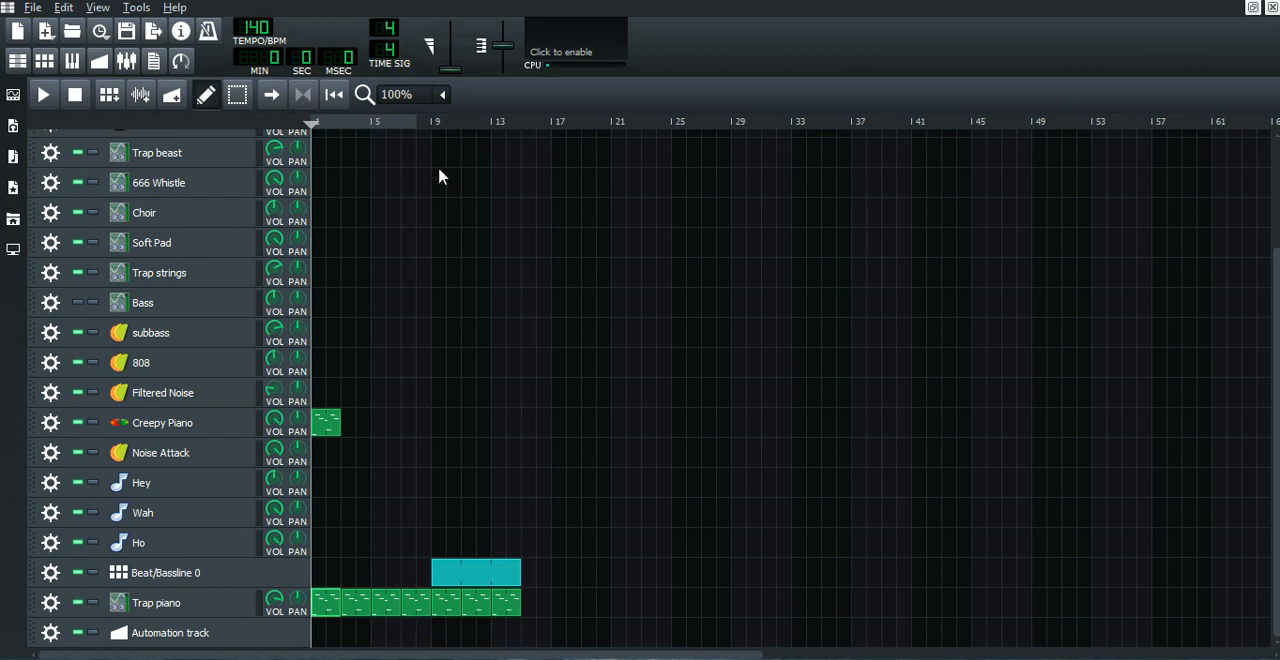
{"action": "left_click", "coordinate": [42, 94]}
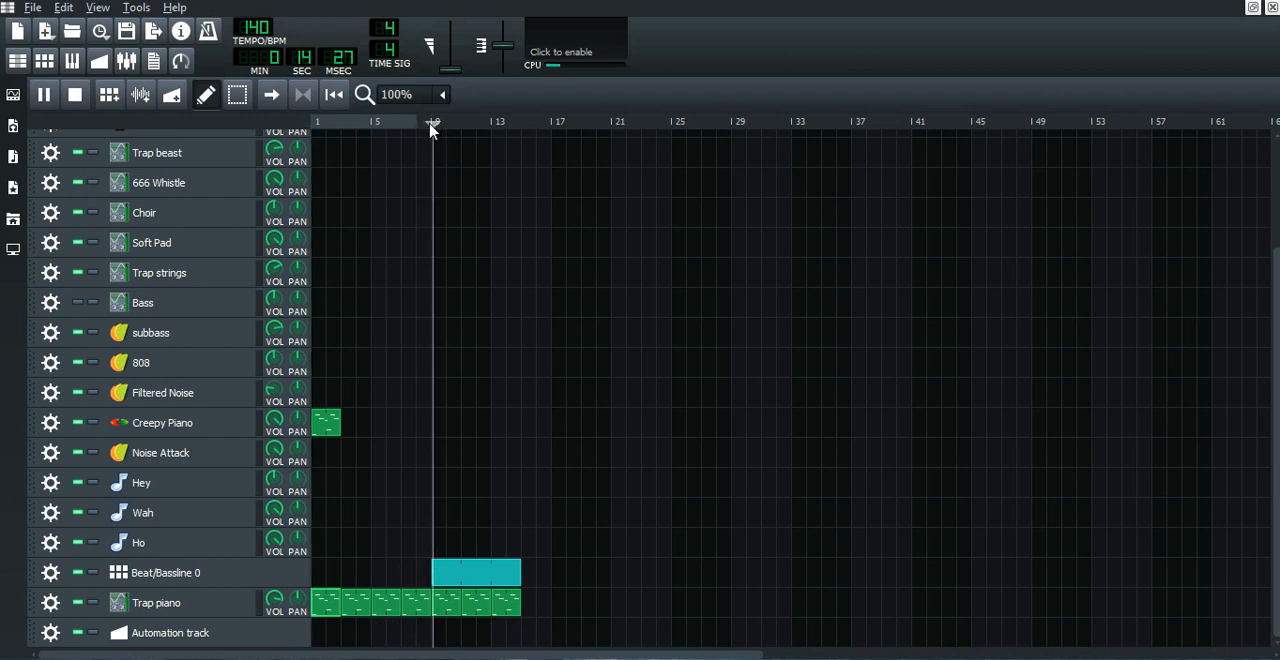
{"action": "left_click", "coordinate": [43, 94]}
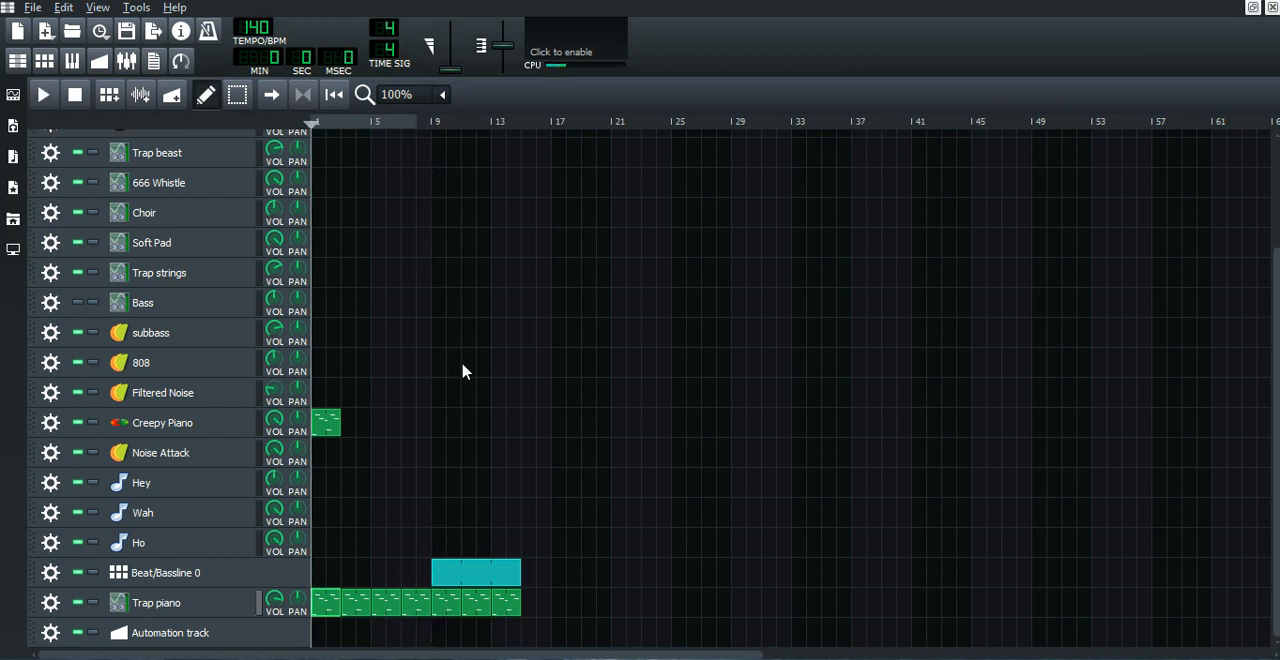
{"action": "mouse_move", "coordinate": [420, 618]}
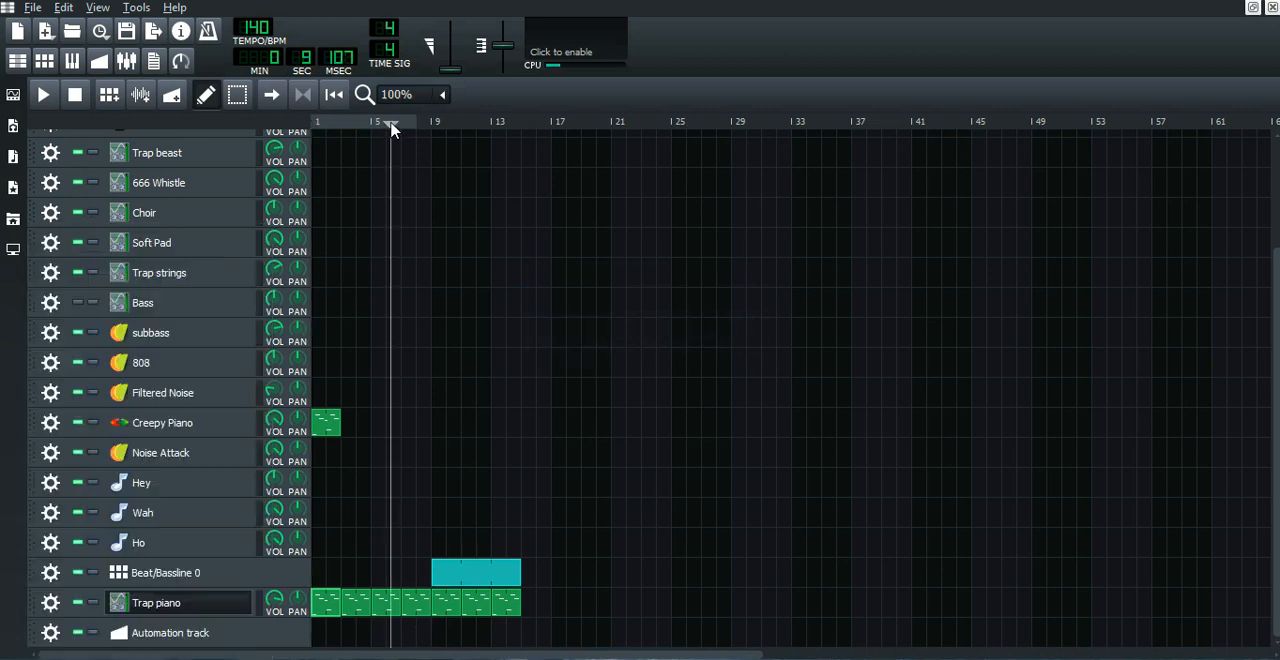
{"action": "left_click", "coordinate": [42, 94]}
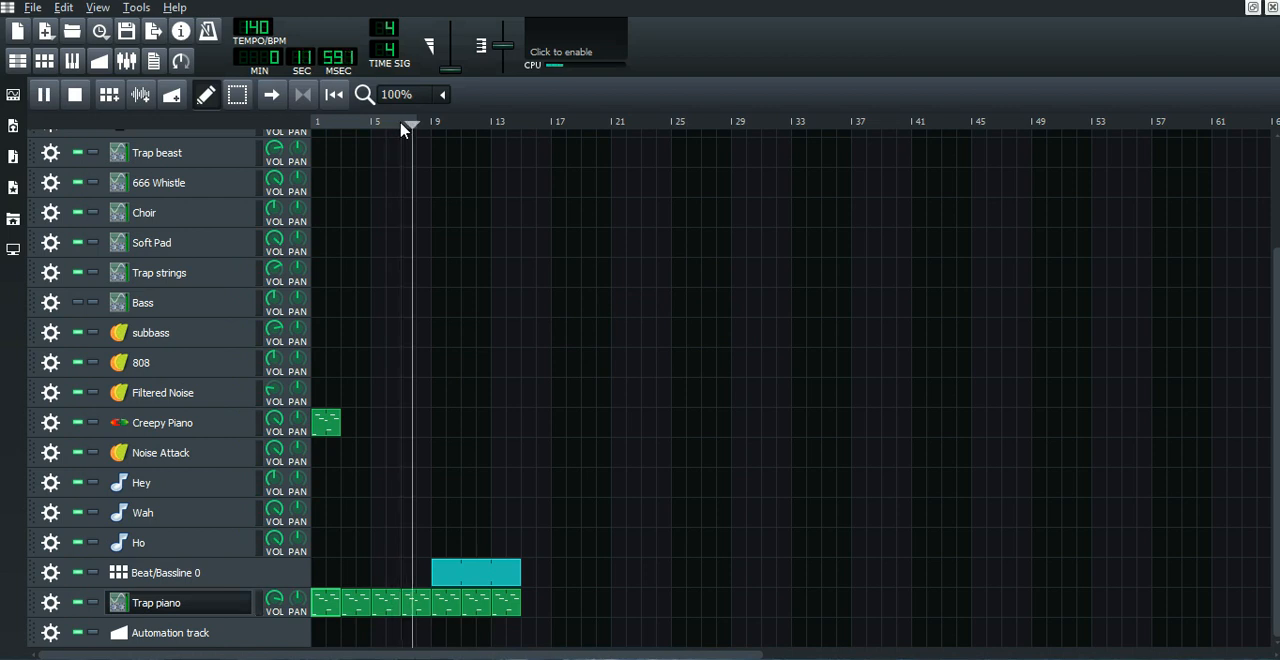
{"action": "left_click", "coordinate": [43, 94]}
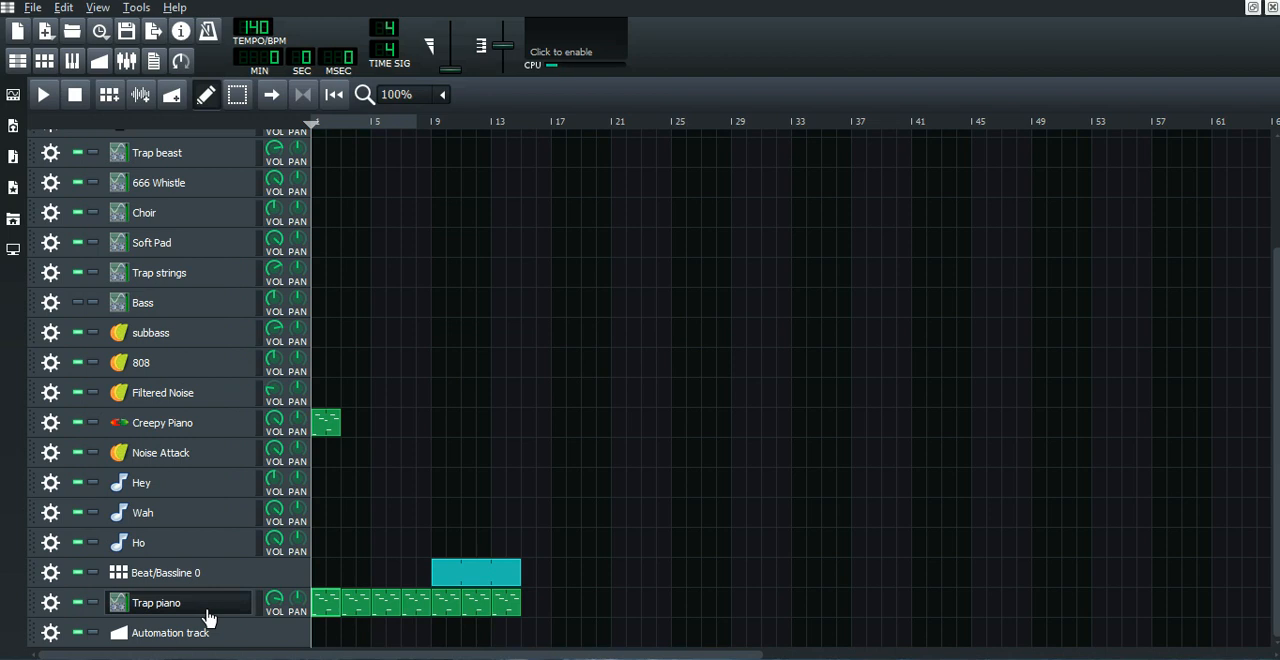
{"action": "mouse_move", "coordinate": [205, 610]}
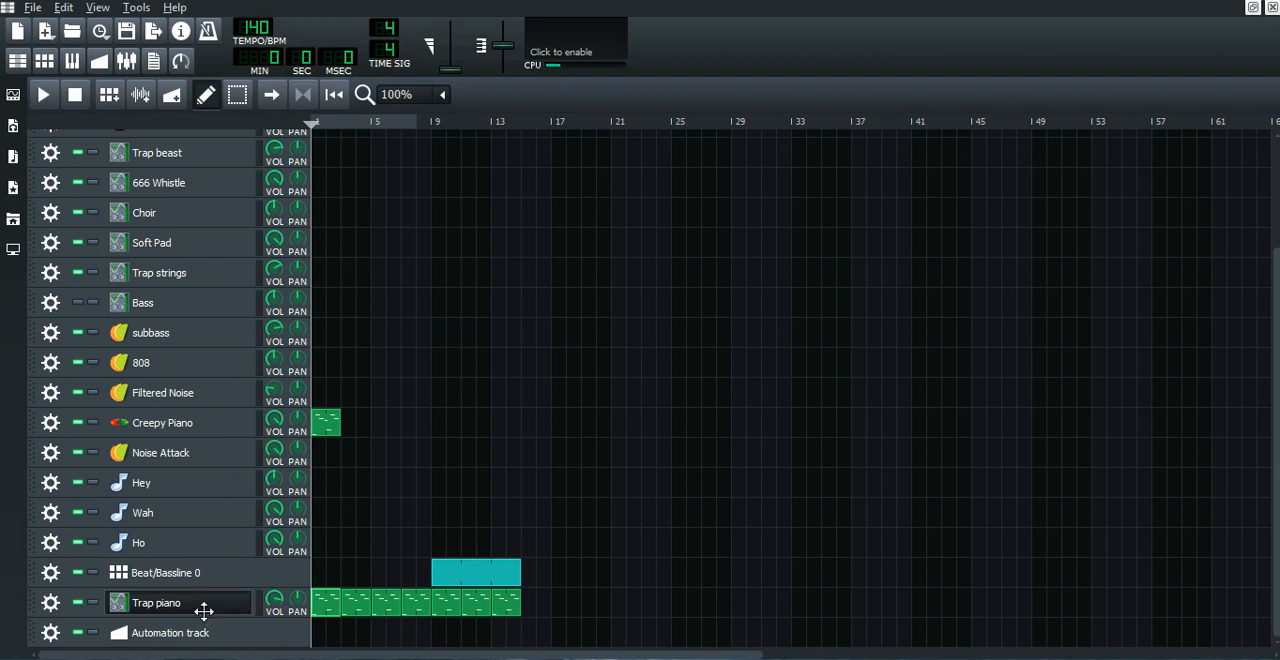
{"action": "left_click", "coordinate": [156, 602]}
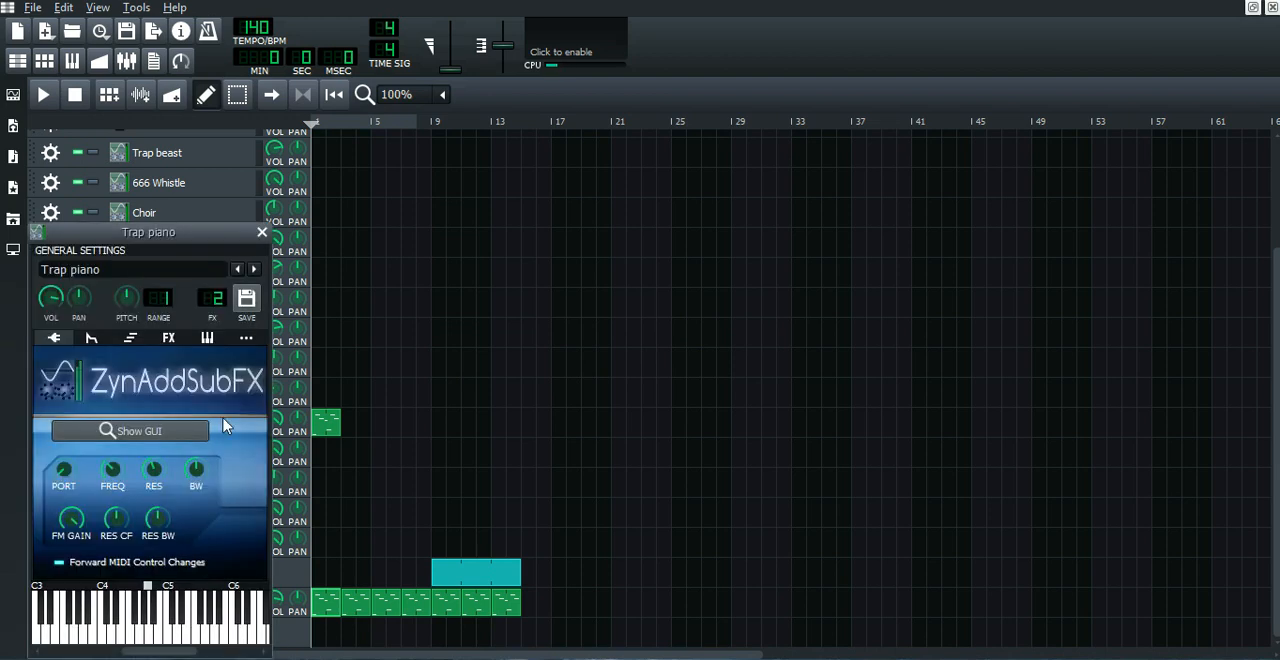
{"action": "left_click", "coordinate": [261, 232]}
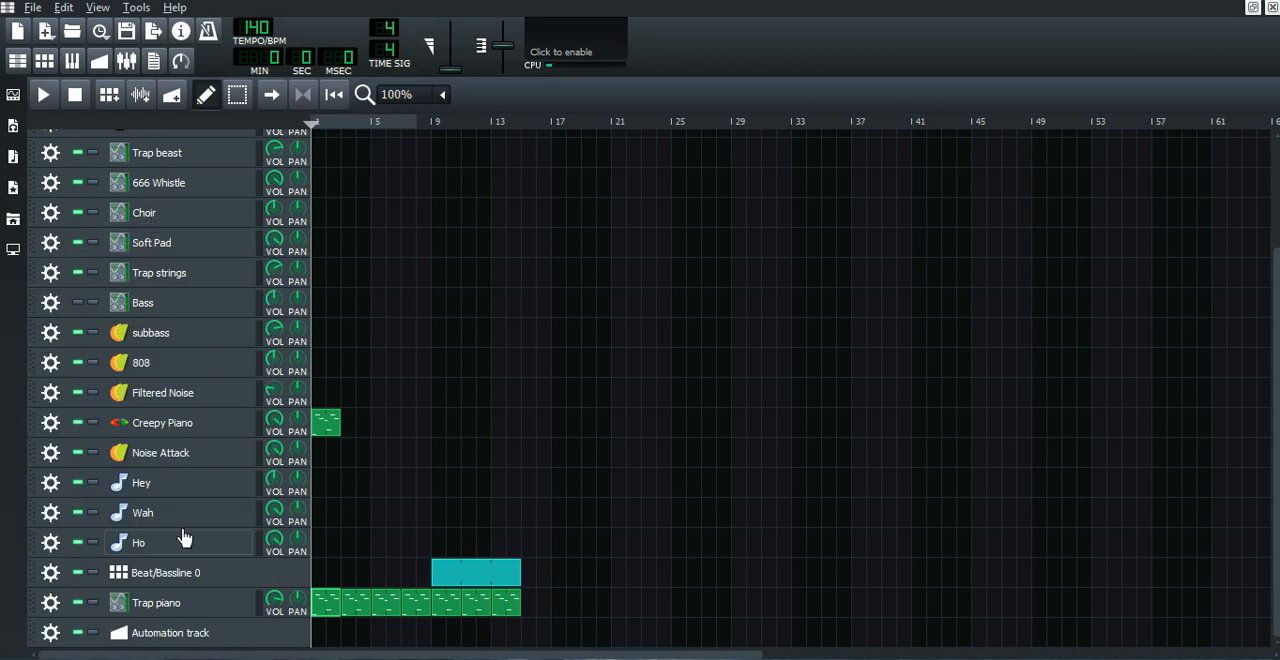
{"action": "left_click", "coordinate": [156, 602]}
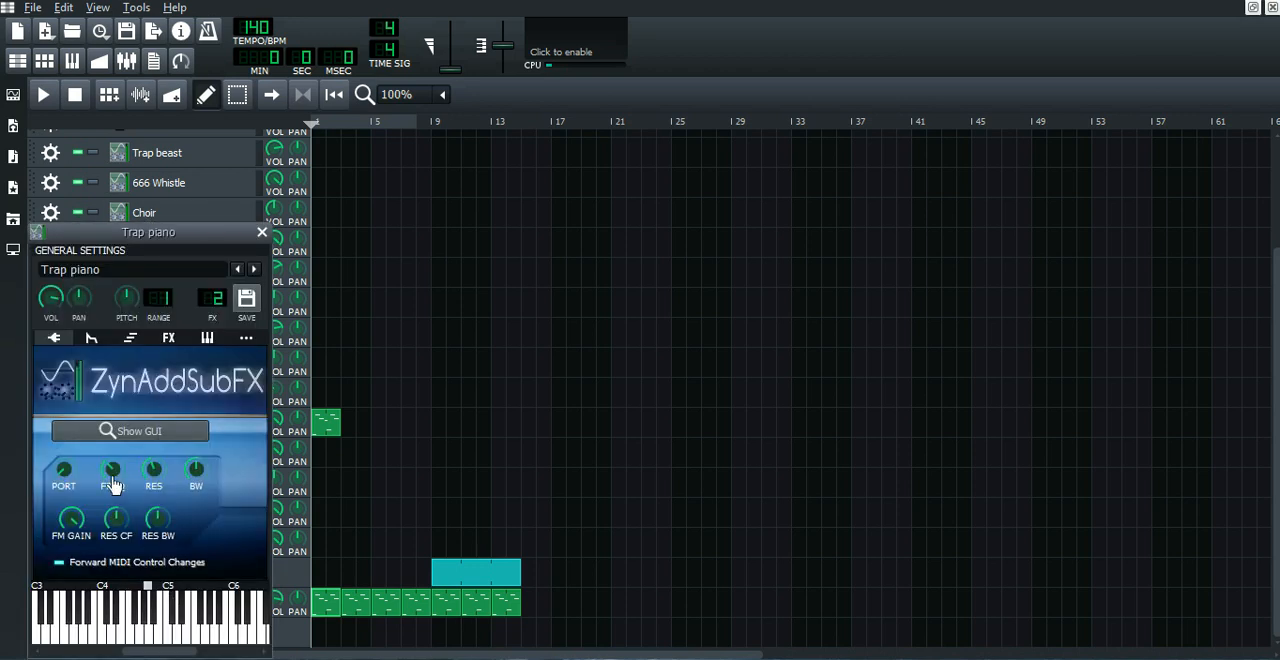
{"action": "mouse_move", "coordinate": [112, 470]}
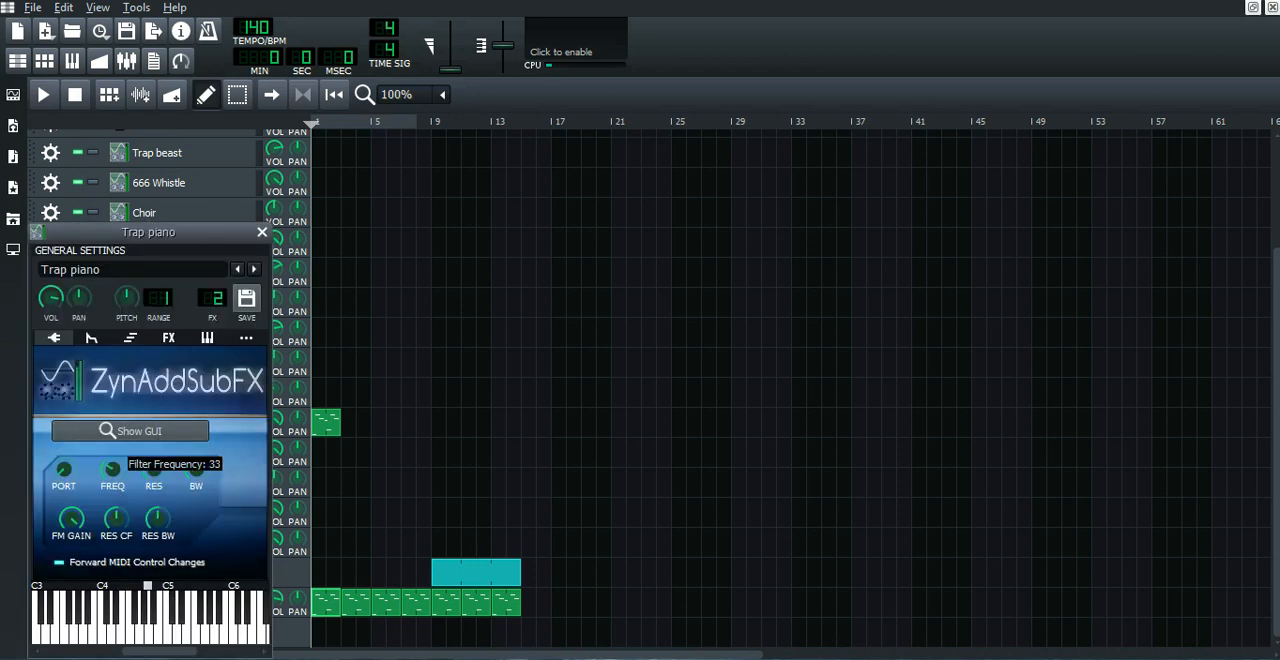
{"action": "double_click", "coordinate": [112, 470]}
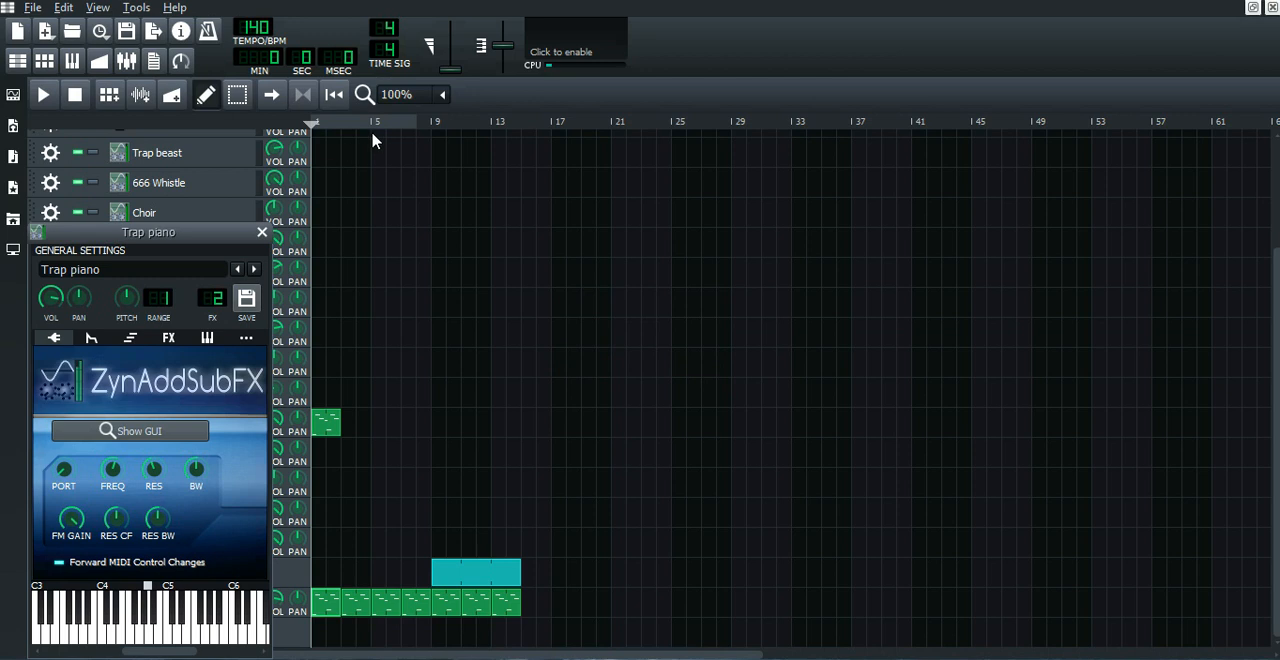
{"action": "left_click", "coordinate": [262, 232]}
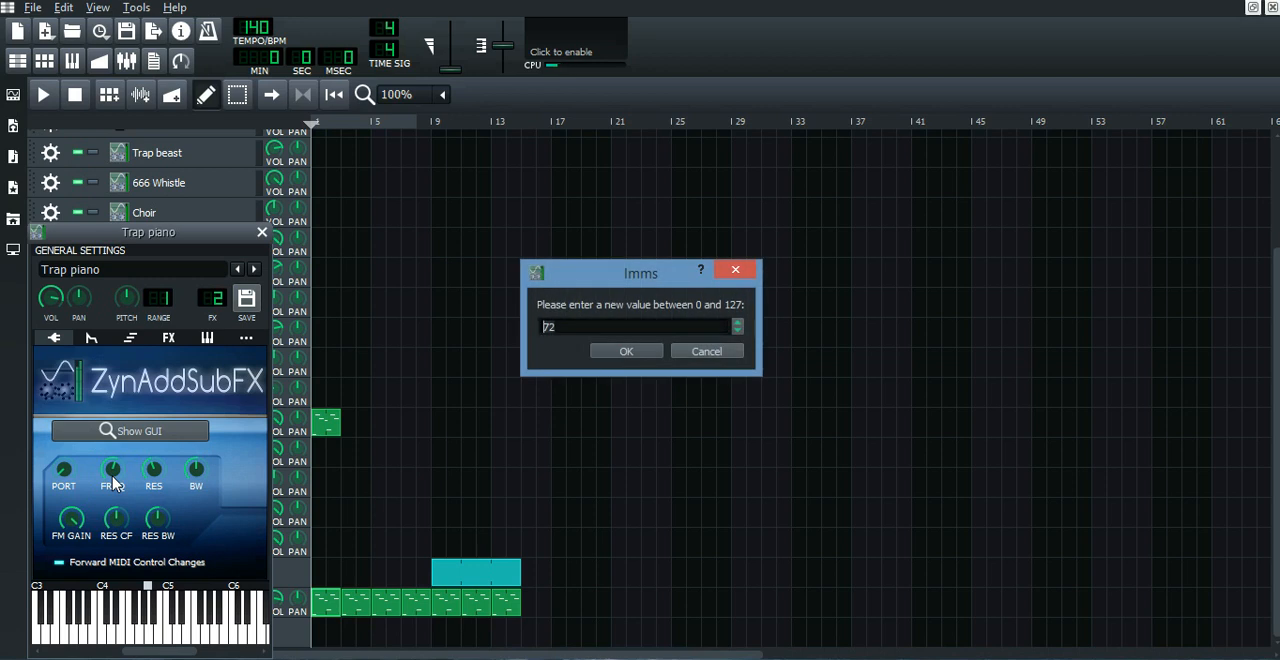
{"action": "type", "text": "42"}
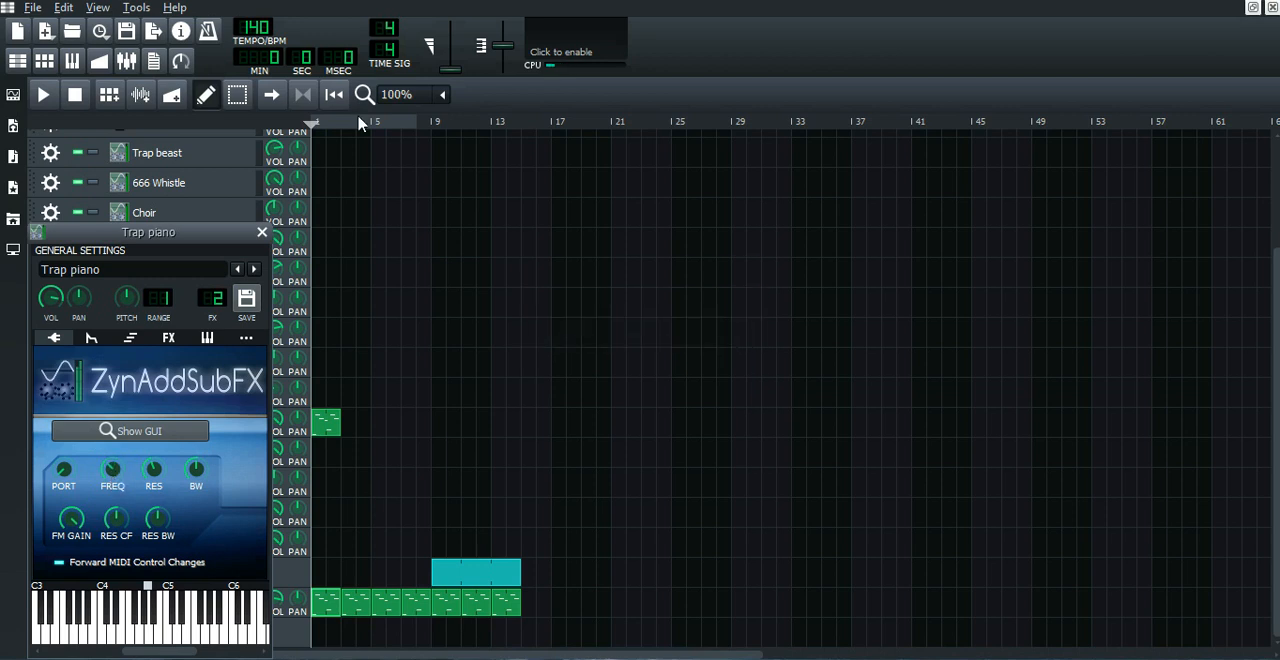
{"action": "left_click", "coordinate": [42, 94]}
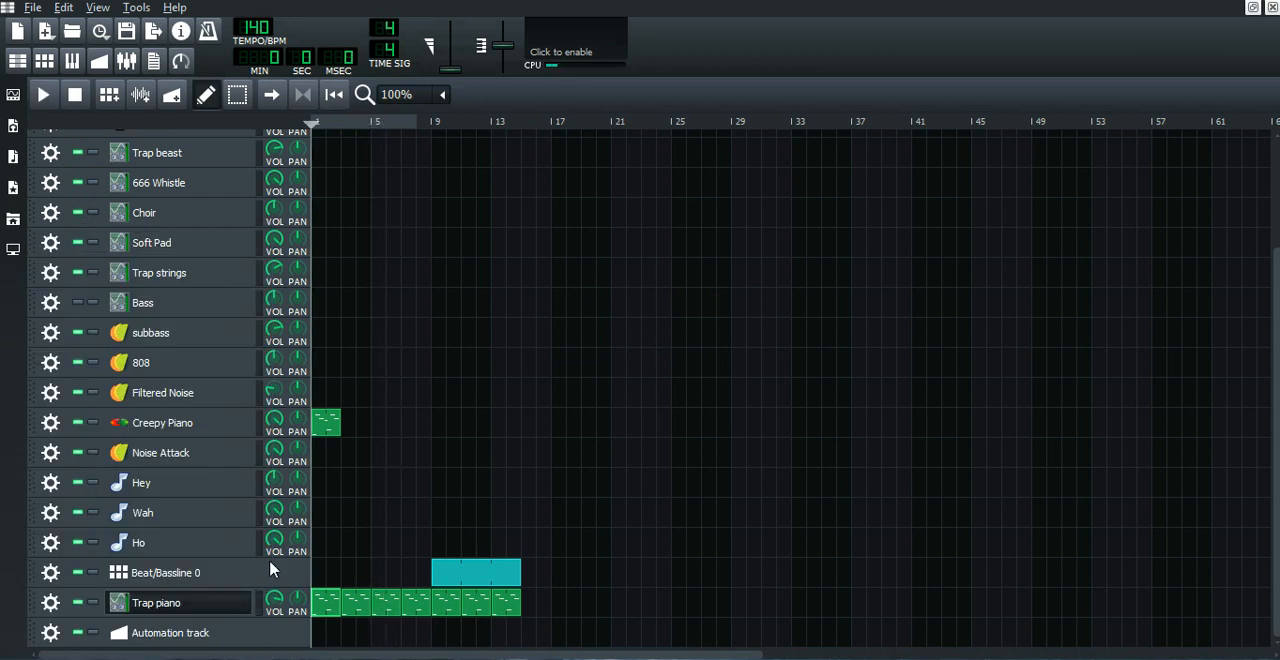
{"action": "left_click", "coordinate": [156, 602]}
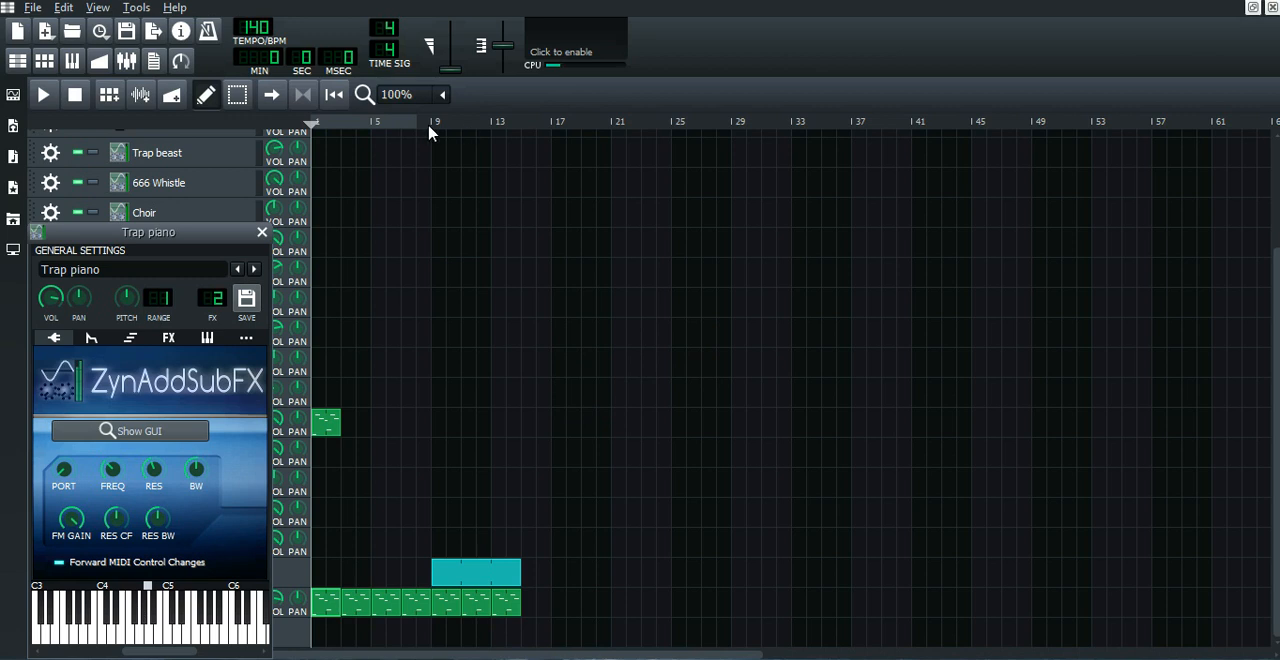
{"action": "mouse_move", "coordinate": [370, 133]}
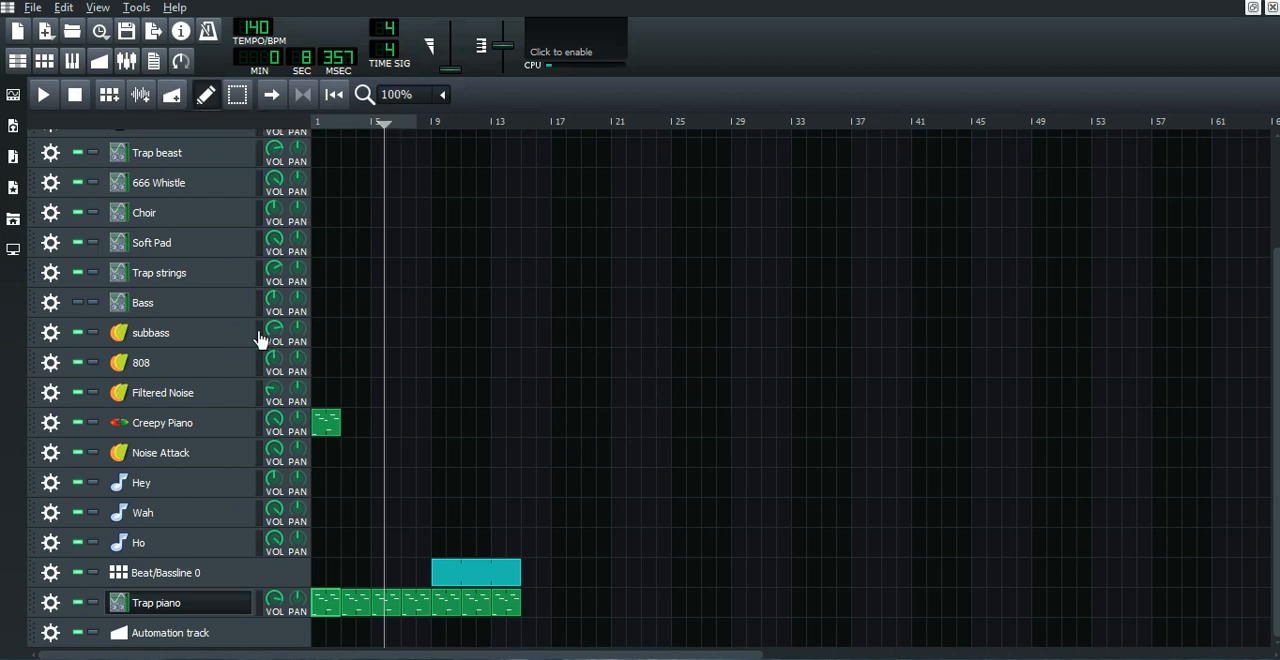
{"action": "left_click", "coordinate": [156, 602]}
{"action": "type", "text": "72"}
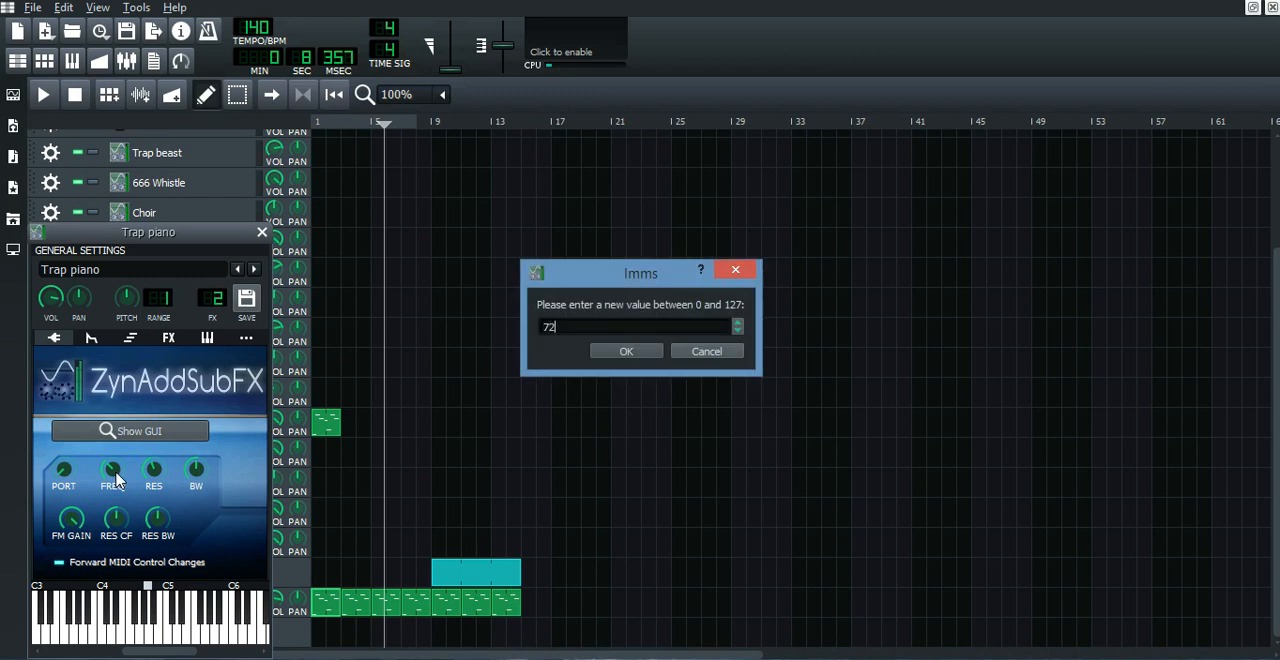
{"action": "left_click", "coordinate": [625, 351]}
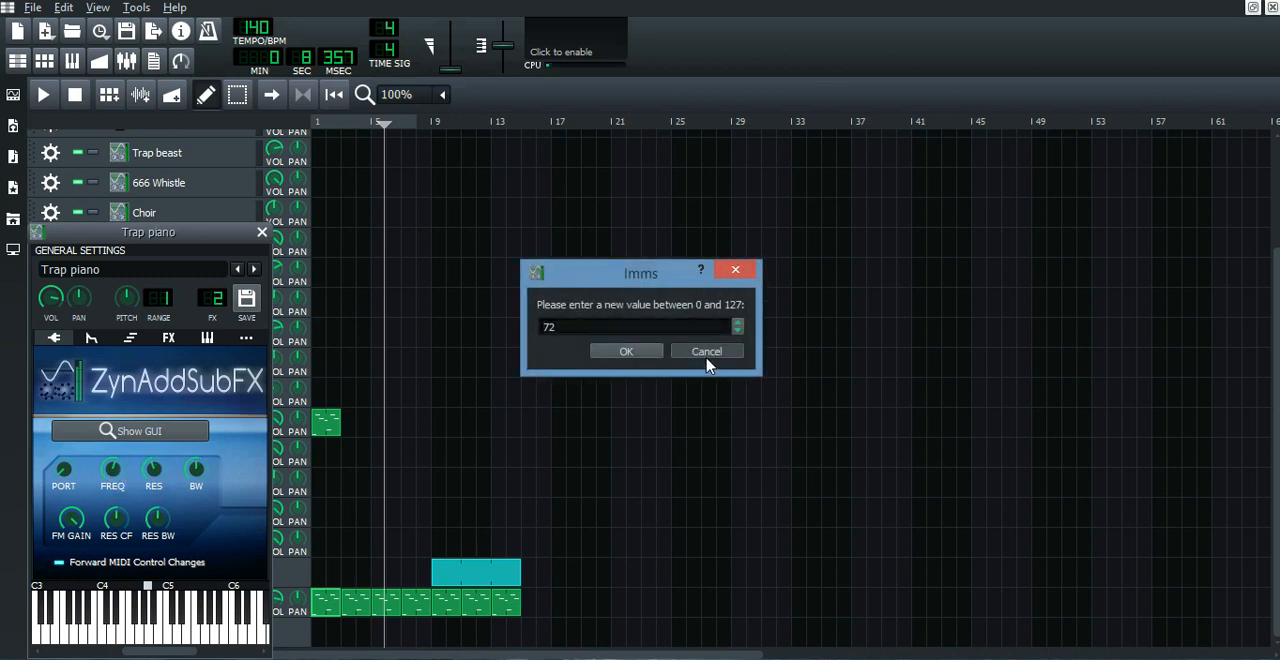
{"action": "left_click", "coordinate": [706, 351]}
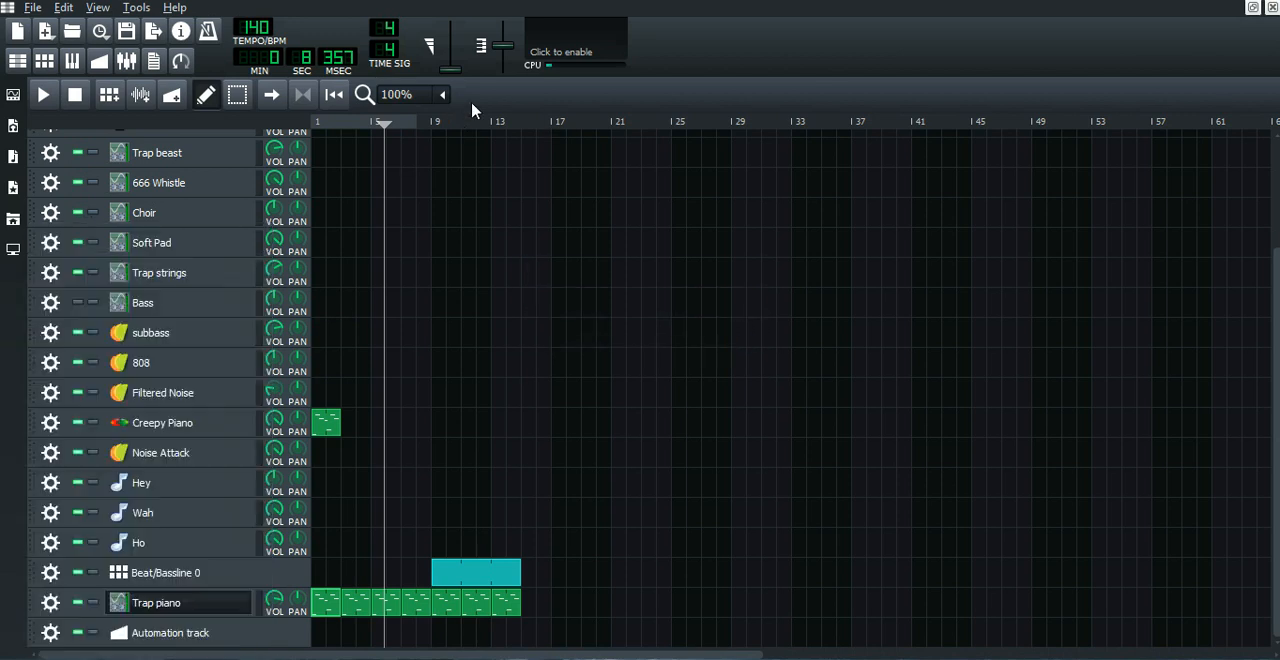
{"action": "mouse_move", "coordinate": [40, 645]}
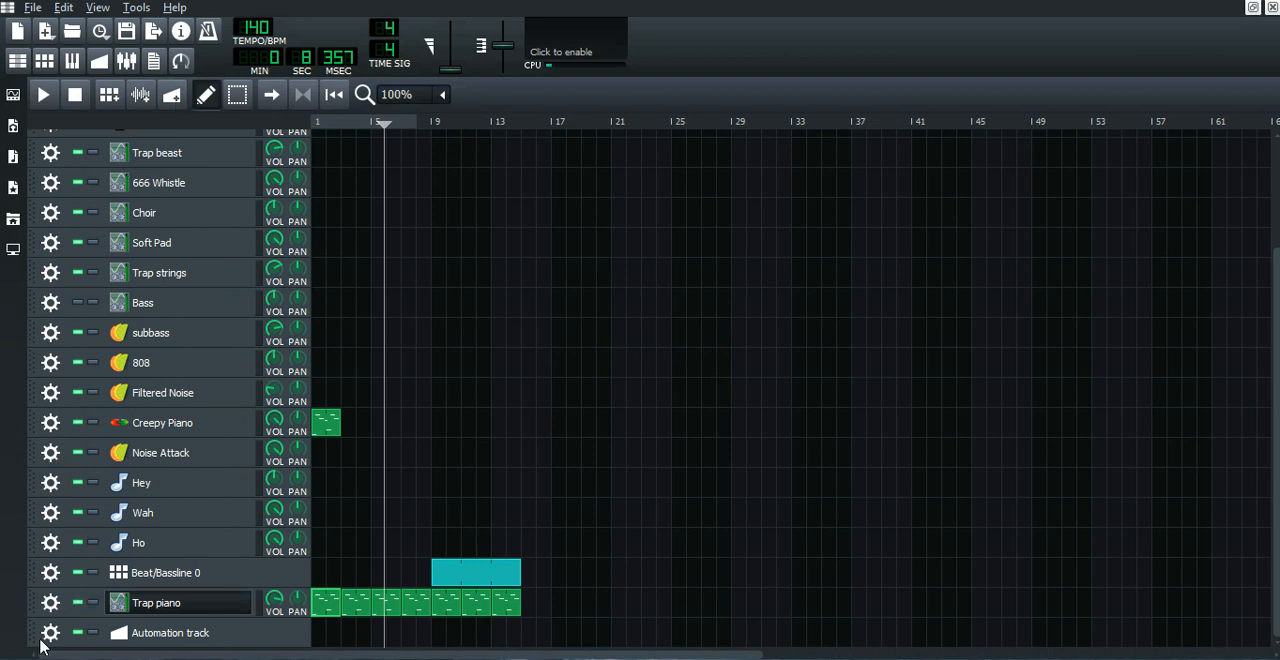
Automate the Trap piano filter frequency on the Automation track at 42, then close settings.
{"action": "scroll", "scroll_direction": "down", "scroll_amount": 3}
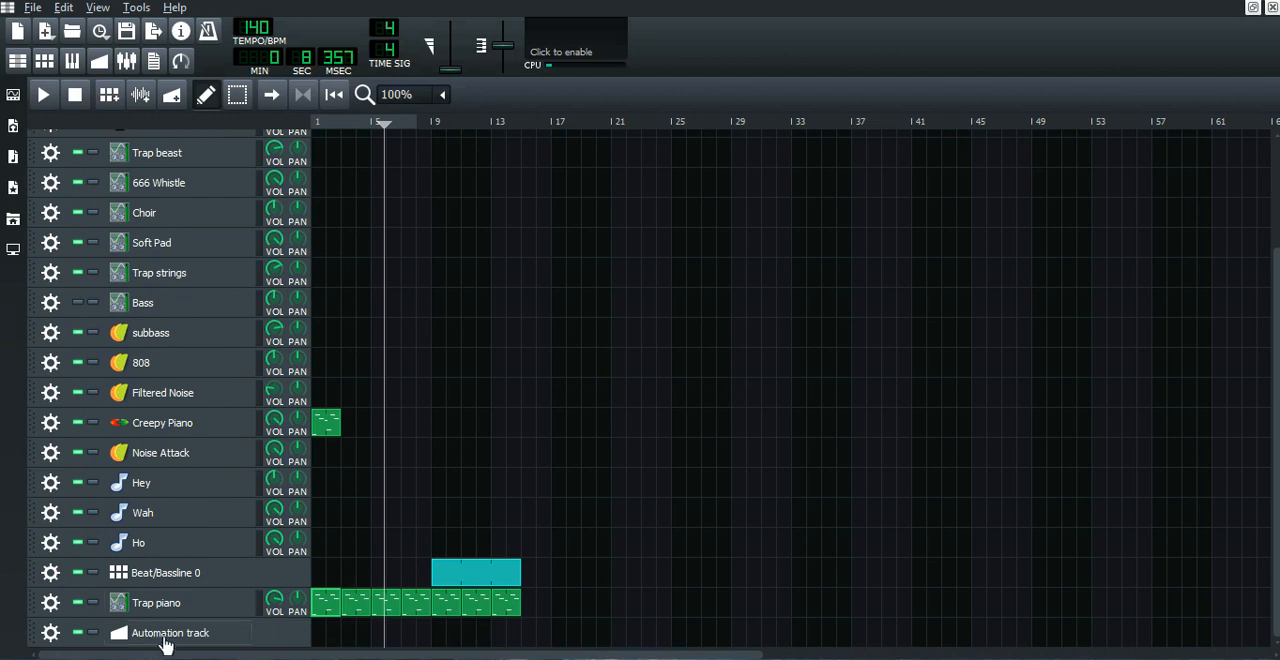
{"action": "left_click", "coordinate": [156, 602]}
{"action": "type", "text": "42"}
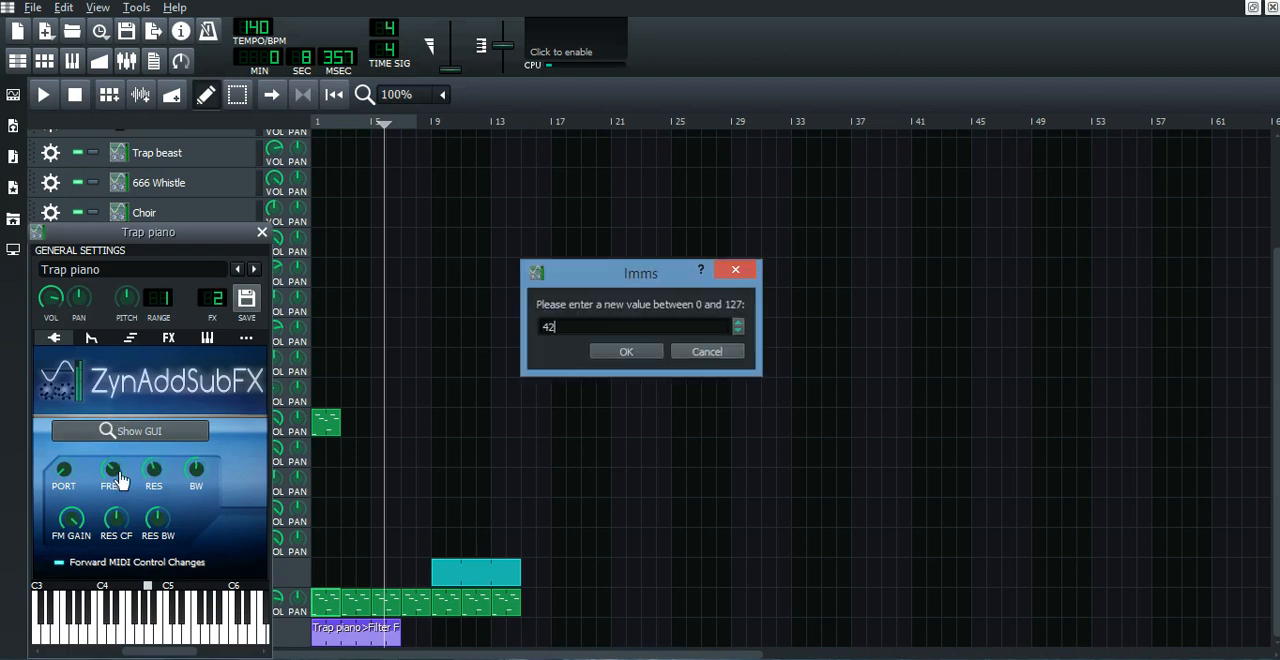
{"action": "left_click", "coordinate": [626, 351]}
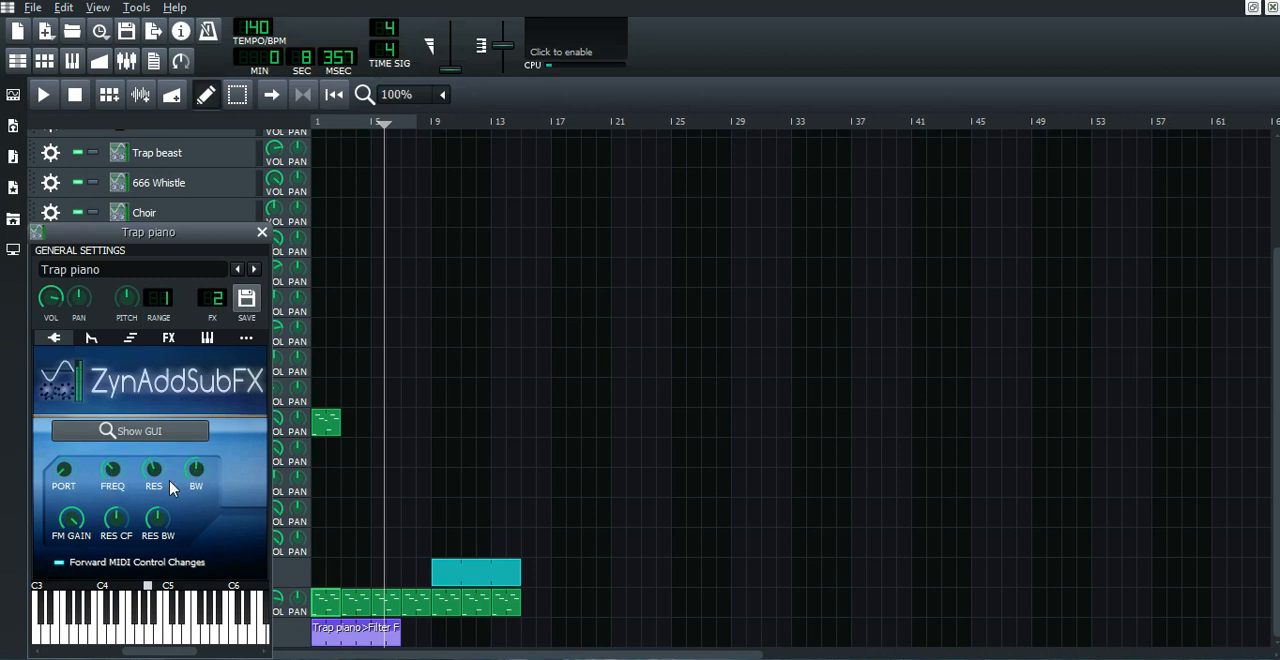
{"action": "mouse_move", "coordinate": [112, 480]}
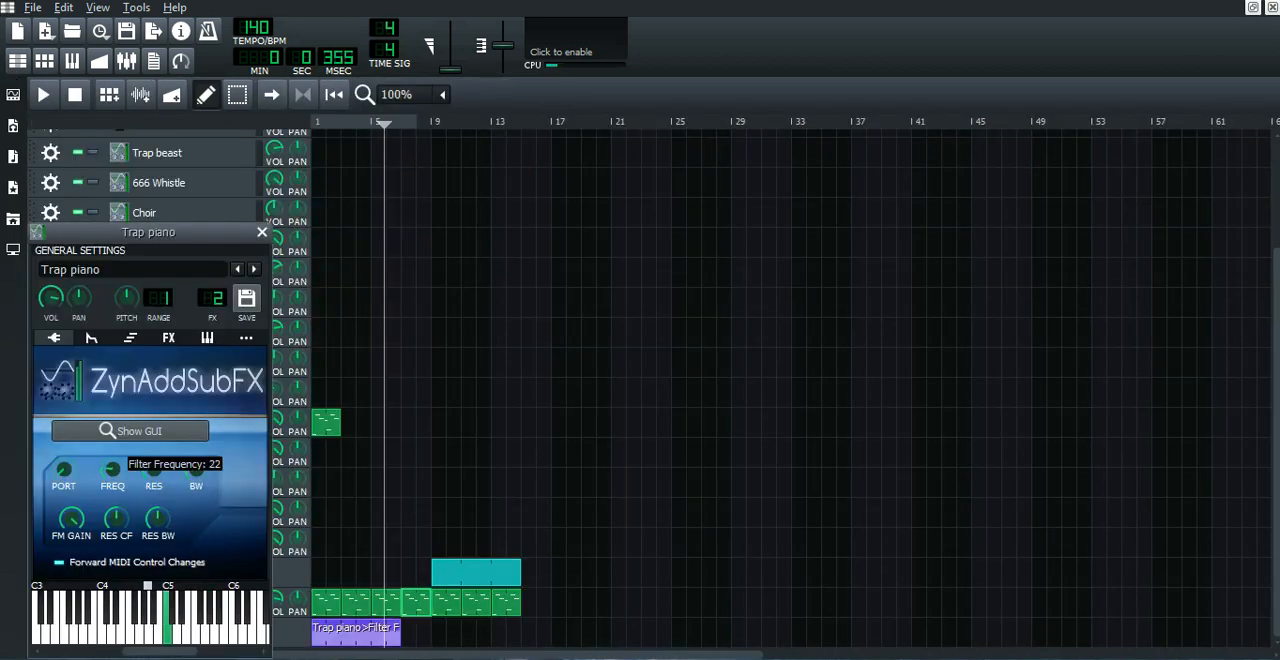
{"action": "left_click_drag", "start_coordinate": [112, 470], "coordinate": [112, 455]}
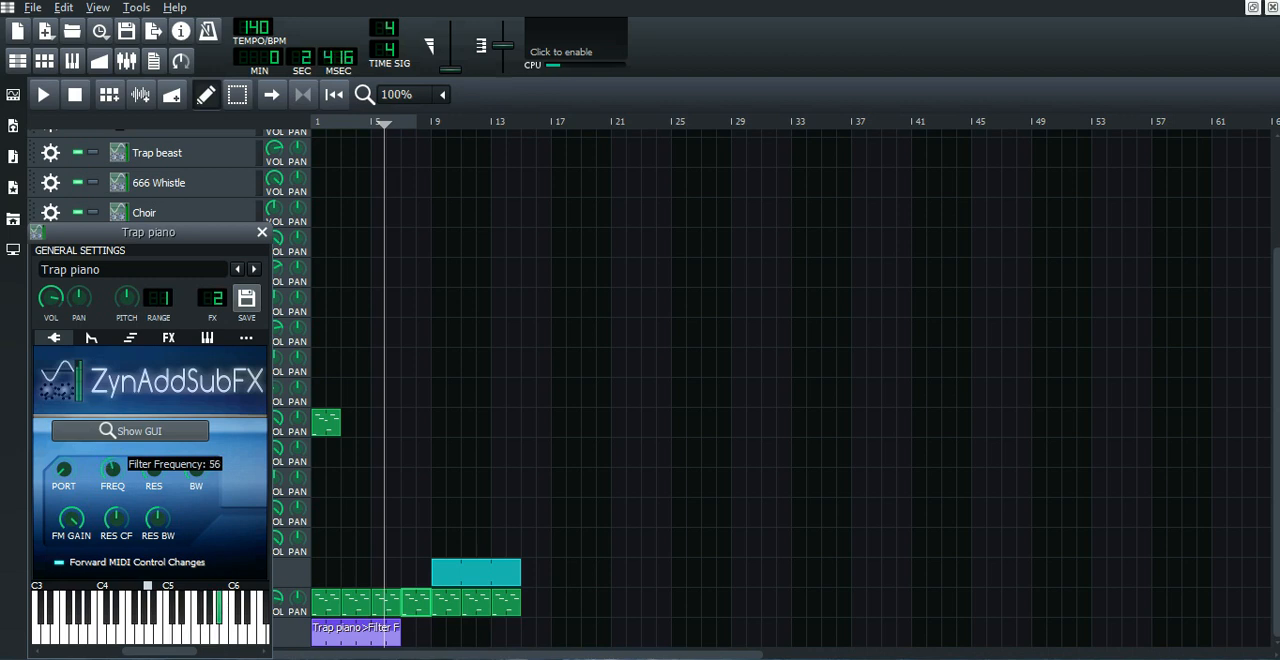
{"action": "left_click_drag", "start_coordinate": [112, 470], "coordinate": [112, 490]}
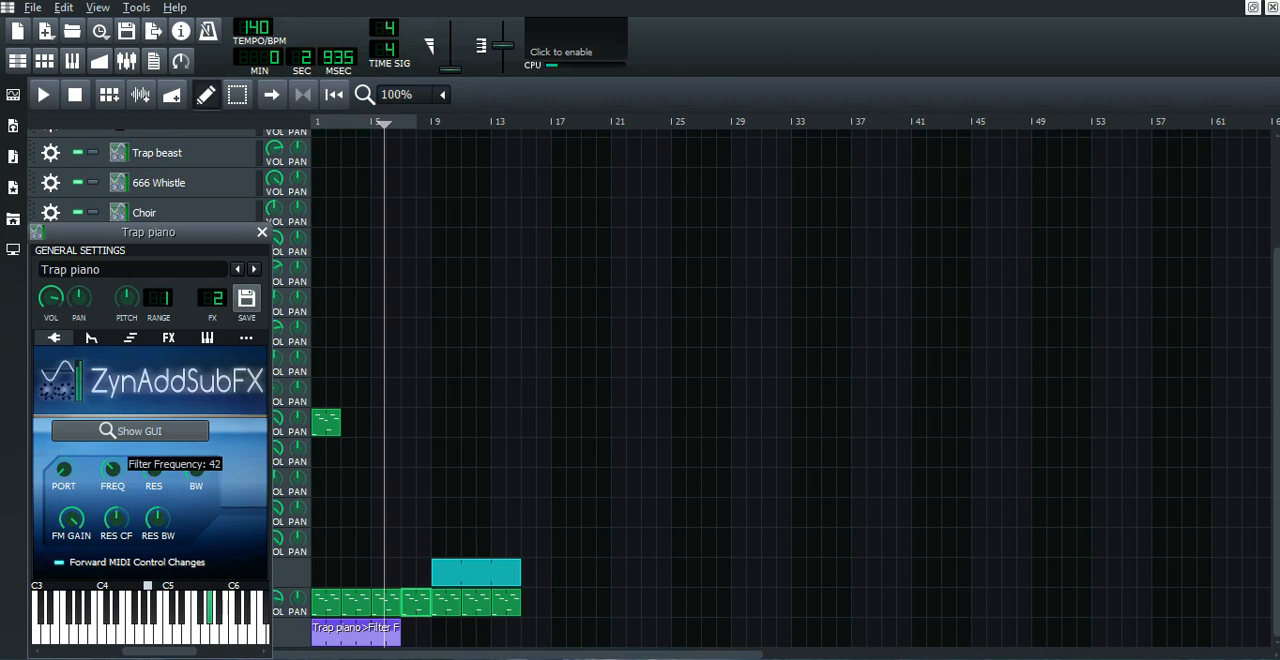
{"action": "left_click", "coordinate": [261, 231]}
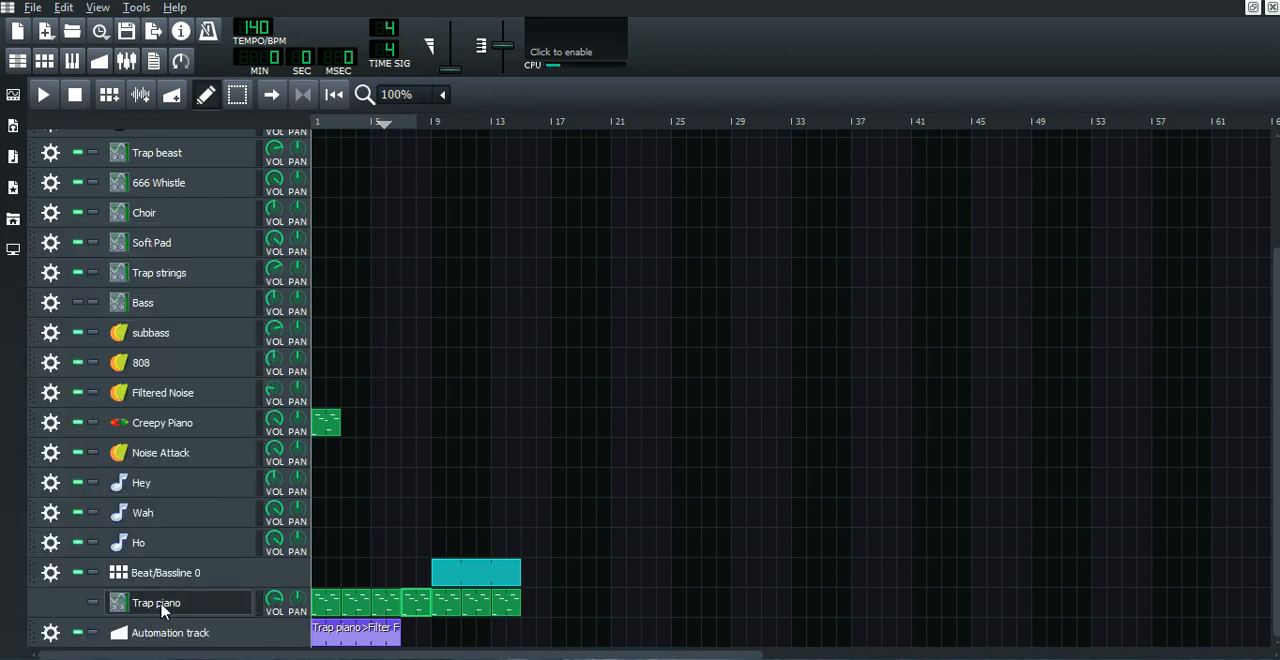
Place Trap piano filter automation clips under the Trap piano clips and preview playback.
{"action": "left_click", "coordinate": [156, 602]}
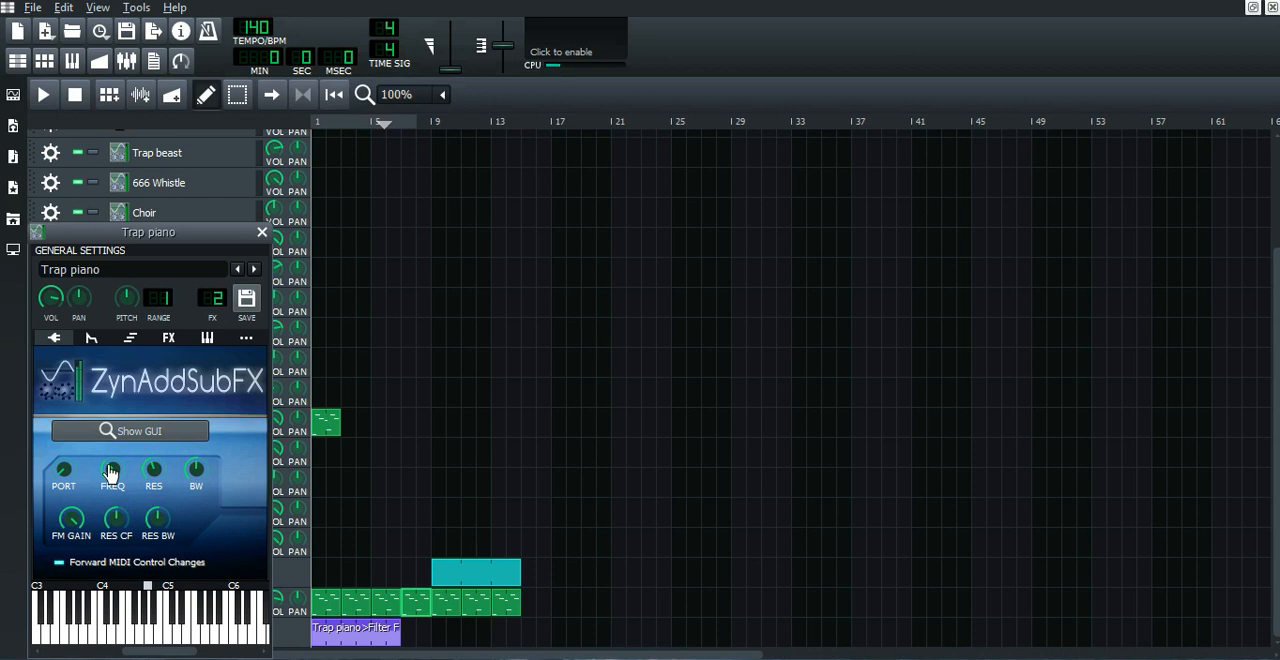
{"action": "mouse_move", "coordinate": [310, 565]}
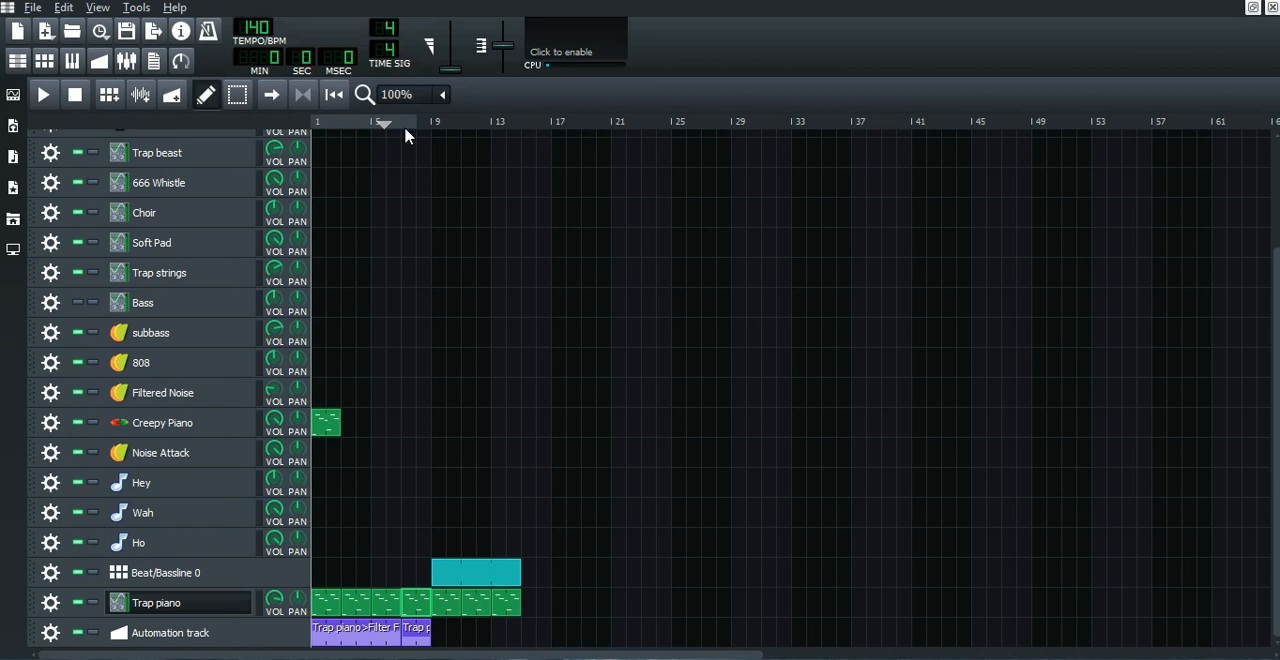
{"action": "left_click", "coordinate": [398, 123]}
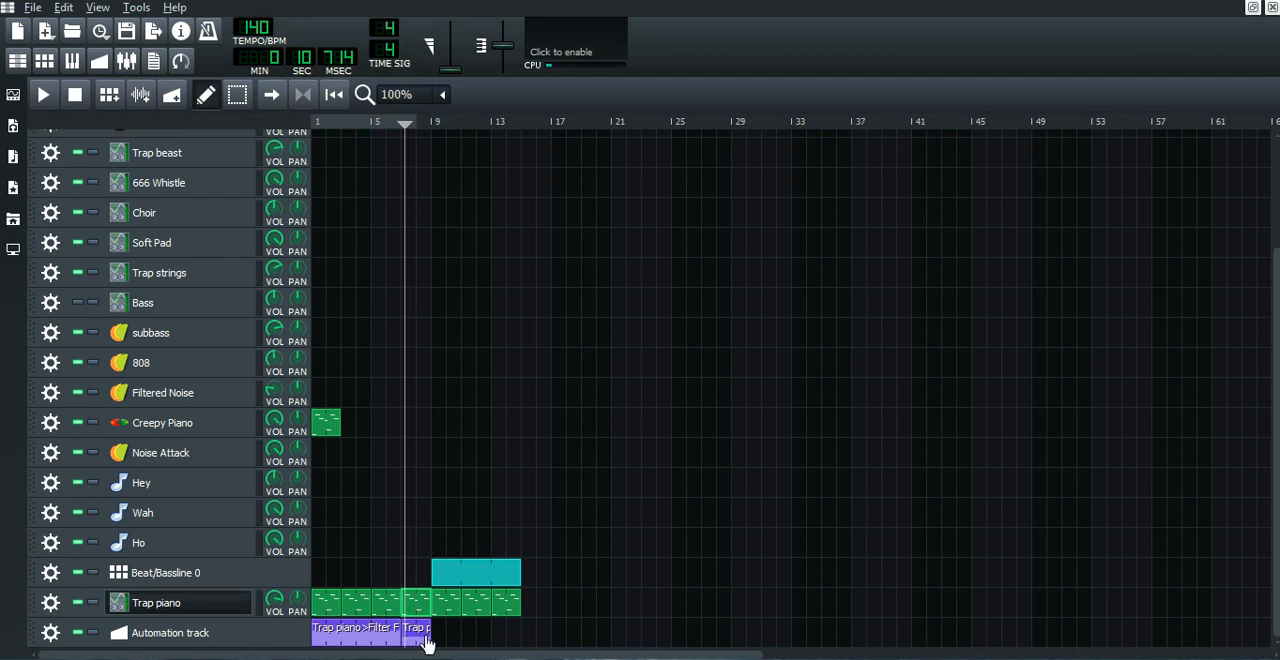
{"action": "mouse_move", "coordinate": [356, 633]}
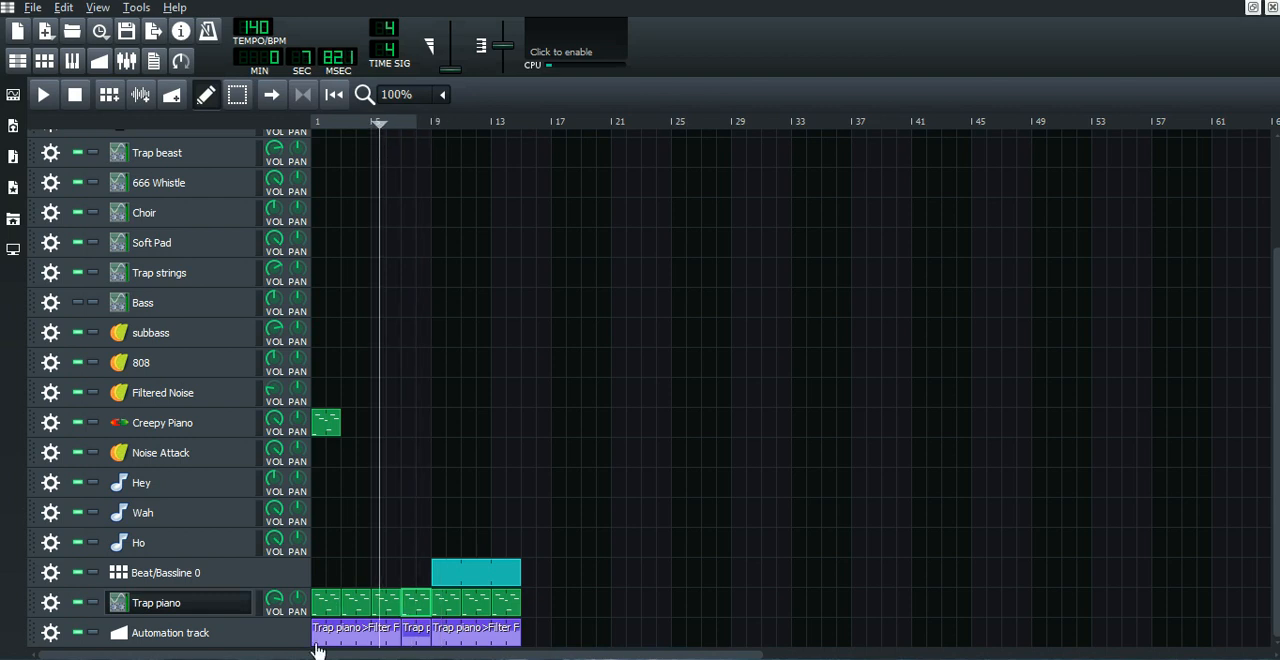
{"action": "mouse_move", "coordinate": [338, 615]}
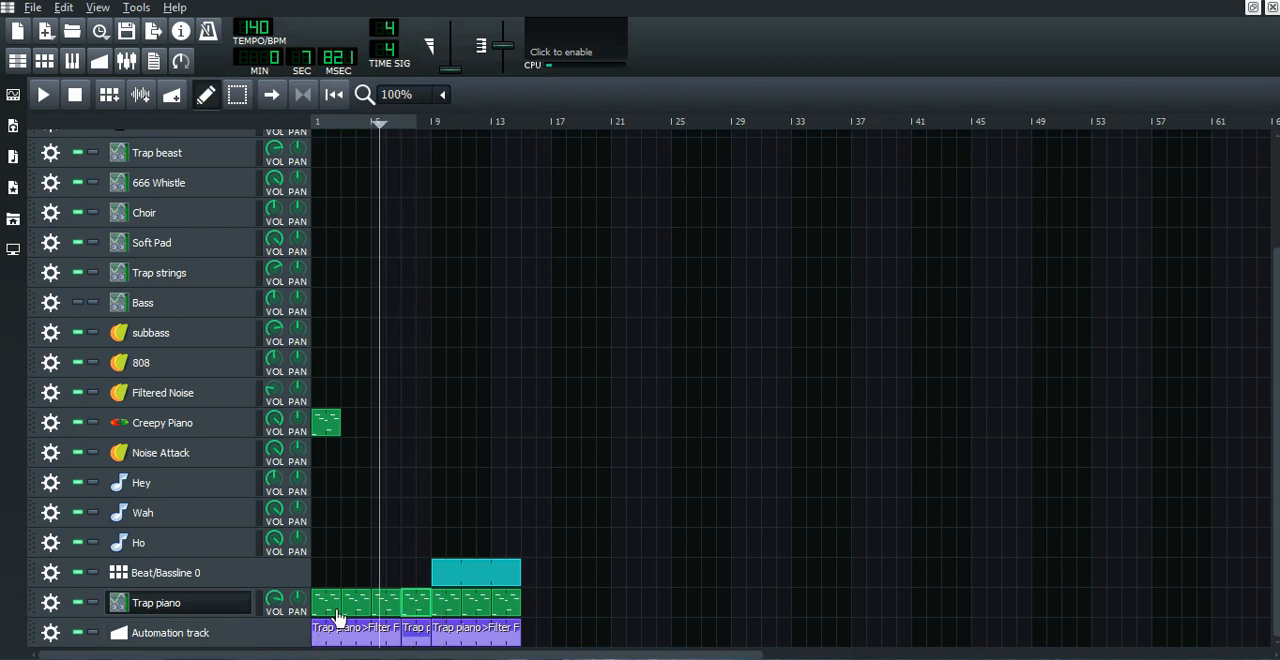
{"action": "double_click", "coordinate": [335, 602]}
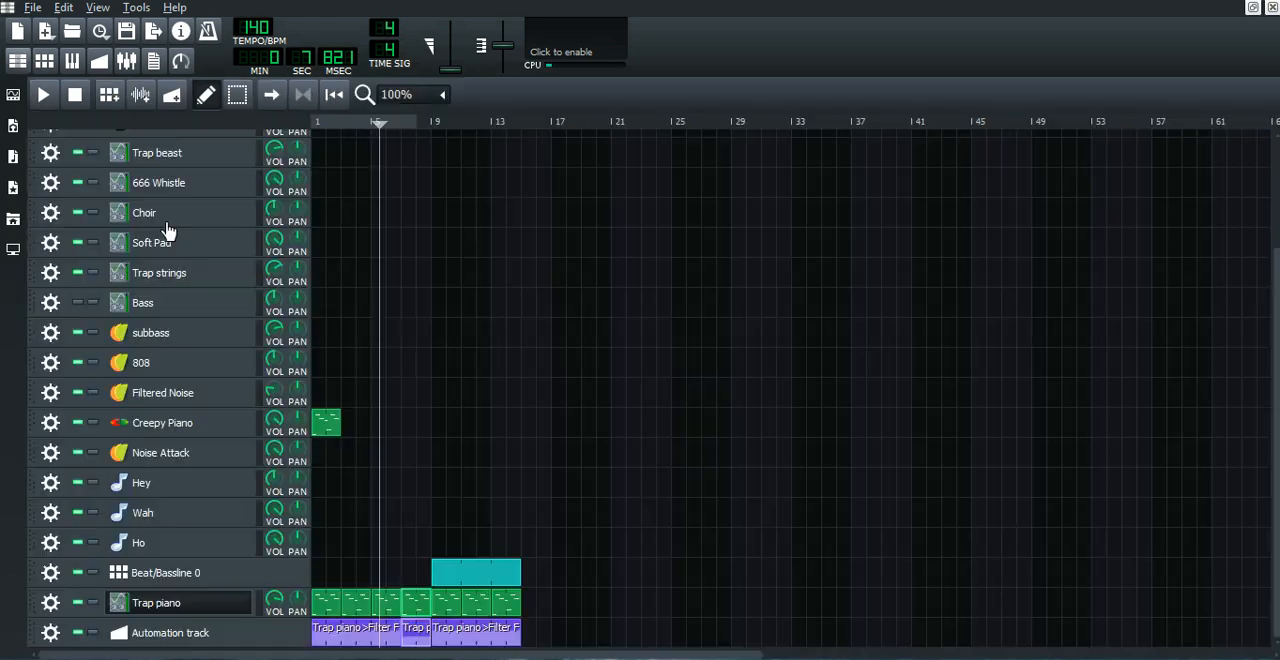
{"action": "mouse_move", "coordinate": [440, 571]}
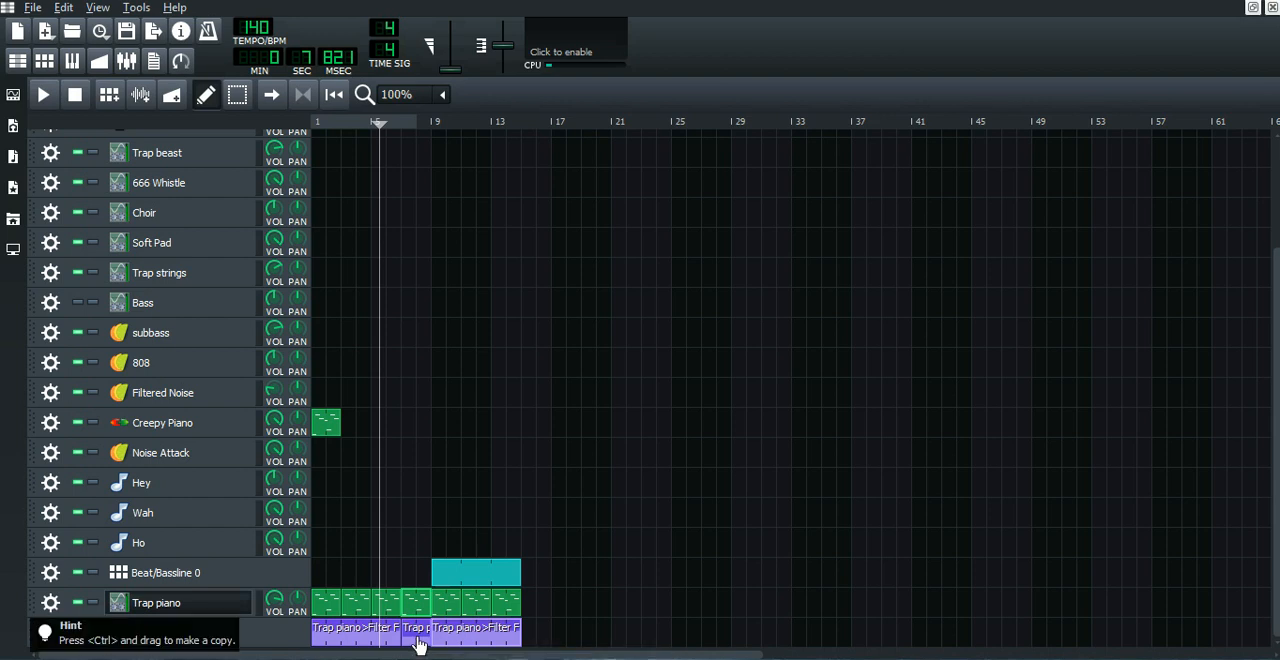
Set the short filter clip's bar 5 point to 32 in the Automation Editor.
{"action": "double_click", "coordinate": [475, 572]}
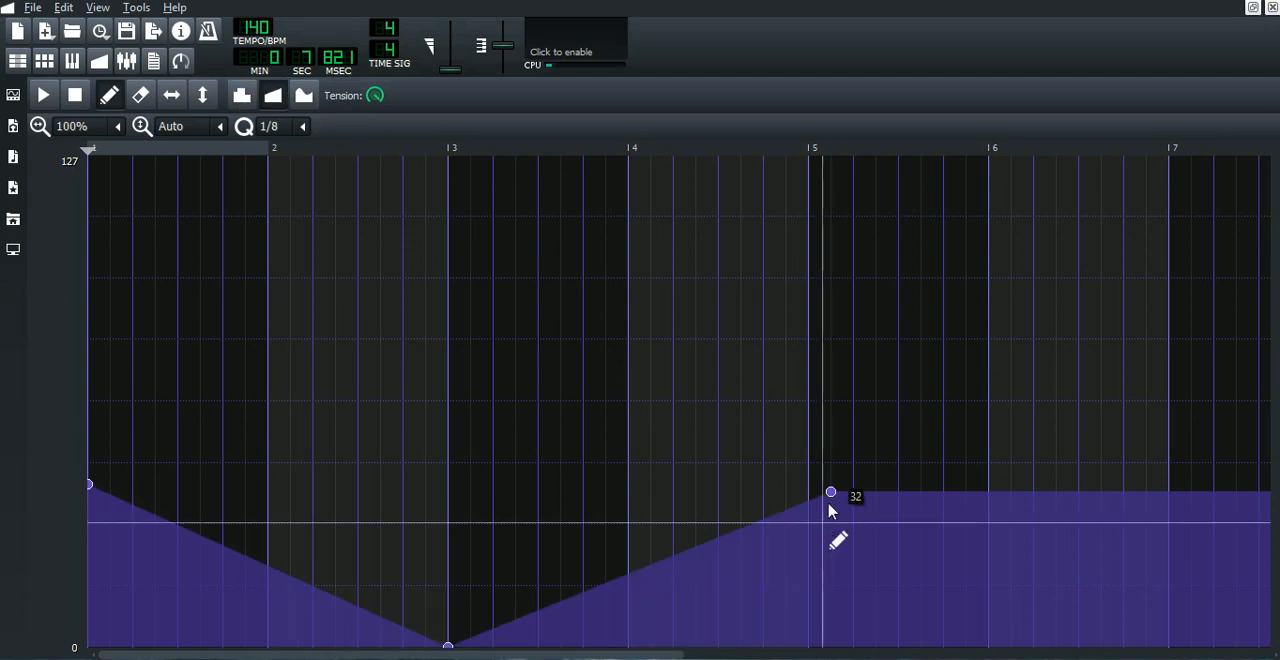
{"action": "left_click_drag", "start_coordinate": [830, 492], "coordinate": [830, 492]}
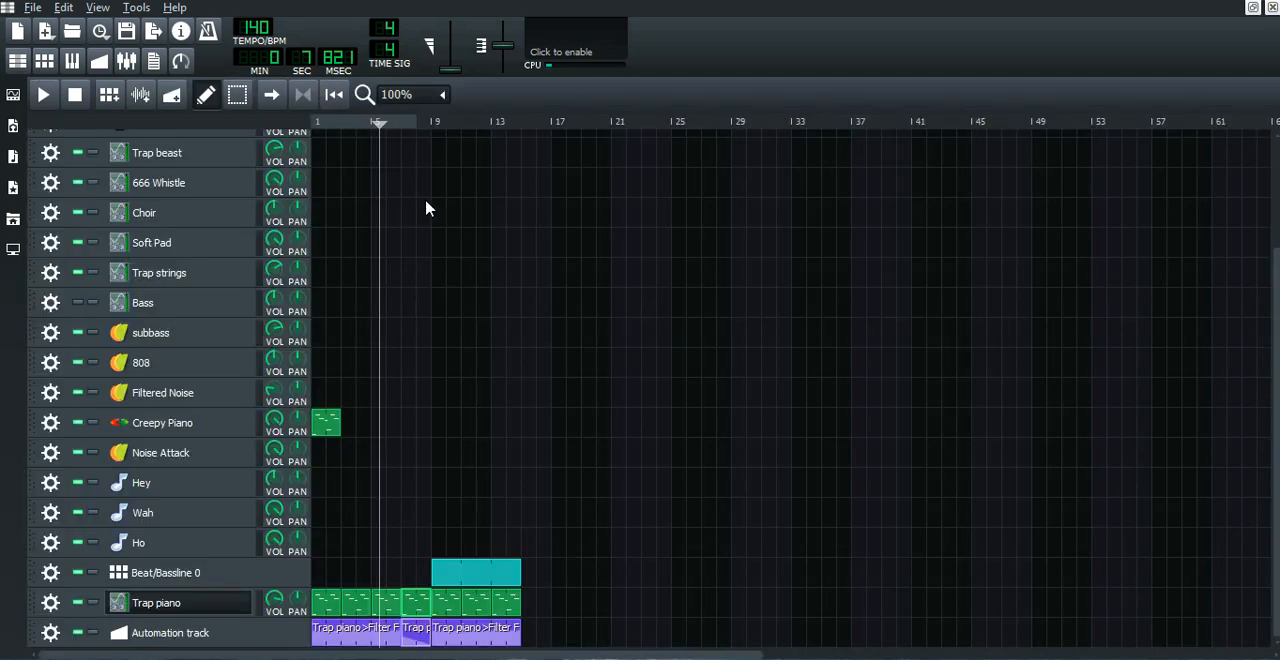
Play the song and reopen the short filter automation clip's curve.
{"action": "left_click", "coordinate": [43, 94]}
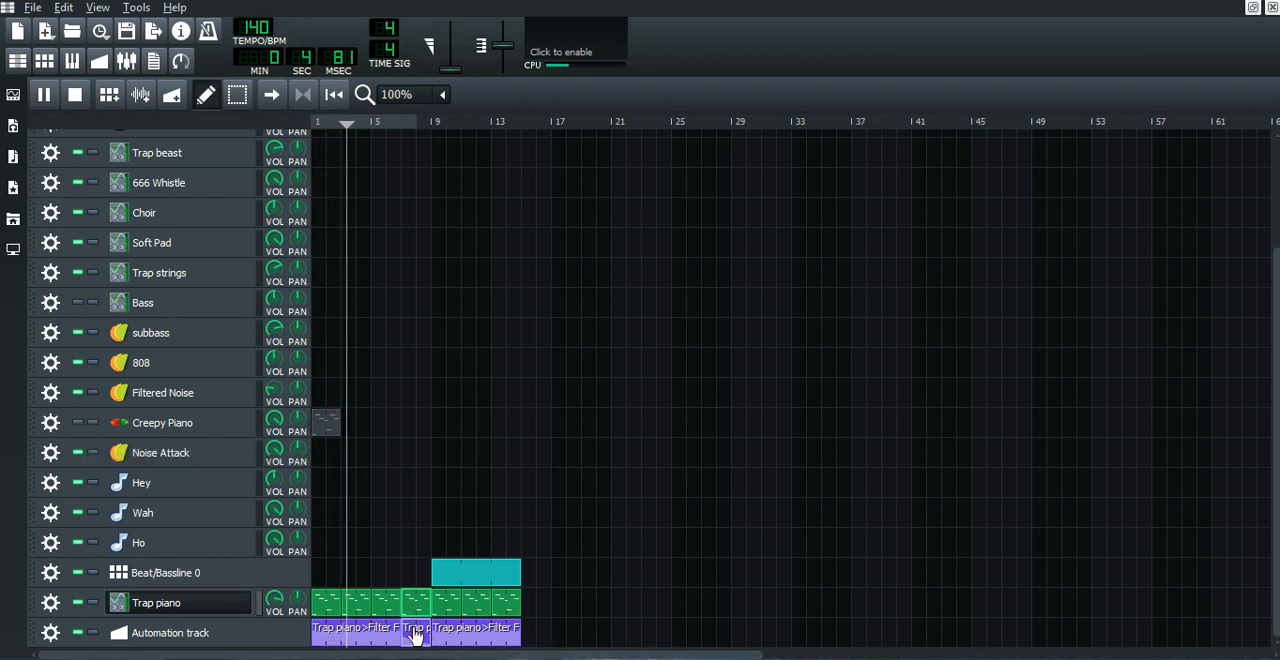
{"action": "double_click", "coordinate": [415, 632]}
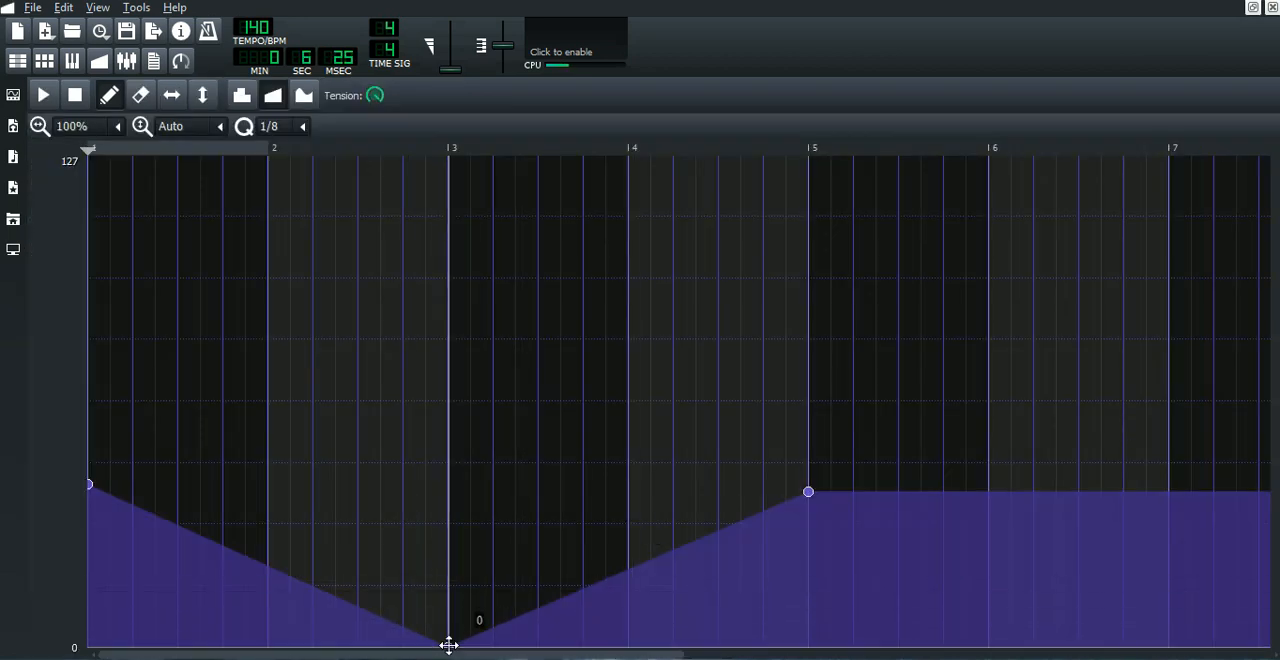
Move the curve's end point to bar 3, add a dip at bar 2, and raise bar 3 to 45.
{"action": "left_click_drag", "start_coordinate": [448, 645], "coordinate": [448, 583]}
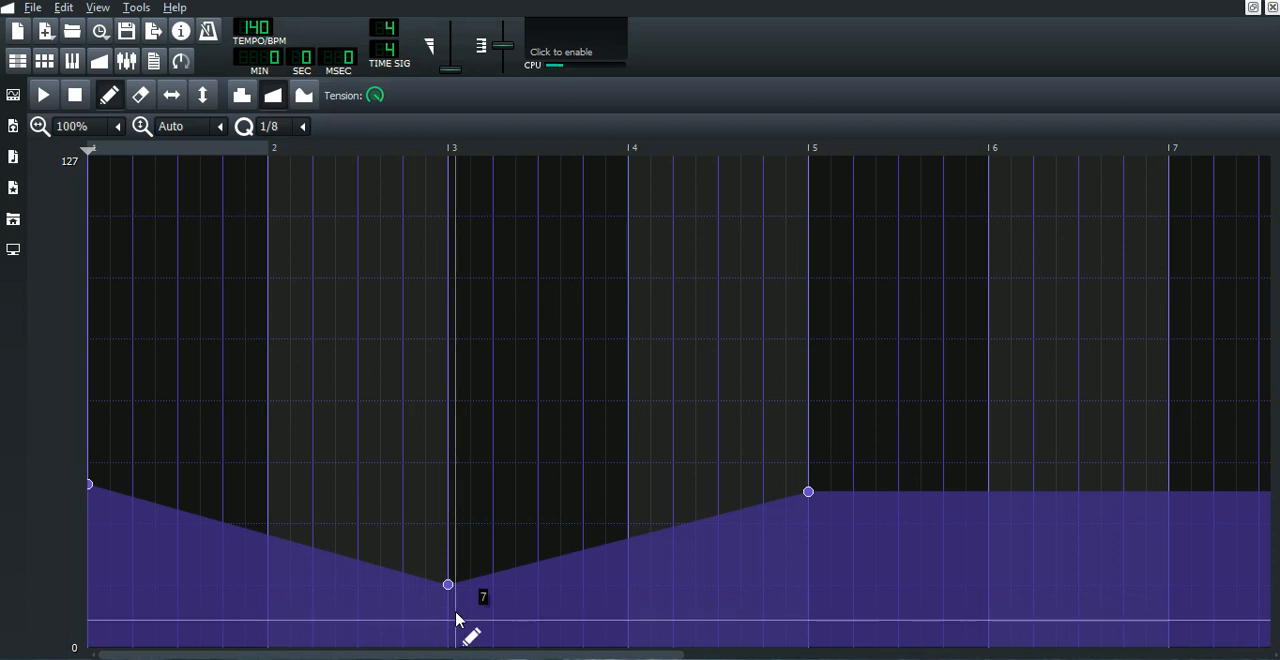
{"action": "left_click_drag", "start_coordinate": [448, 584], "coordinate": [491, 525]}
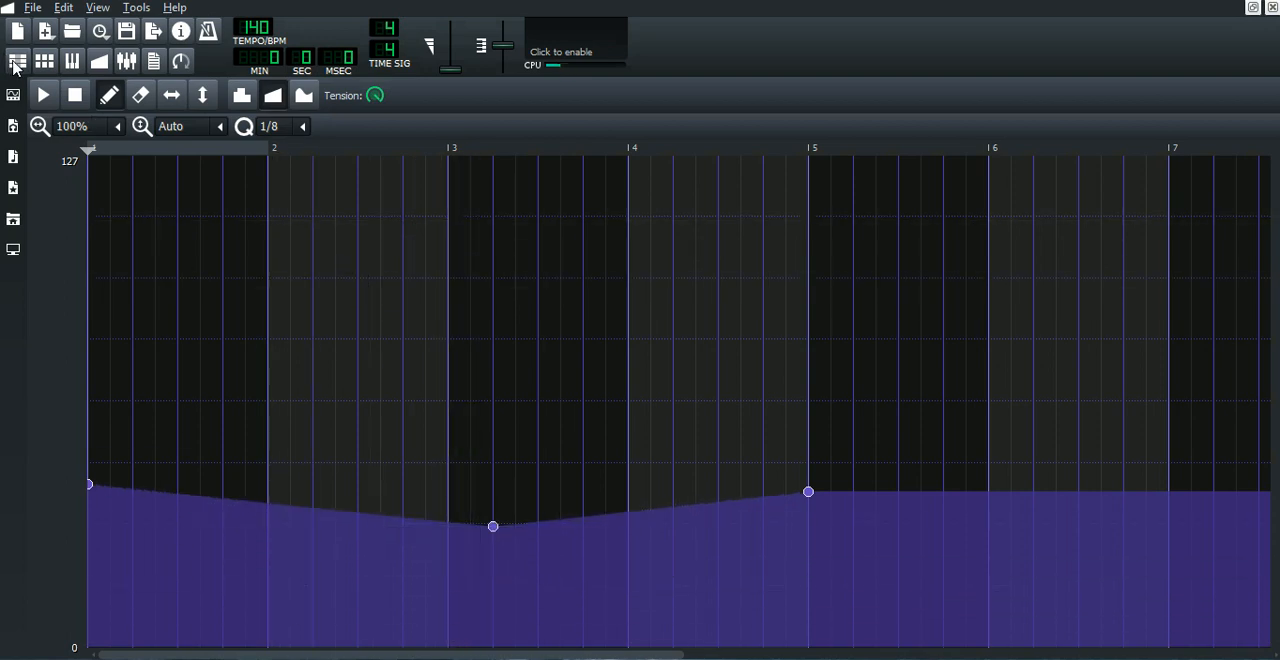
{"action": "left_click", "coordinate": [17, 61]}
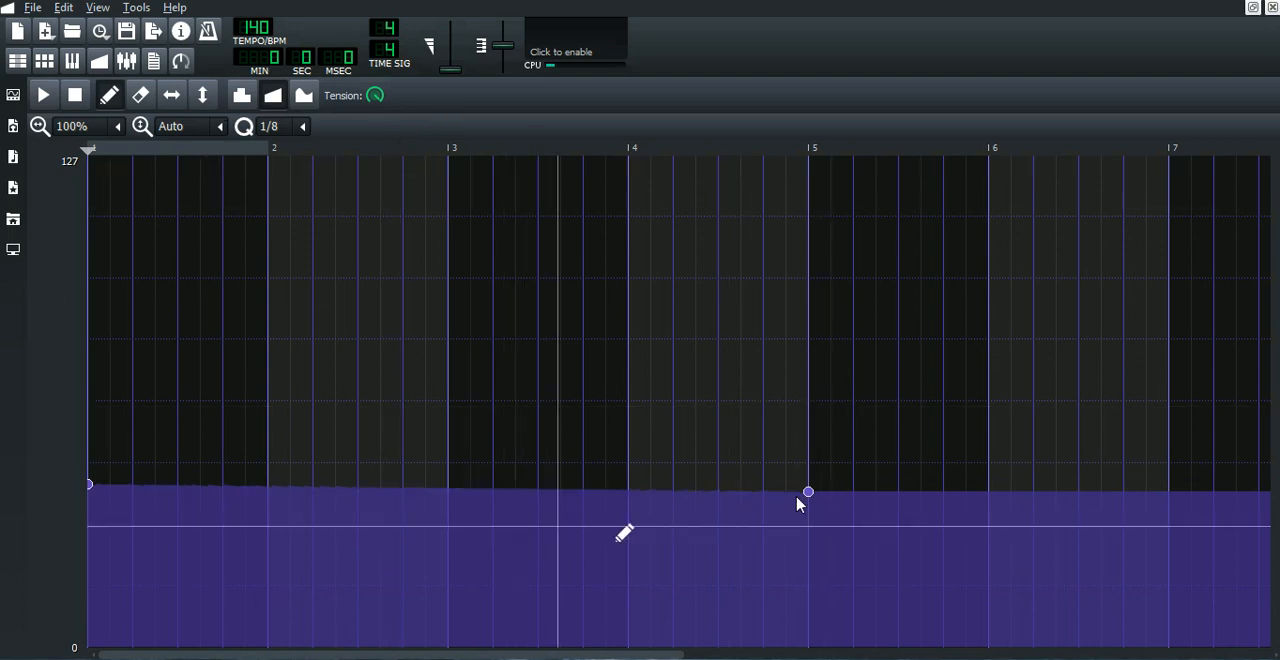
{"action": "left_click_drag", "start_coordinate": [808, 491], "coordinate": [460, 497]}
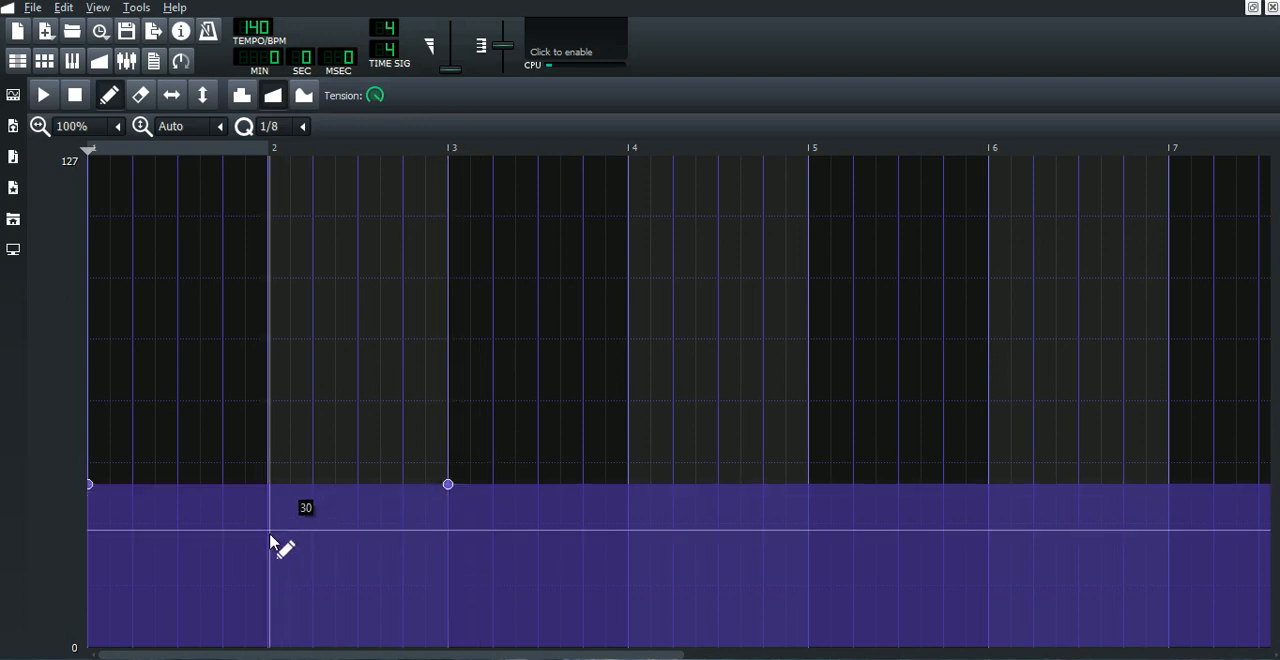
{"action": "left_click_drag", "start_coordinate": [268, 485], "coordinate": [268, 550]}
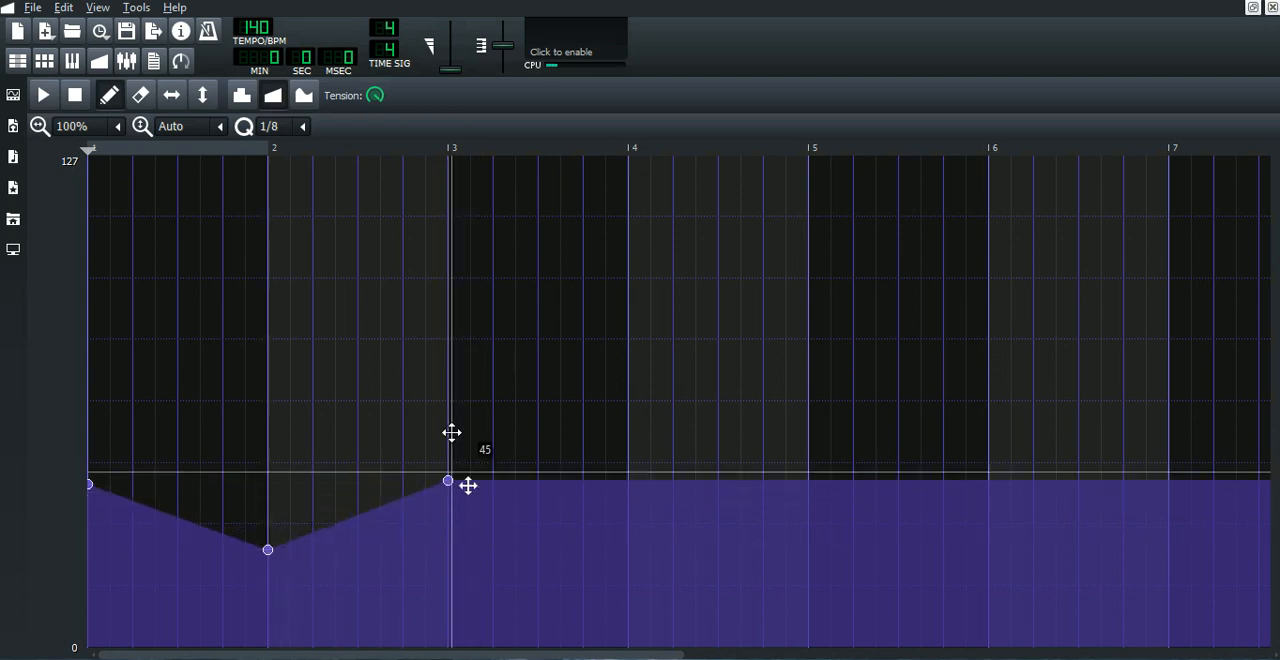
{"action": "left_click_drag", "start_coordinate": [448, 481], "coordinate": [448, 367]}
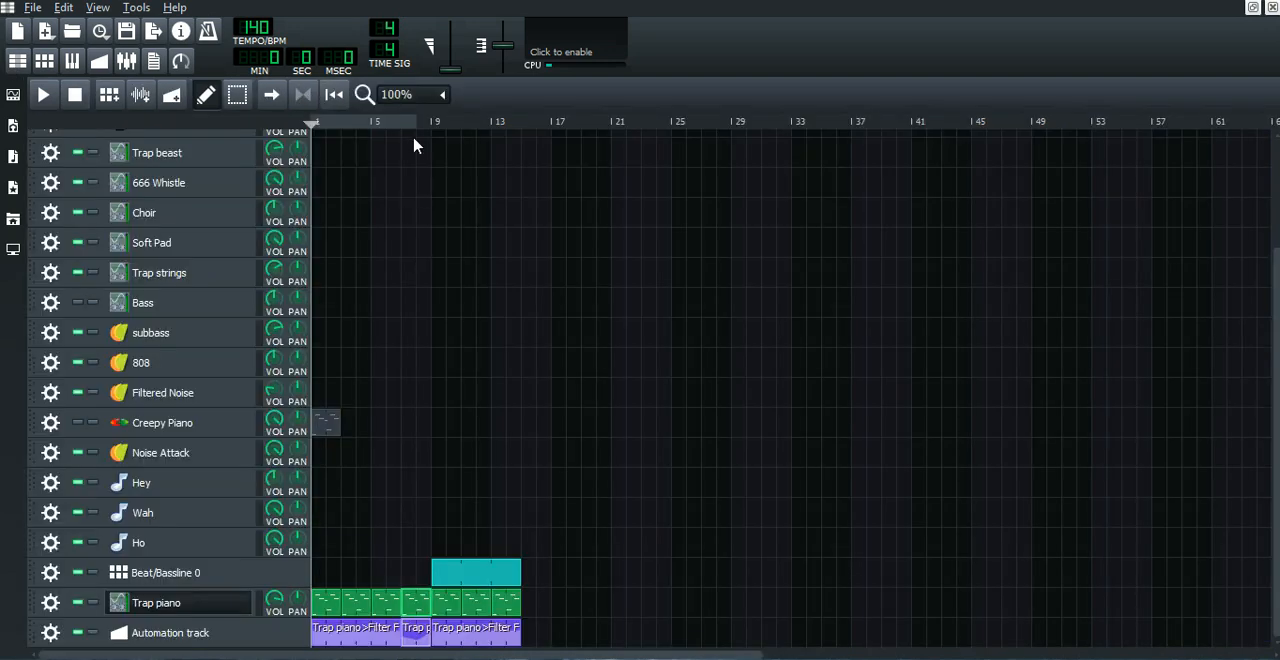
{"action": "mouse_move", "coordinate": [405, 131]}
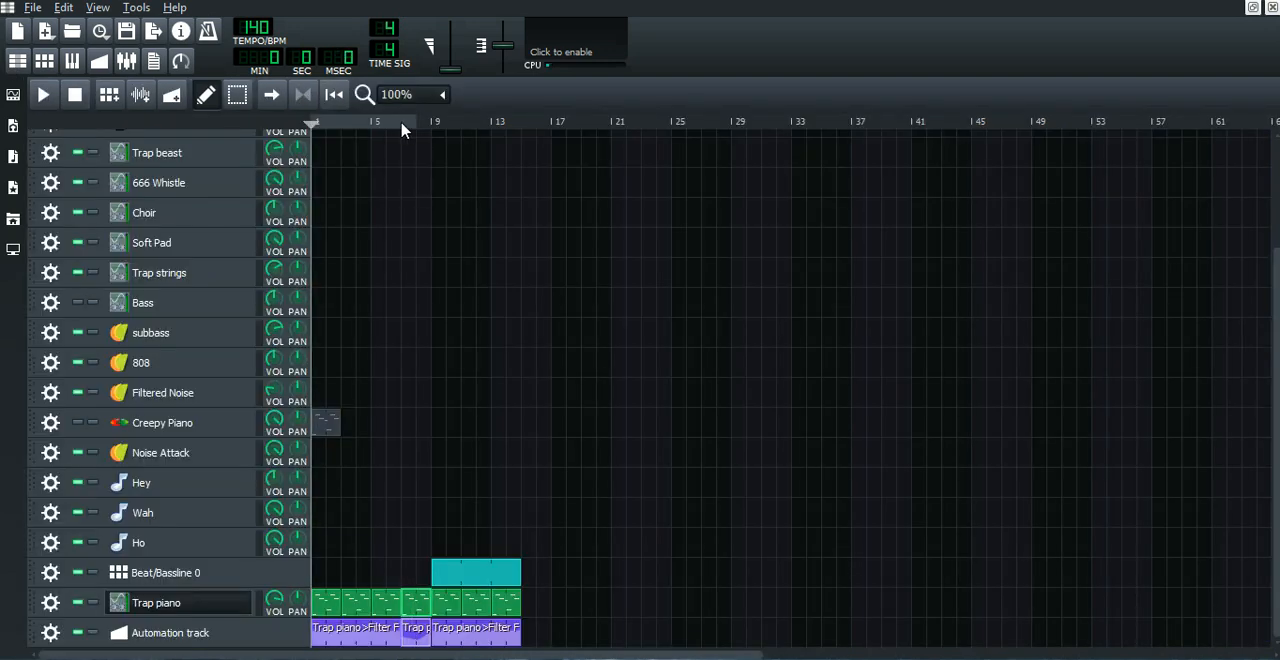
Play and stop the song, then drag the bar 3 point toward 72.
{"action": "left_click", "coordinate": [42, 94]}
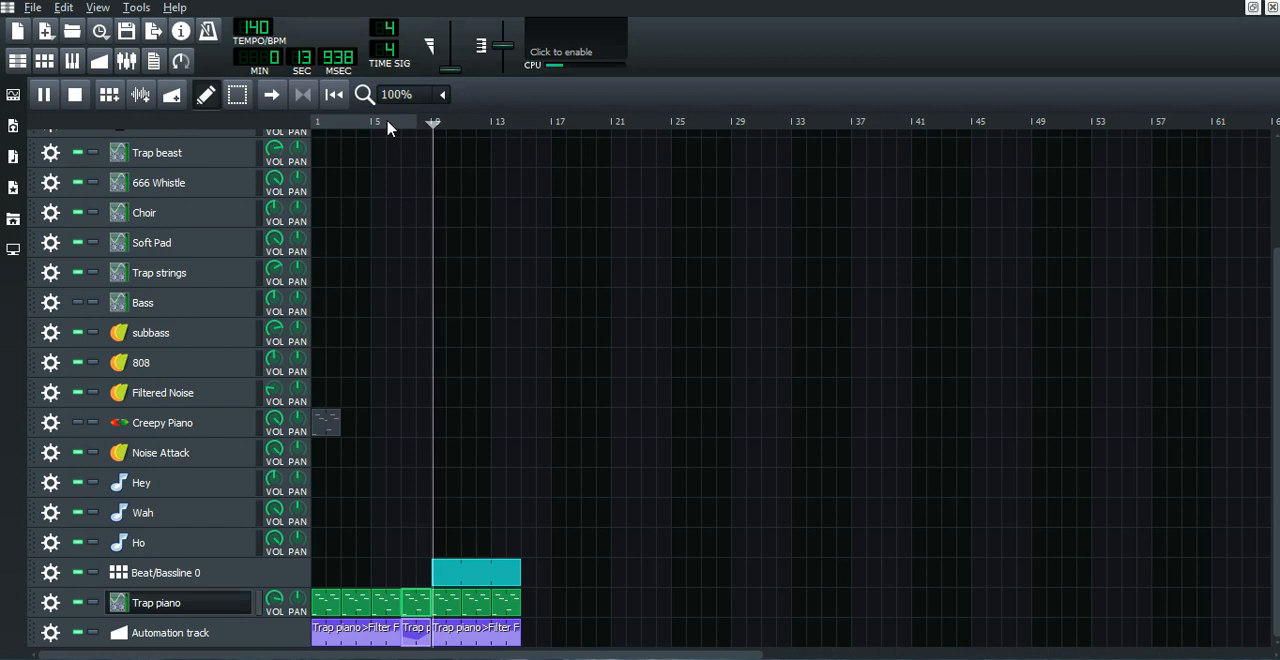
{"action": "left_click", "coordinate": [74, 94]}
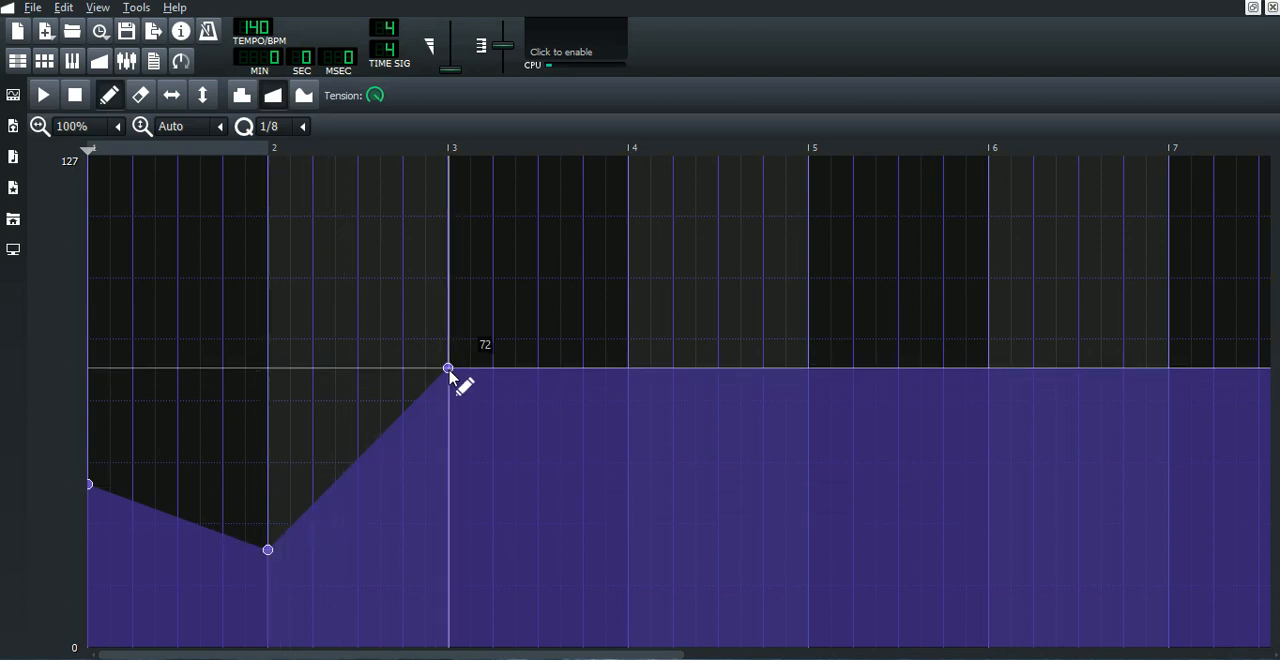
{"action": "left_click_drag", "start_coordinate": [448, 368], "coordinate": [448, 368]}
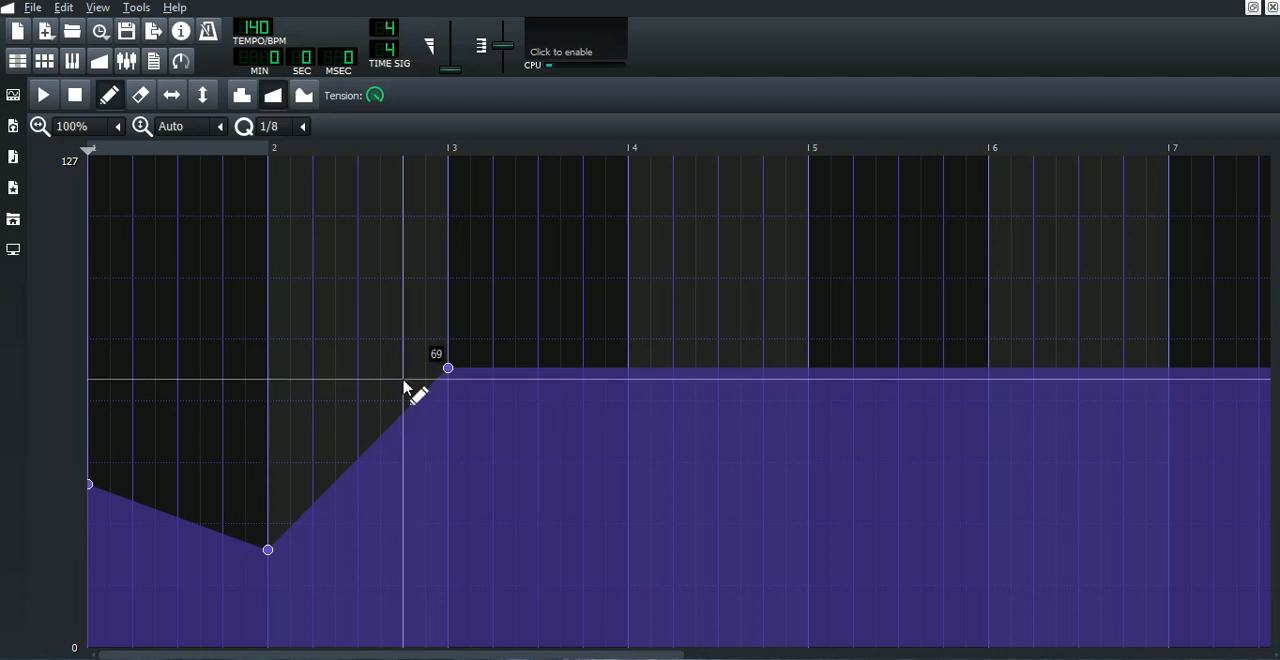
{"action": "left_click_drag", "start_coordinate": [448, 368], "coordinate": [267, 557]}
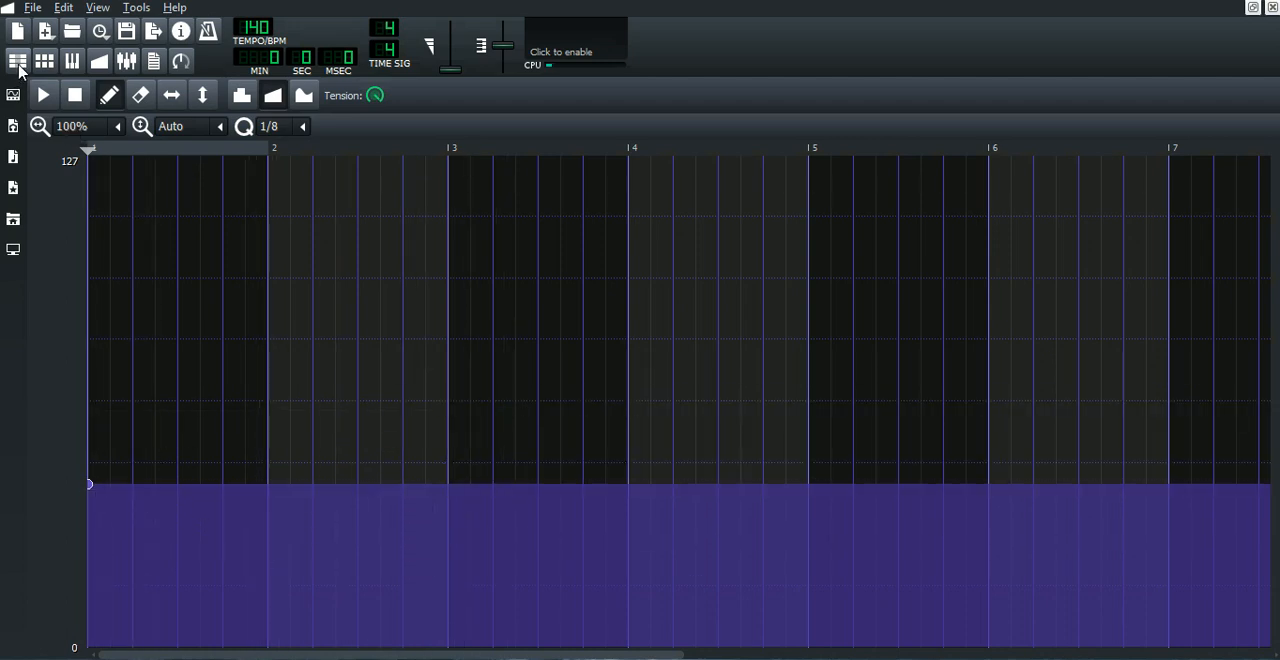
Return to the song arrangement and show the project notes checklist.
{"action": "left_click", "coordinate": [17, 61]}
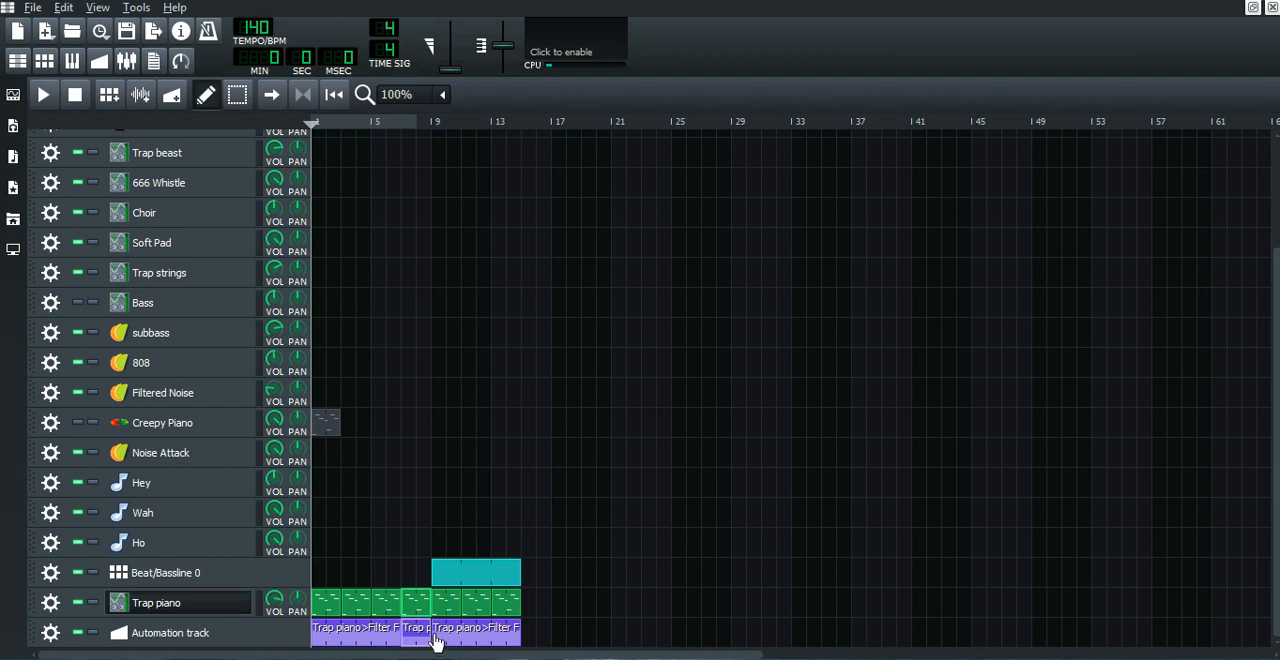
{"action": "left_click", "coordinate": [153, 60]}
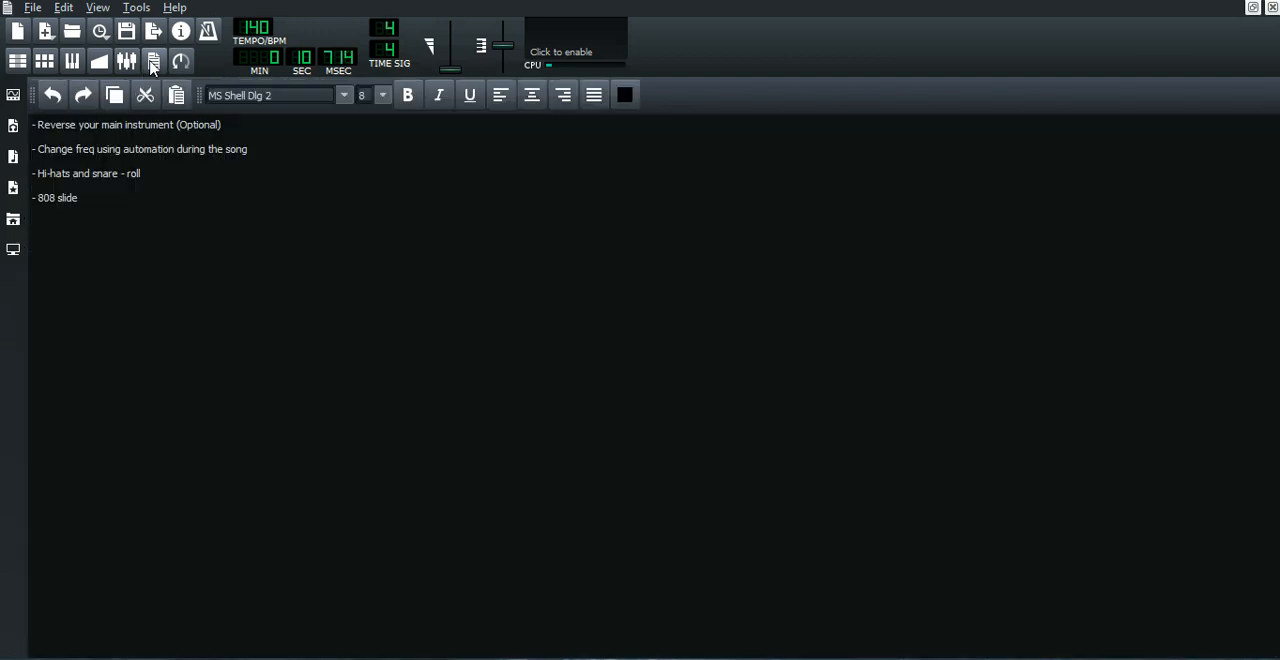
{"action": "mouse_move", "coordinate": [102, 61]}
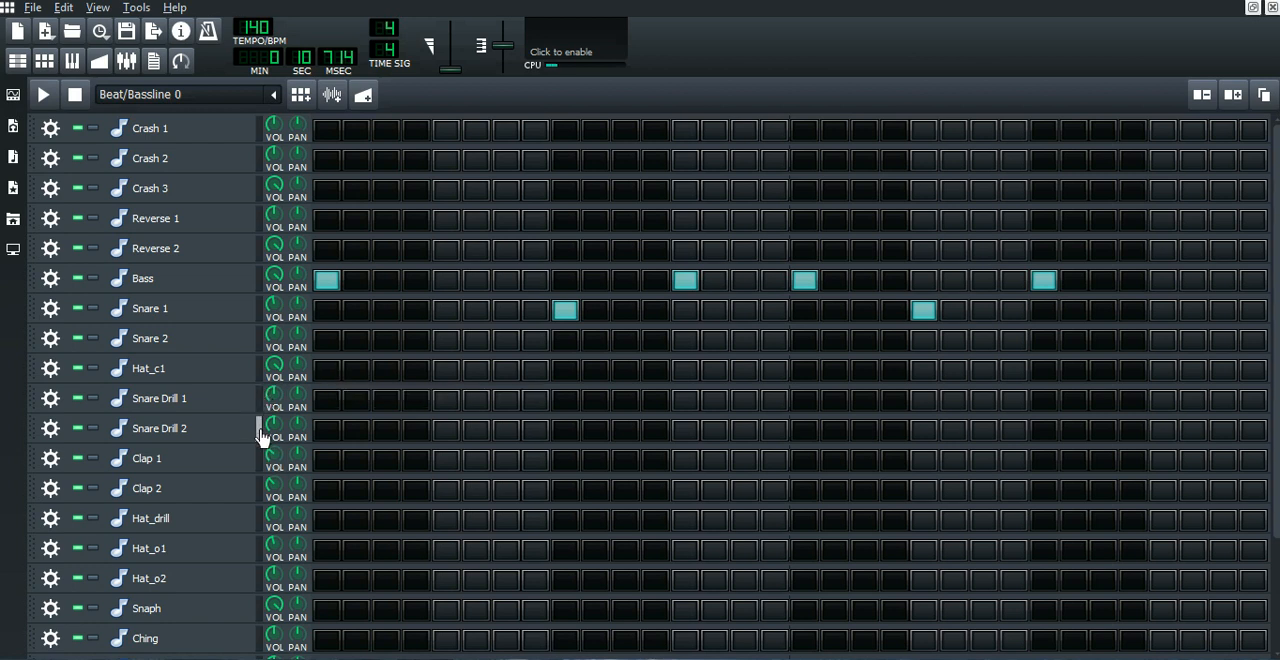
{"action": "mouse_move", "coordinate": [258, 375]}
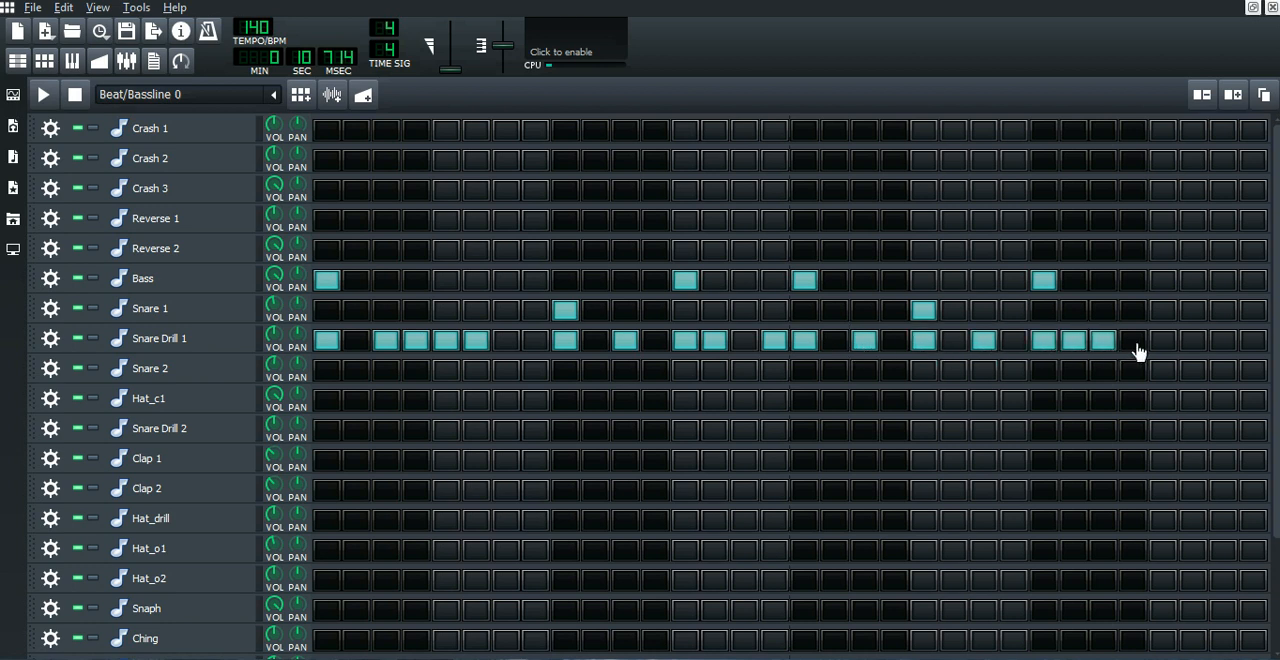
Open Snare Drill 1's notes, snap to 1/32, and add short roll notes.
{"action": "left_click", "coordinate": [1193, 340]}
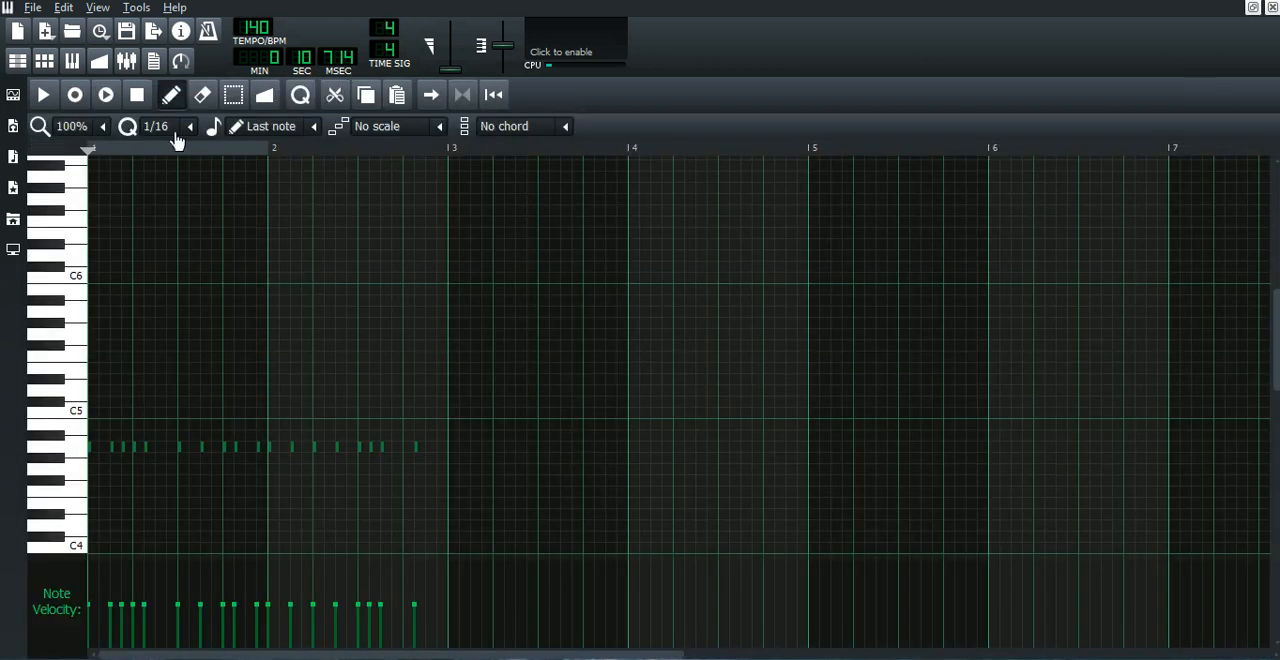
{"action": "left_click", "coordinate": [190, 126]}
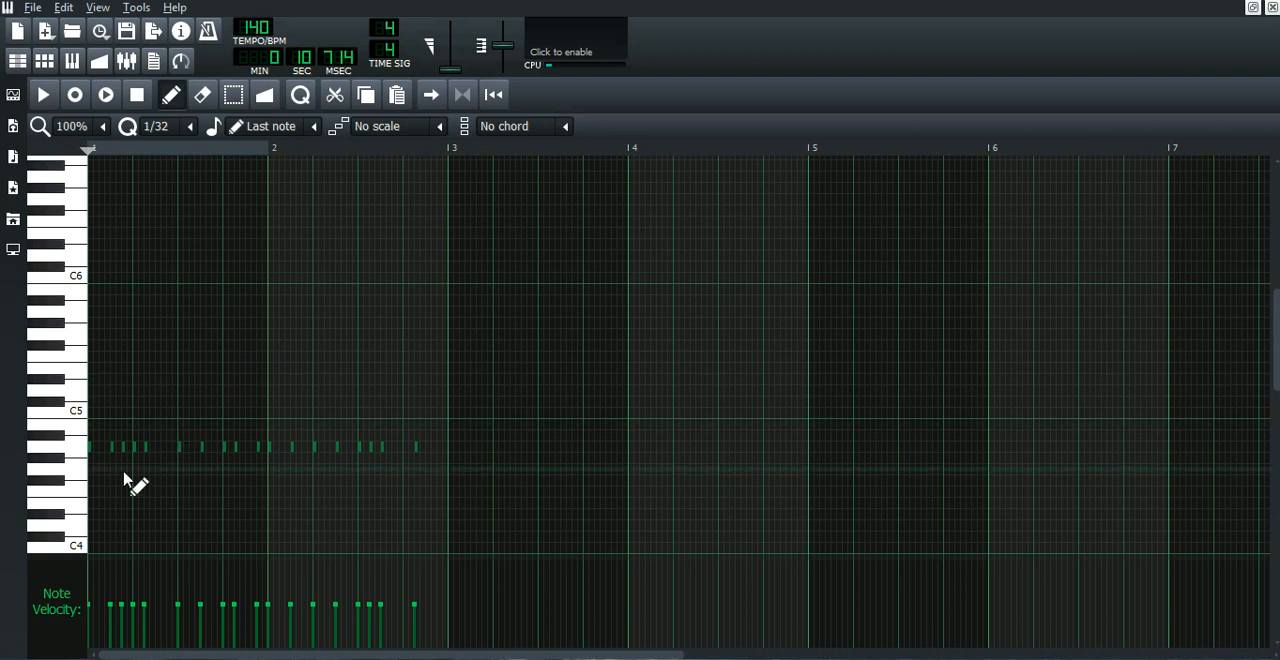
{"action": "mouse_move", "coordinate": [118, 458]}
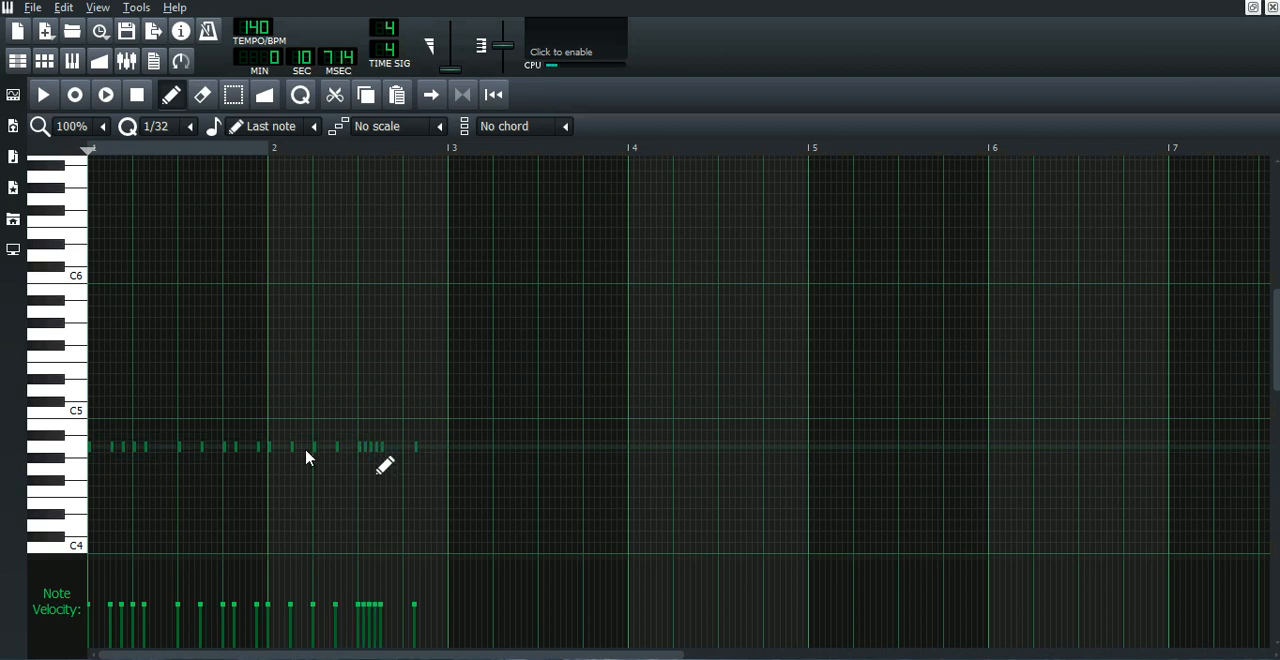
{"action": "mouse_move", "coordinate": [148, 458]}
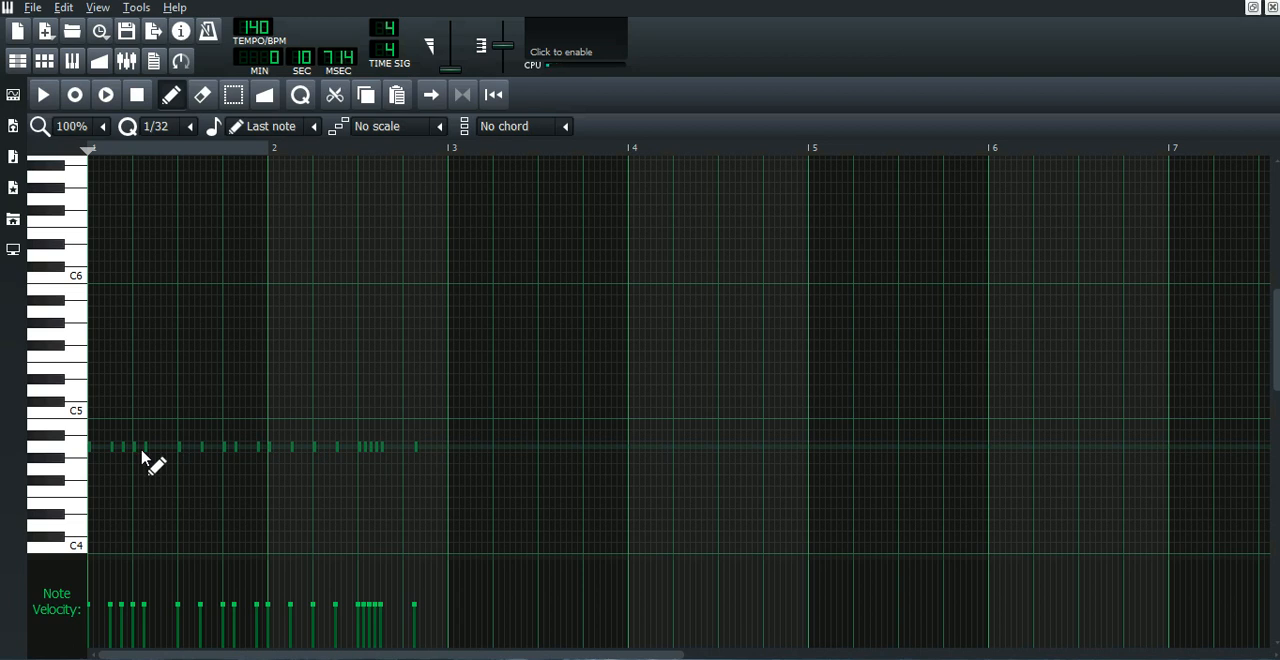
{"action": "mouse_move", "coordinate": [215, 455]}
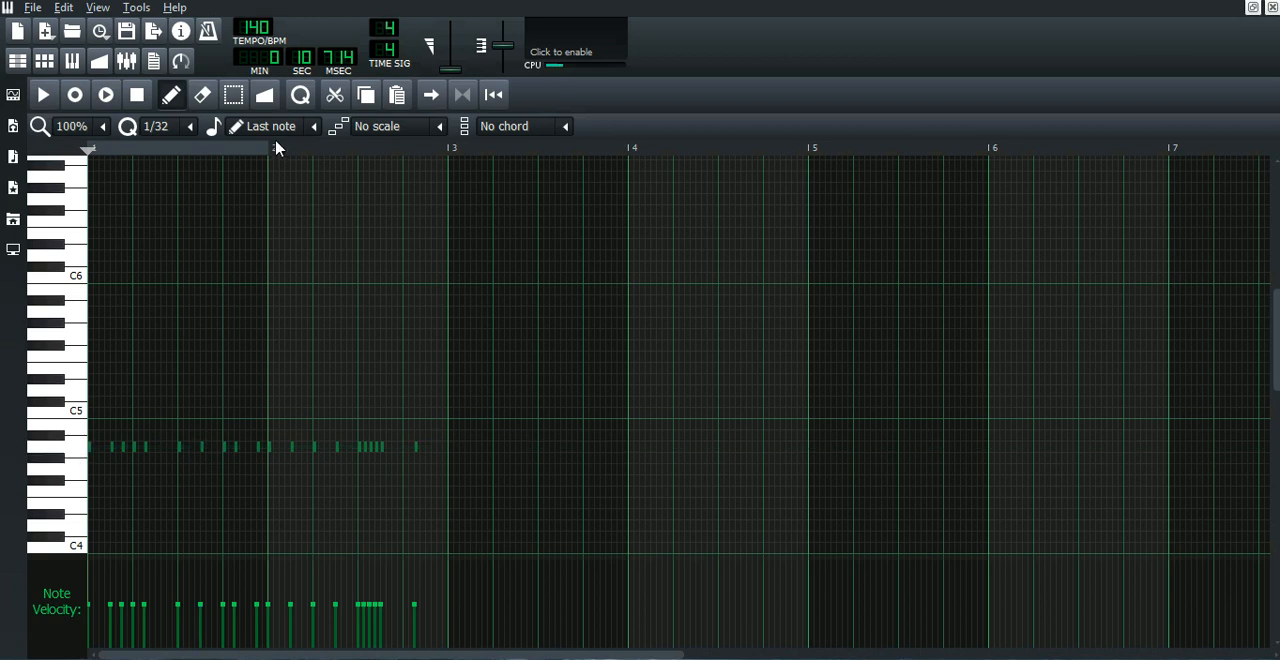
{"action": "mouse_move", "coordinate": [168, 440]}
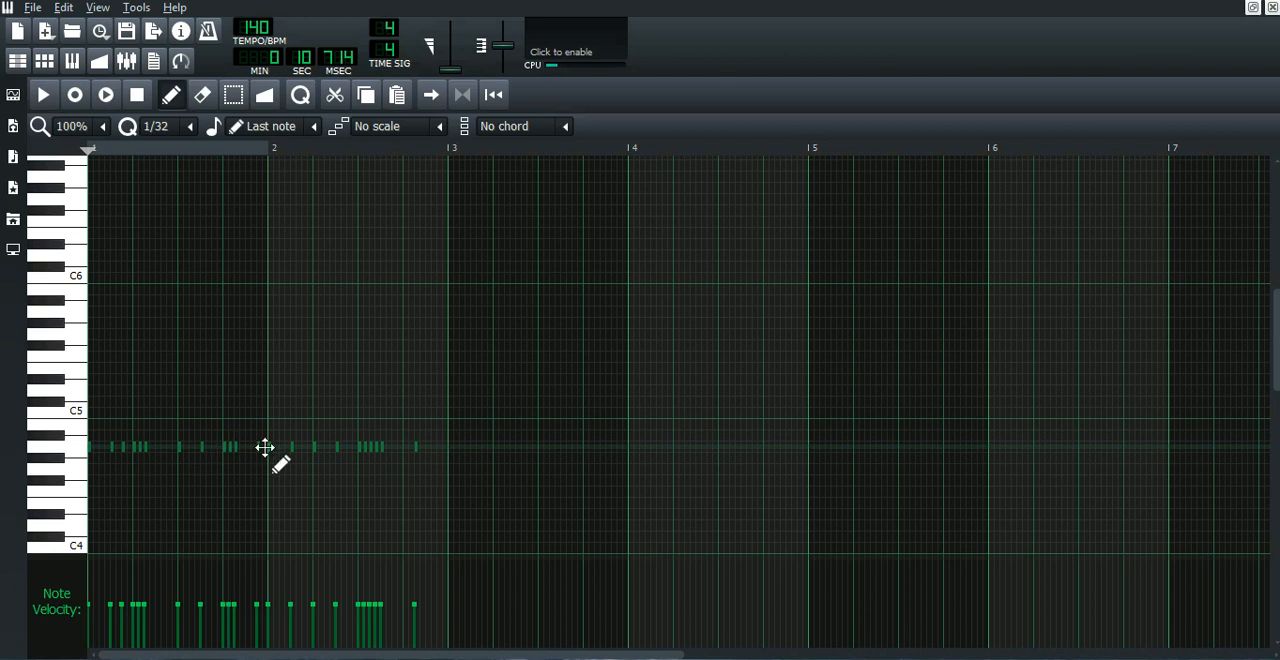
{"action": "left_click", "coordinate": [293, 447]}
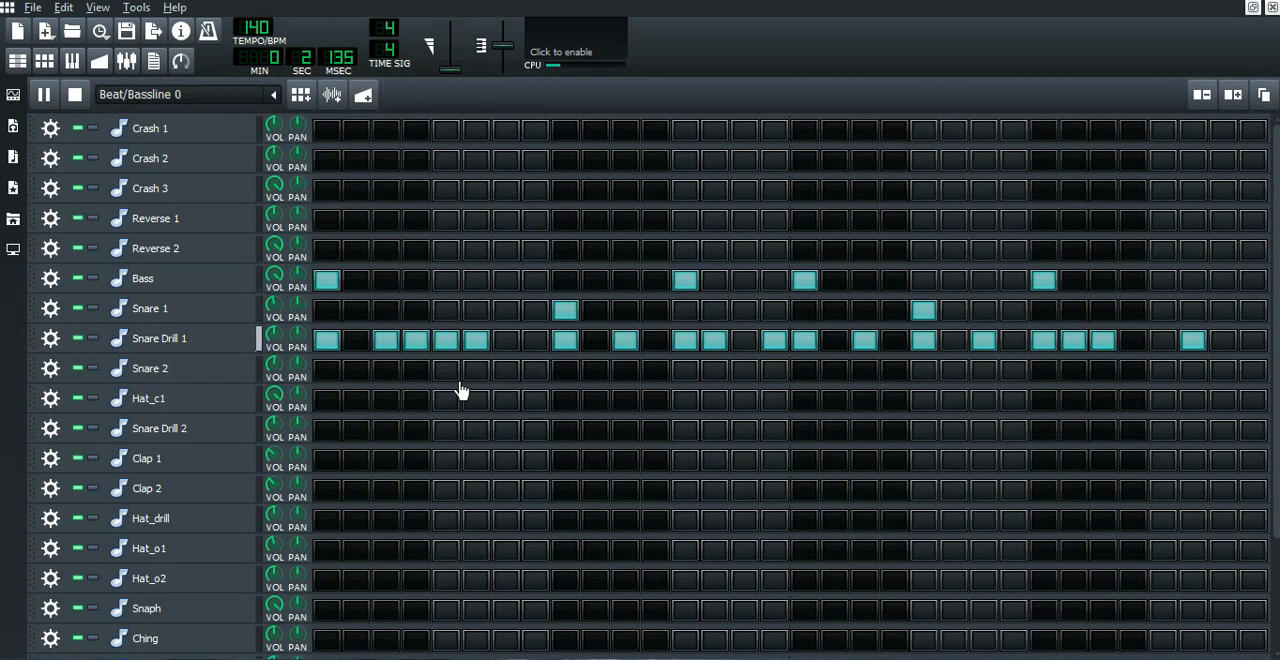
Stop the beat and open the three-hit Snare 1 pattern in the piano roll.
{"action": "left_click", "coordinate": [74, 94]}
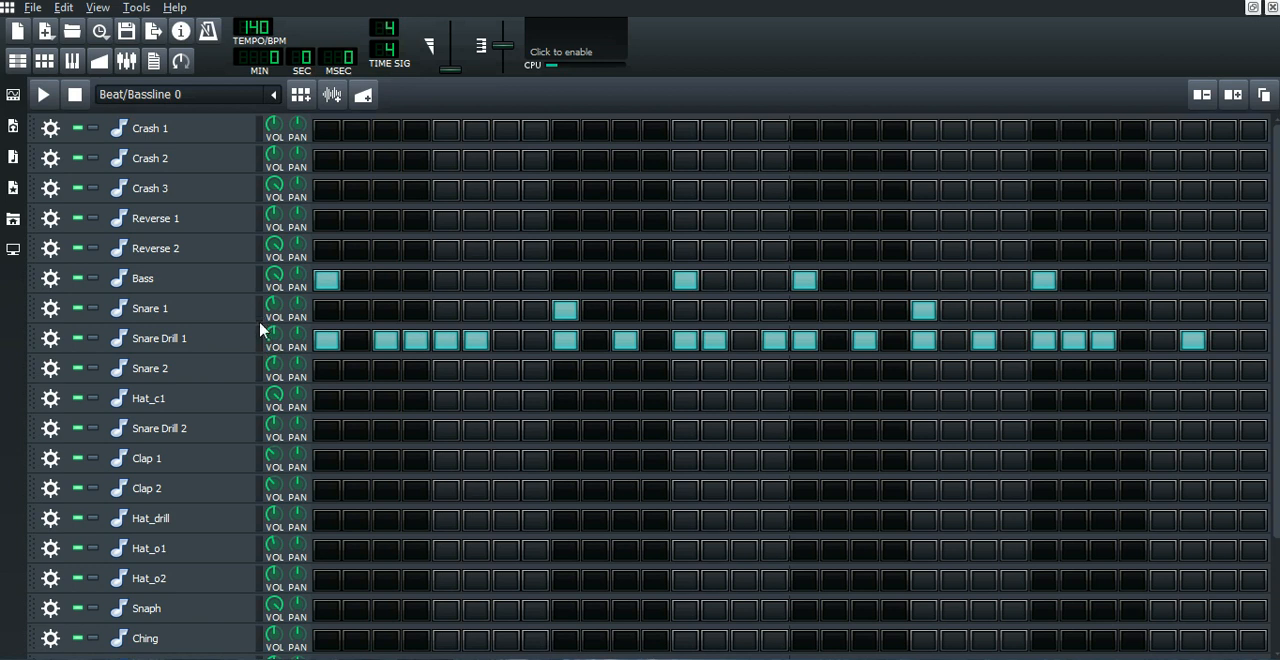
{"action": "right_click", "coordinate": [563, 310]}
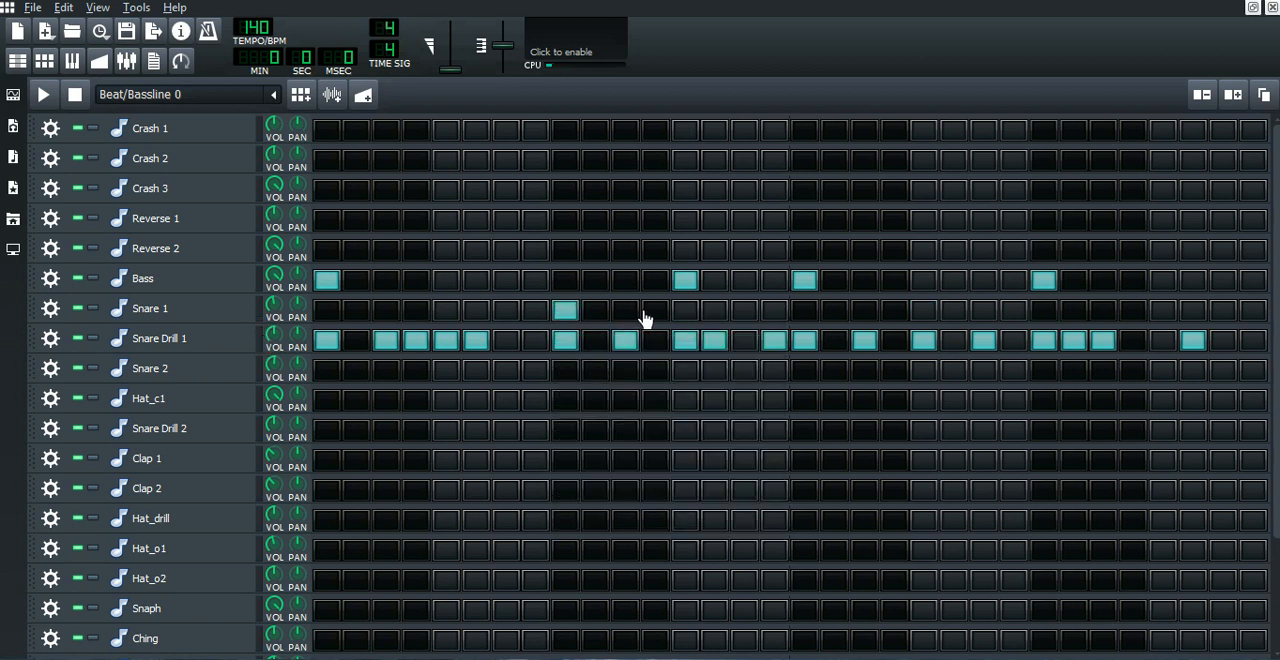
{"action": "left_click", "coordinate": [624, 310]}
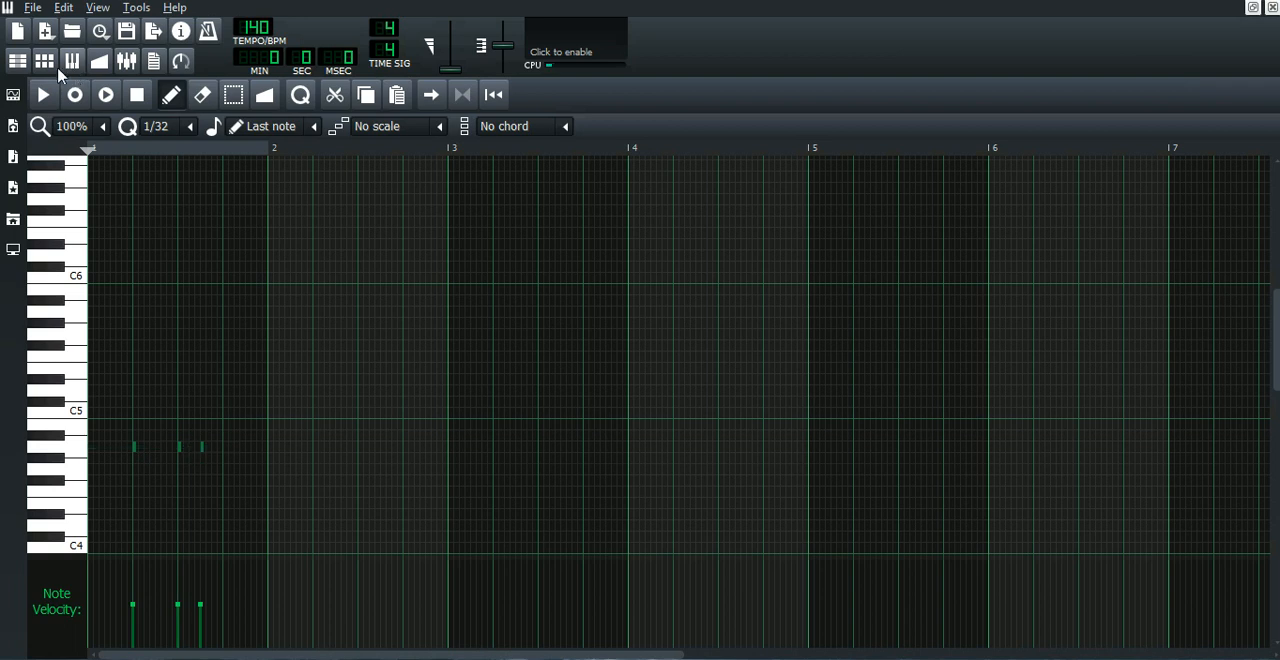
Add a quick run of consecutive Snare 1 hits in Beat/Bassline 0, then show the Song Editor.
{"action": "left_click", "coordinate": [44, 61]}
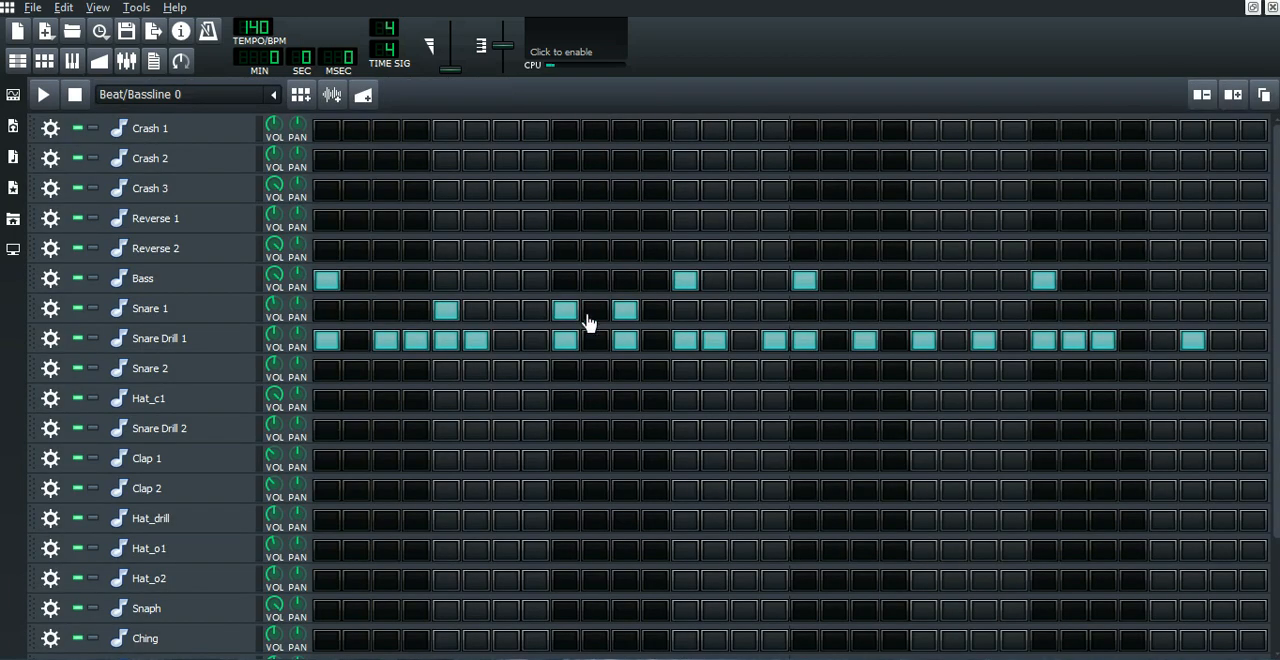
{"action": "right_click", "coordinate": [590, 322]}
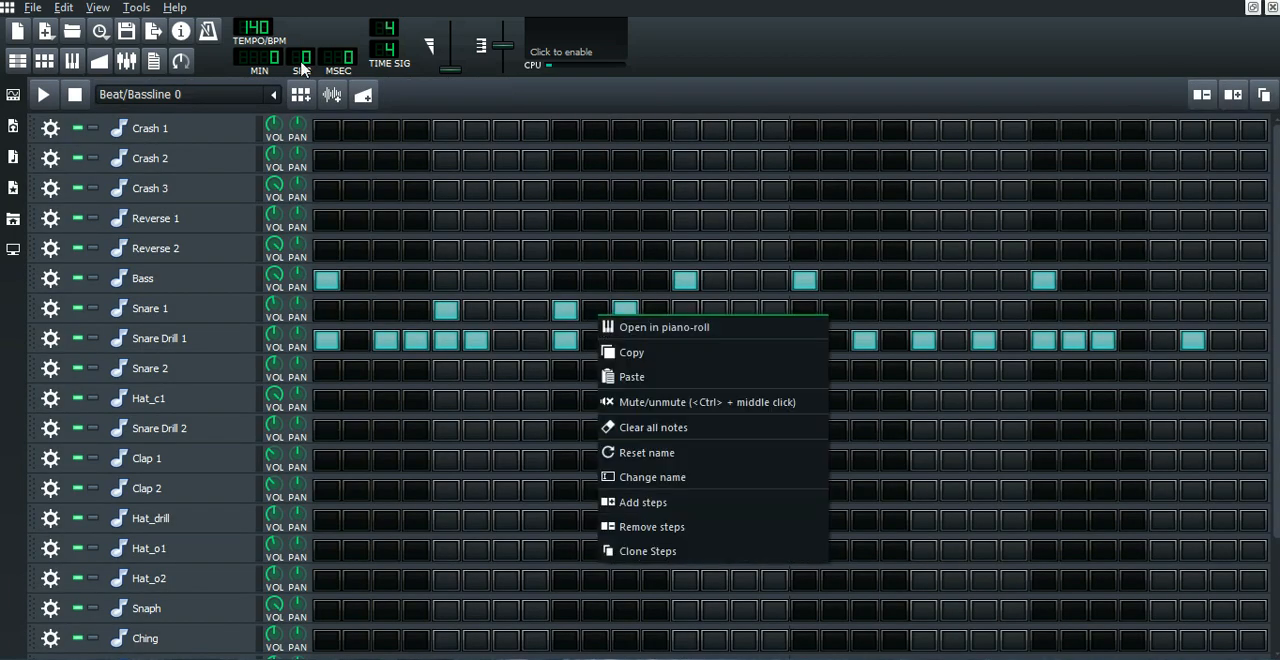
{"action": "left_click", "coordinate": [663, 326]}
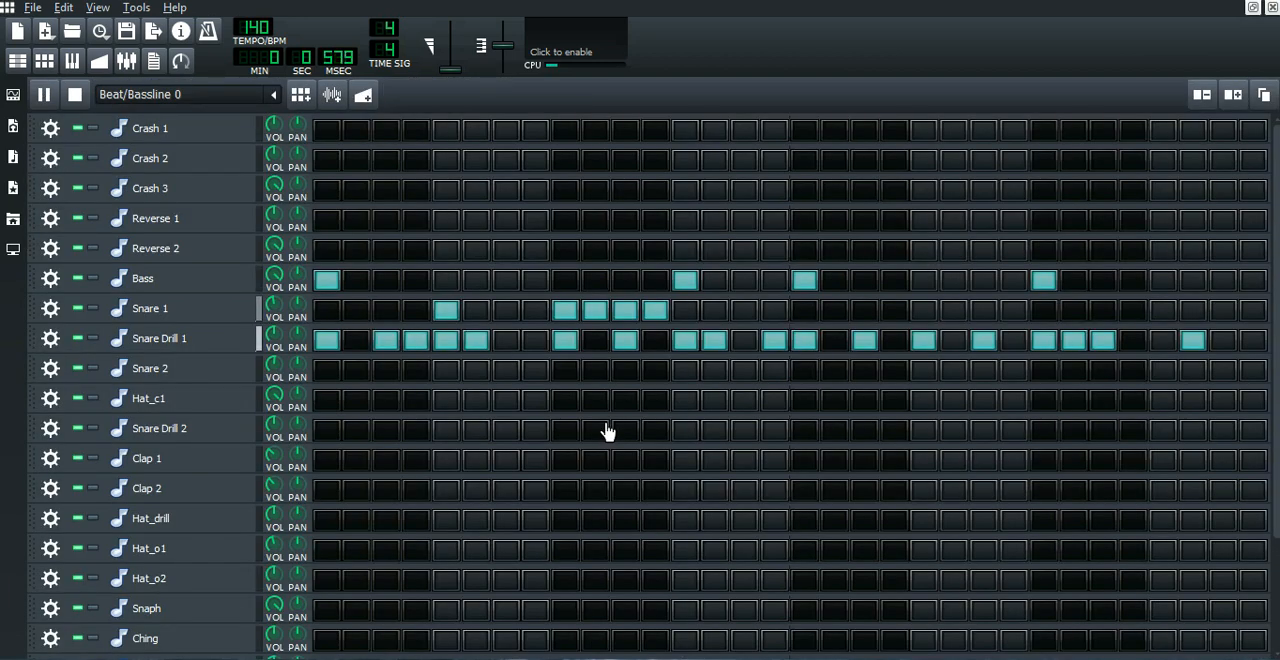
{"action": "left_click", "coordinate": [44, 94]}
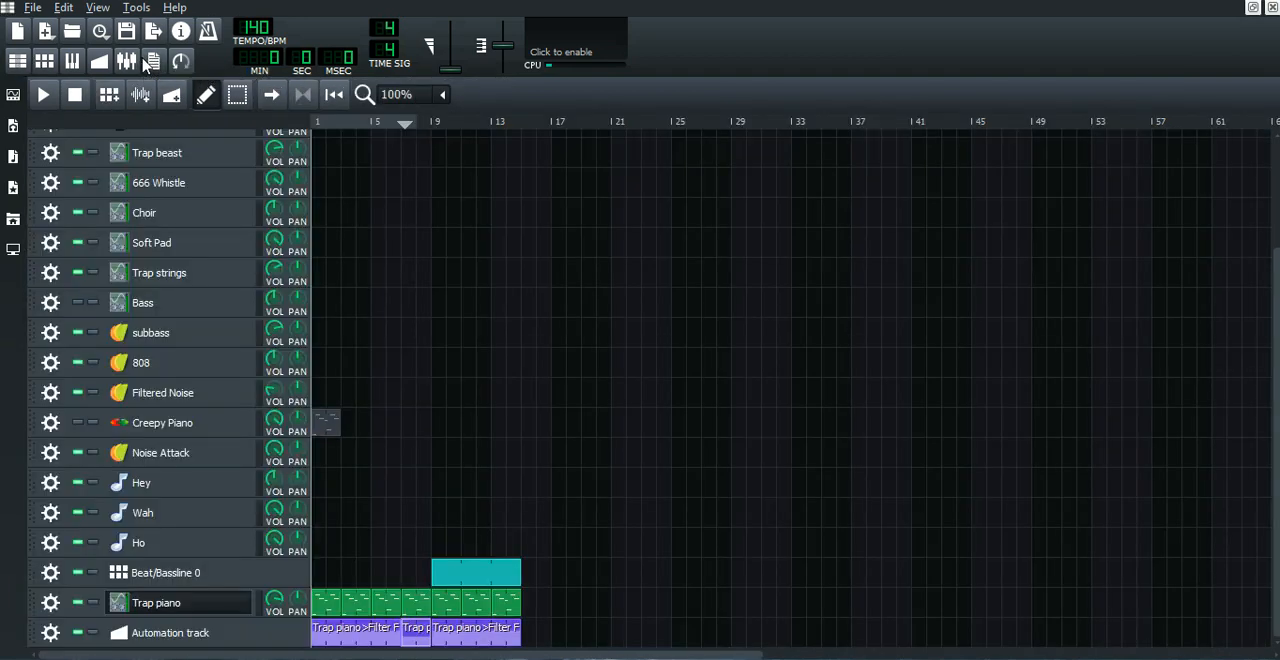
Set piano roll quantize to 1/16 and drag out a long C5 note across several bars.
{"action": "left_click", "coordinate": [17, 61]}
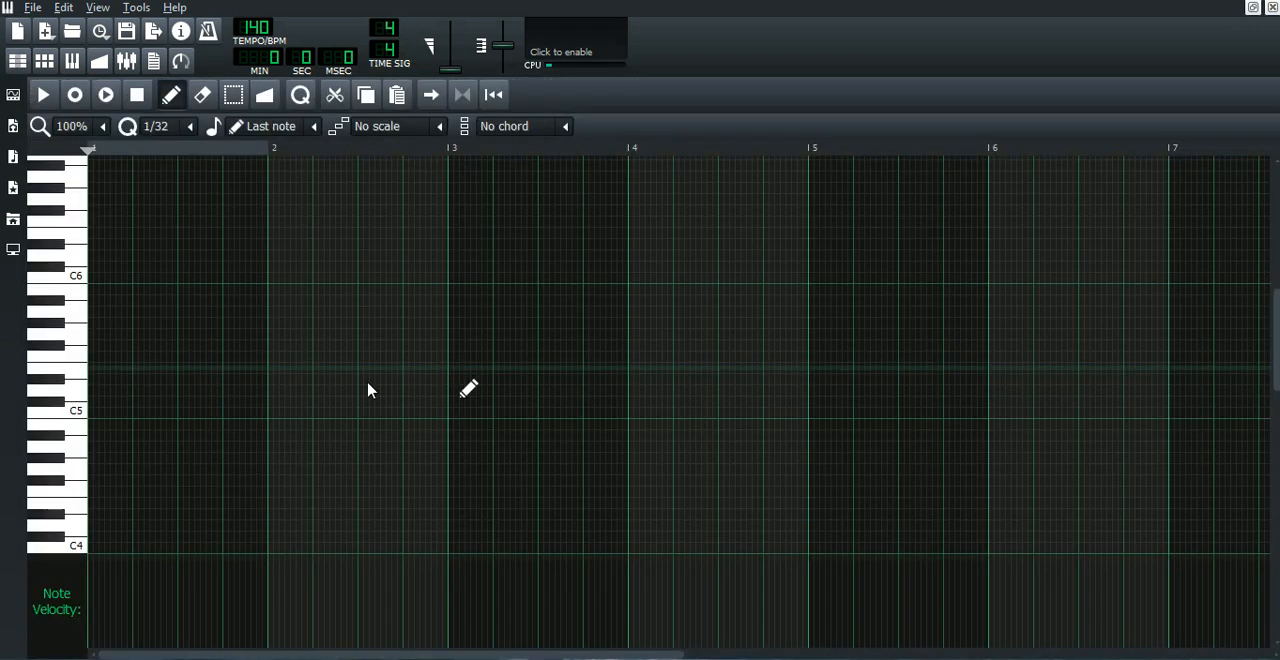
{"action": "left_click", "coordinate": [189, 126]}
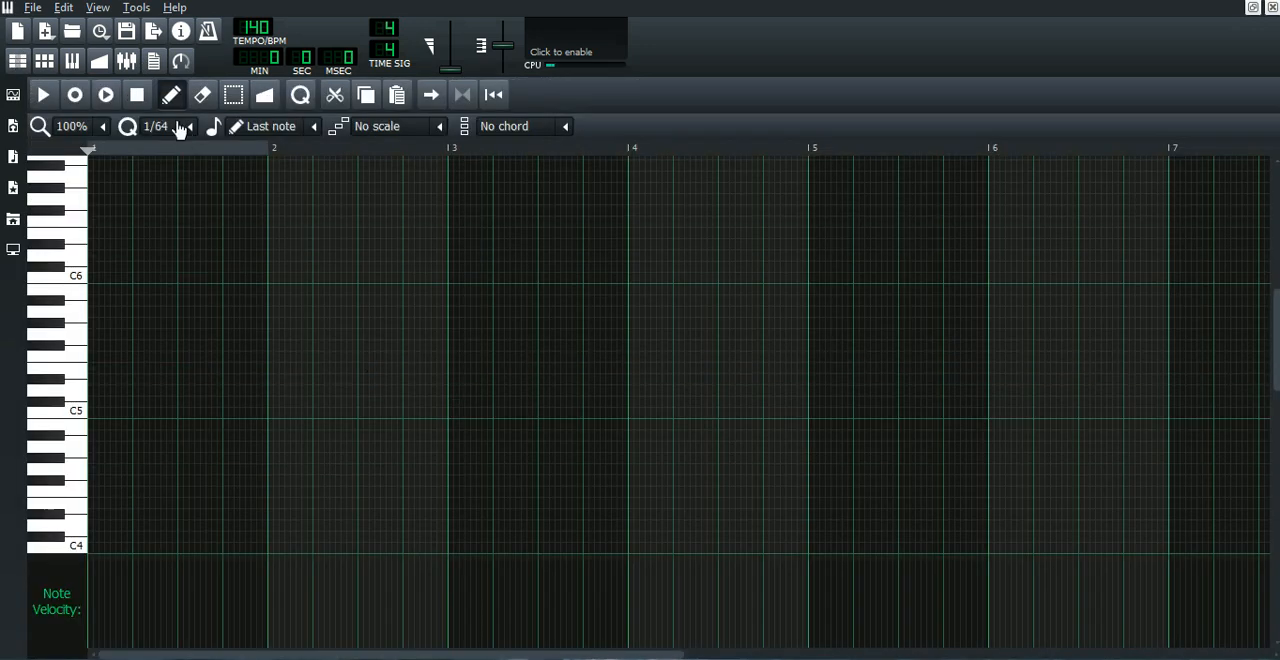
{"action": "left_click", "coordinate": [190, 126]}
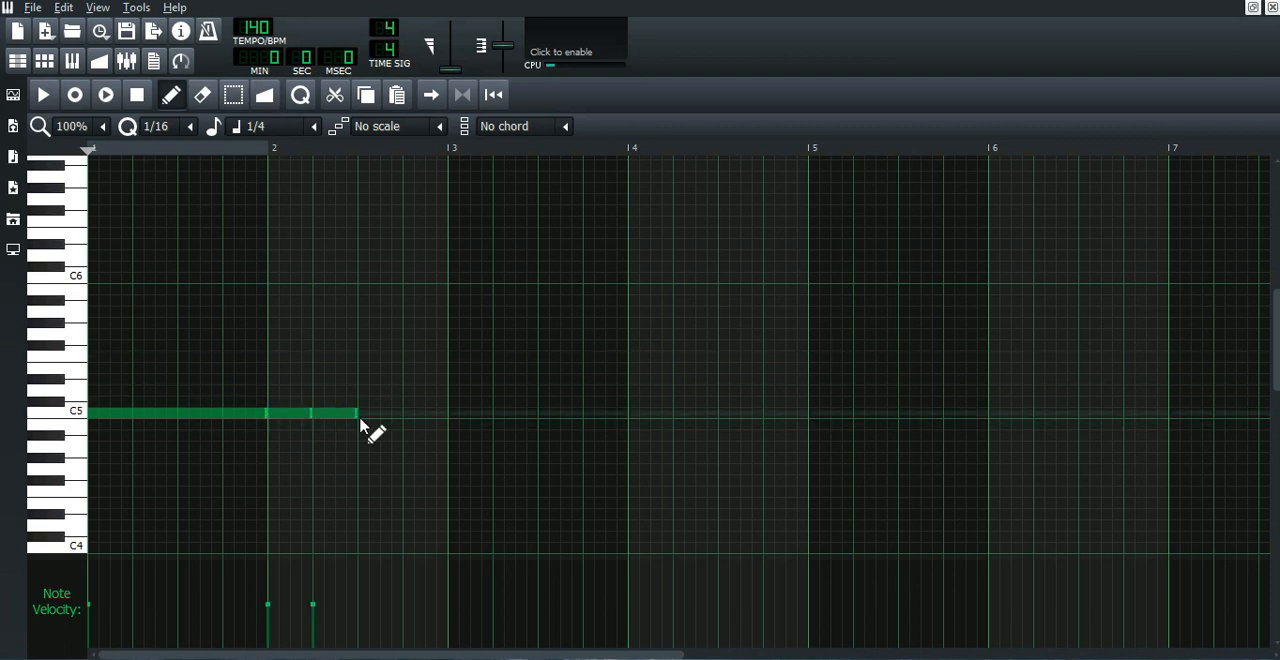
{"action": "left_click_drag", "start_coordinate": [355, 413], "coordinate": [450, 413]}
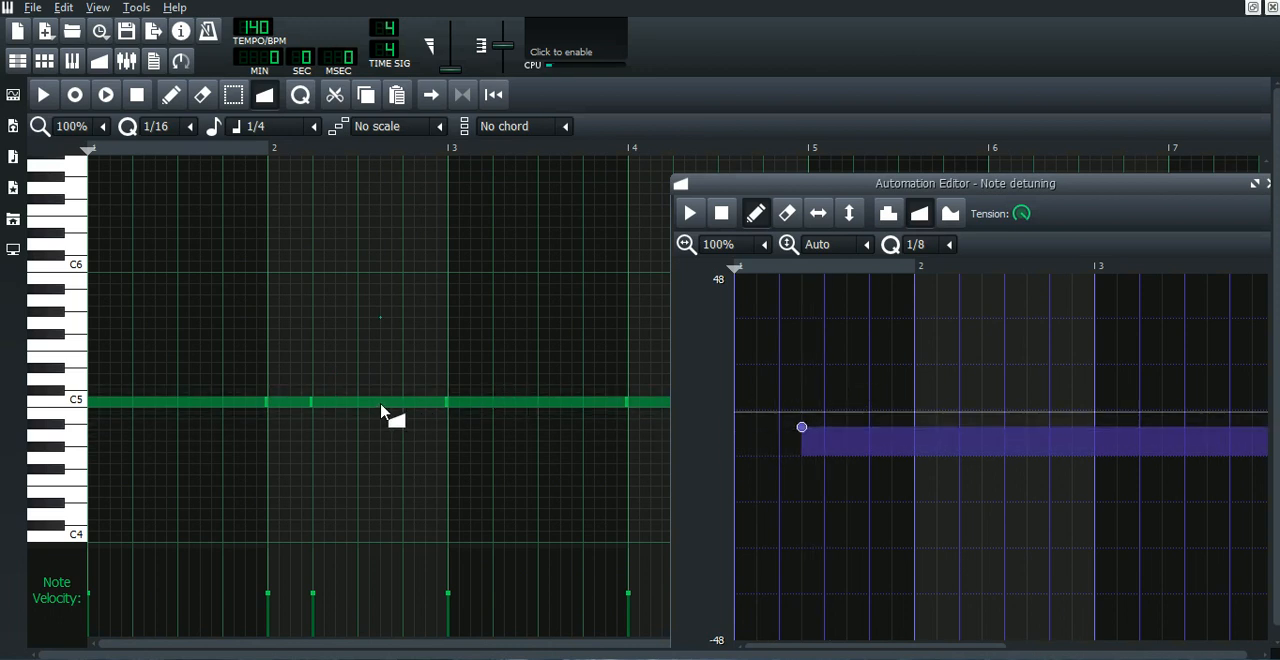
{"action": "mouse_move", "coordinate": [388, 335]}
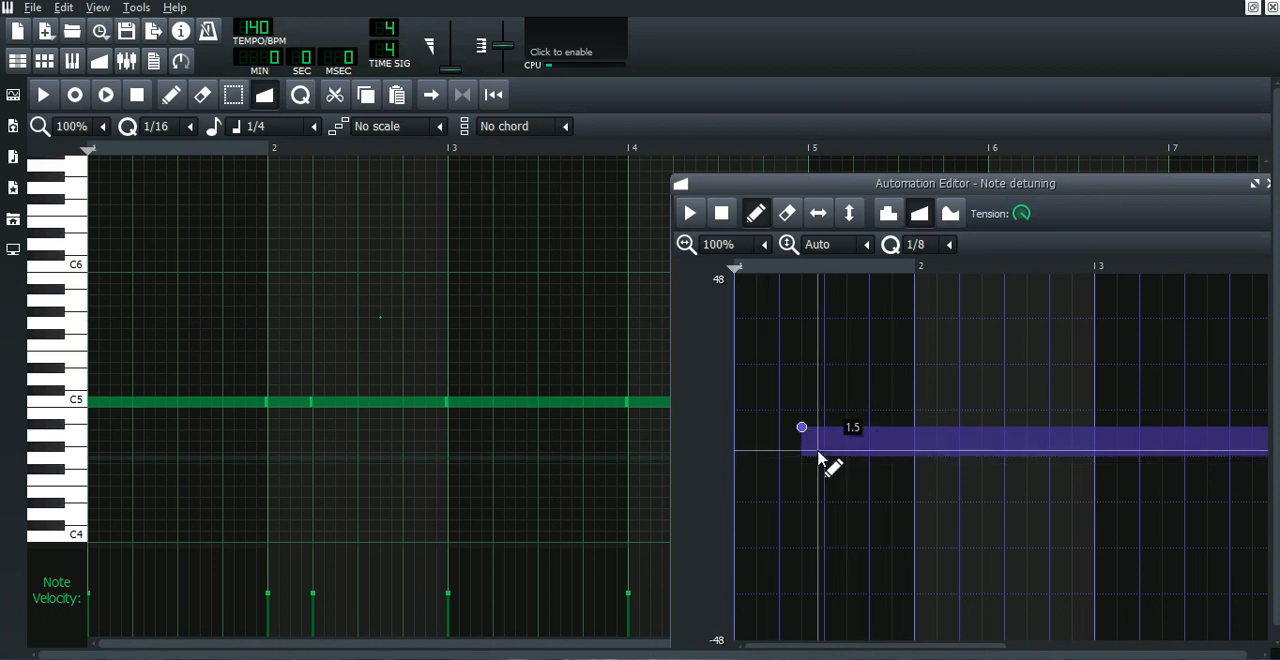
Draw a detune spike rising to 21 near the note start, then a quick downward slide.
{"action": "left_click_drag", "start_coordinate": [801, 427], "coordinate": [821, 412]}
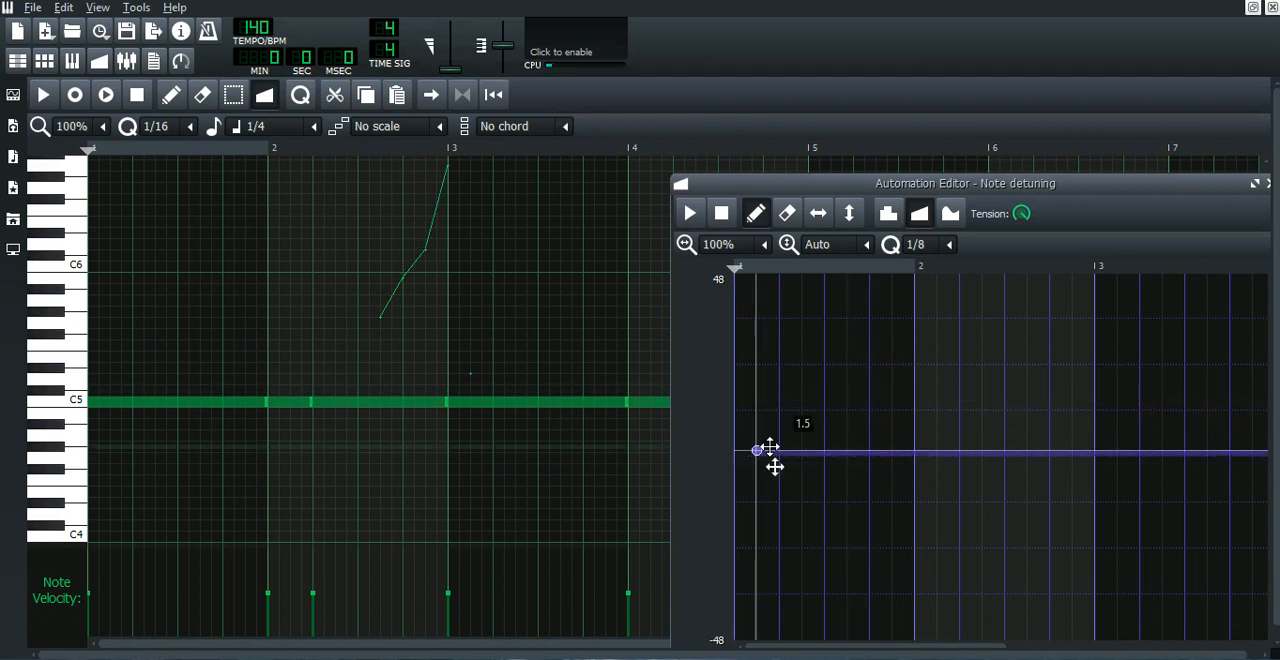
{"action": "left_click_drag", "start_coordinate": [755, 450], "coordinate": [818, 388]}
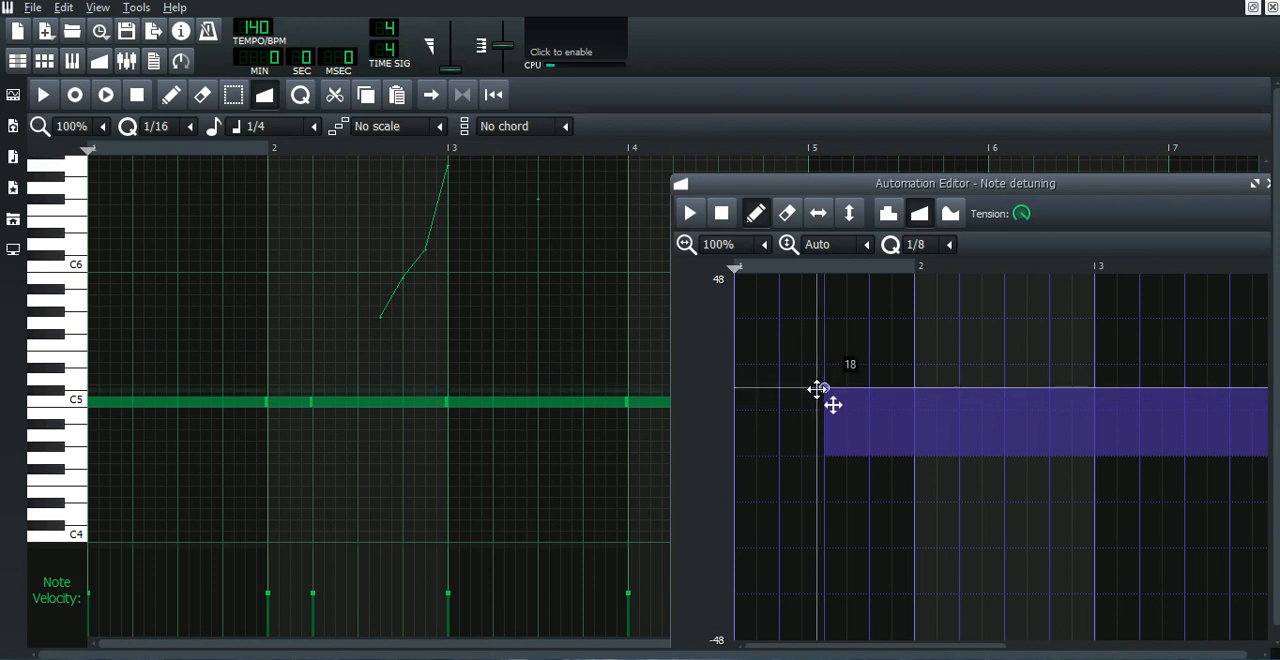
{"action": "left_click_drag", "start_coordinate": [820, 404], "coordinate": [820, 388]}
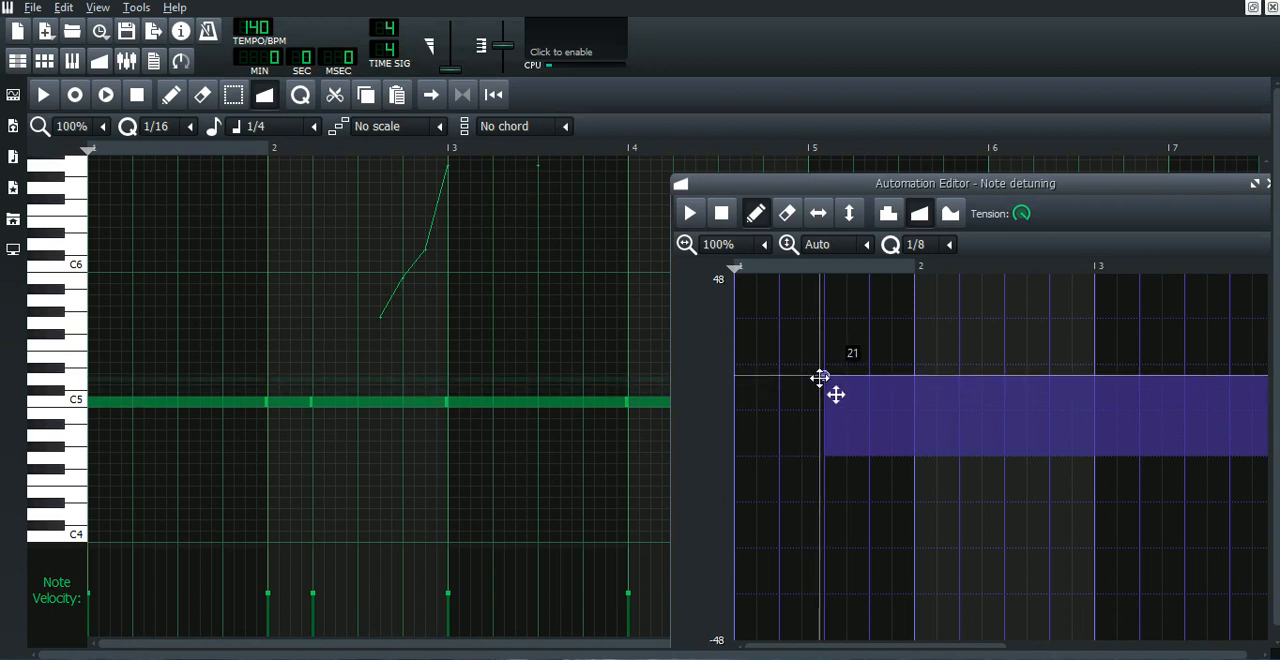
{"action": "left_click_drag", "start_coordinate": [820, 378], "coordinate": [846, 412]}
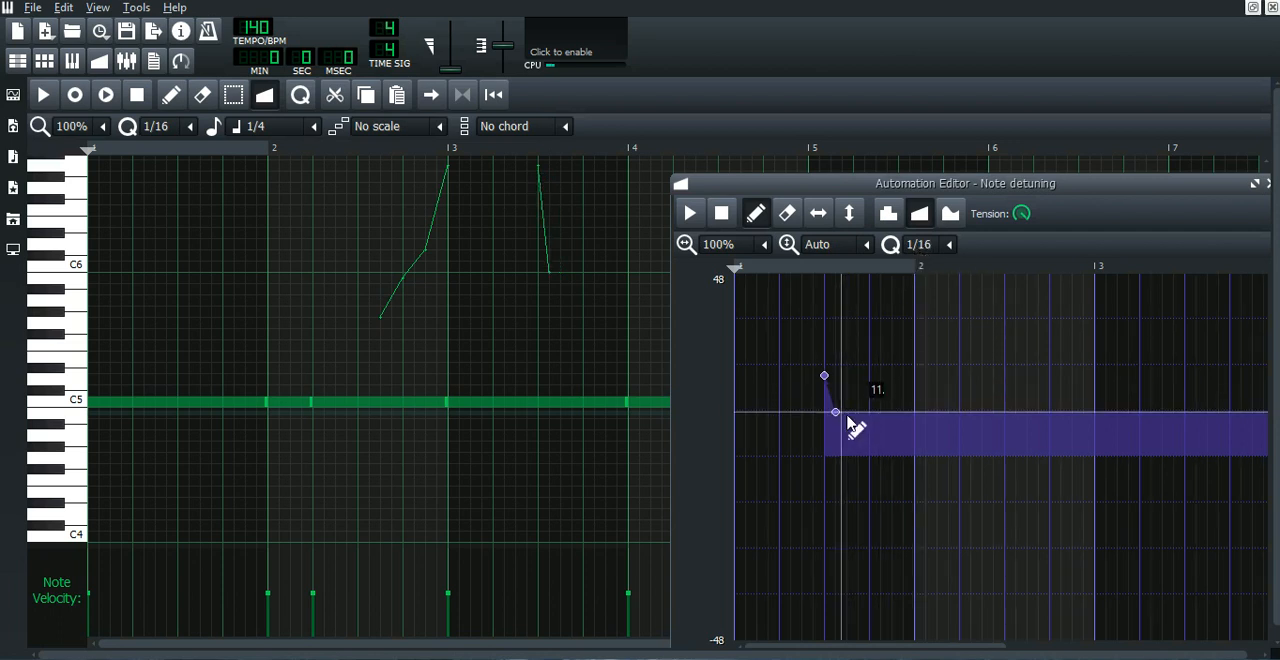
{"action": "left_click_drag", "start_coordinate": [835, 412], "coordinate": [835, 432]}
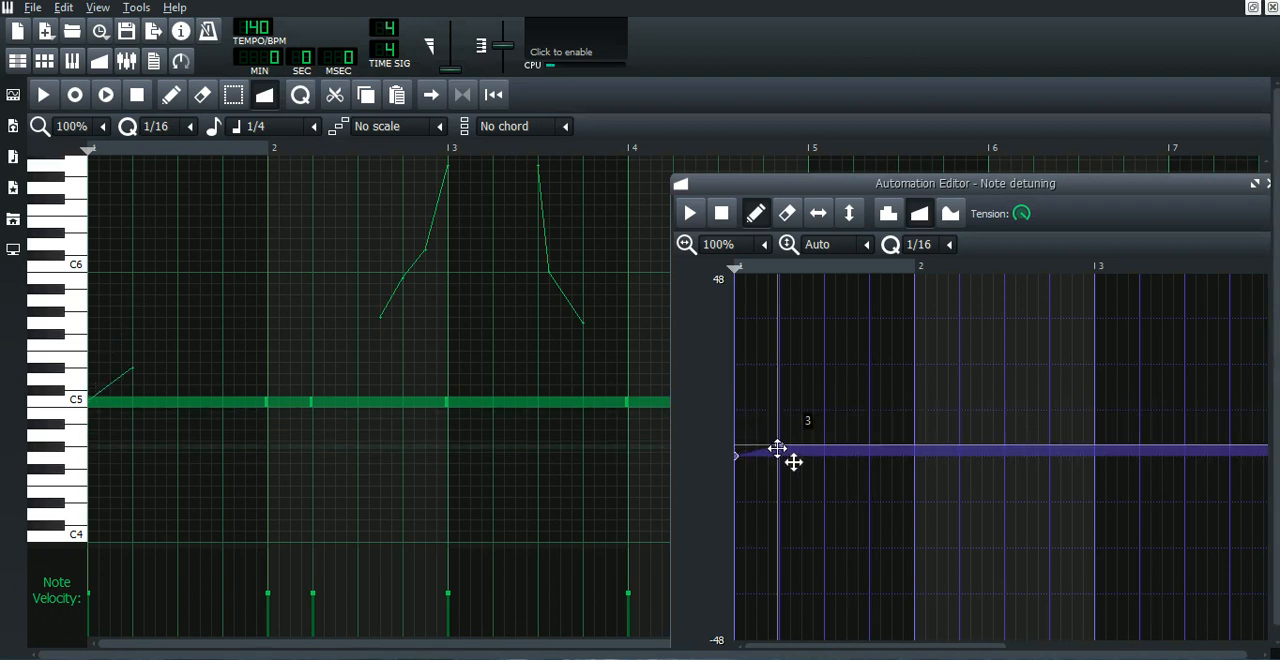
Reshape detune curves: flatten the start, add a peak dipping below zero, and a sharp drop.
{"action": "left_click_drag", "start_coordinate": [778, 450], "coordinate": [810, 398]}
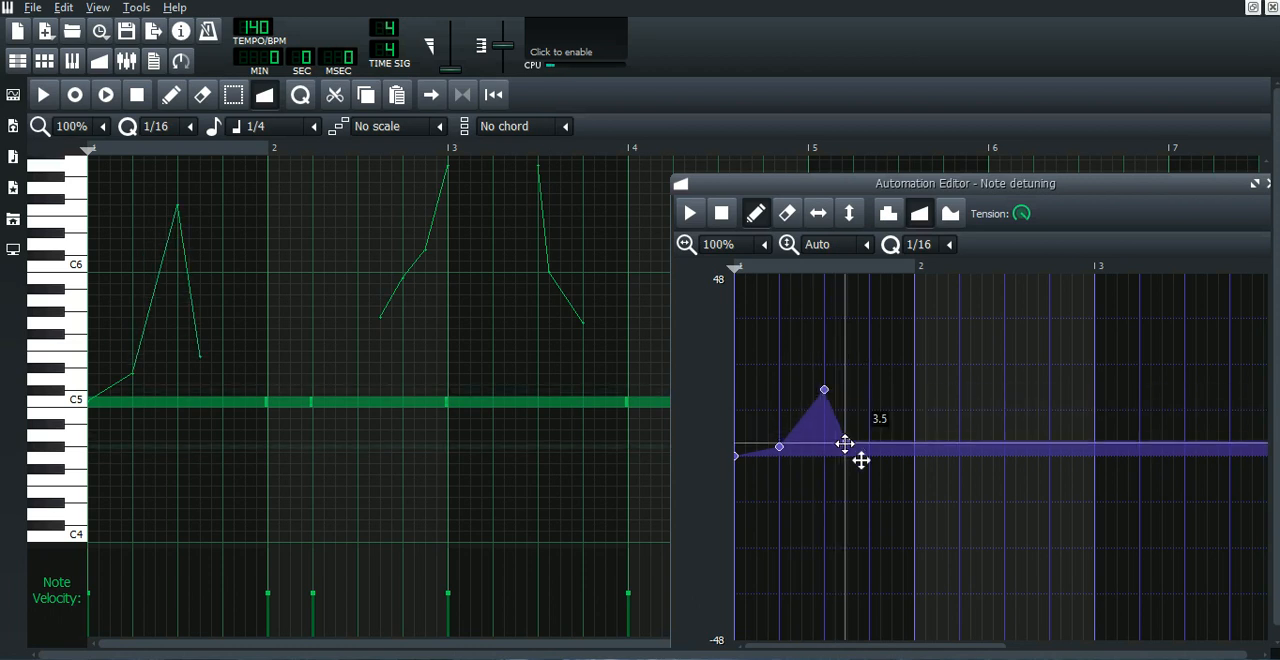
{"action": "left_click_drag", "start_coordinate": [845, 445], "coordinate": [847, 480]}
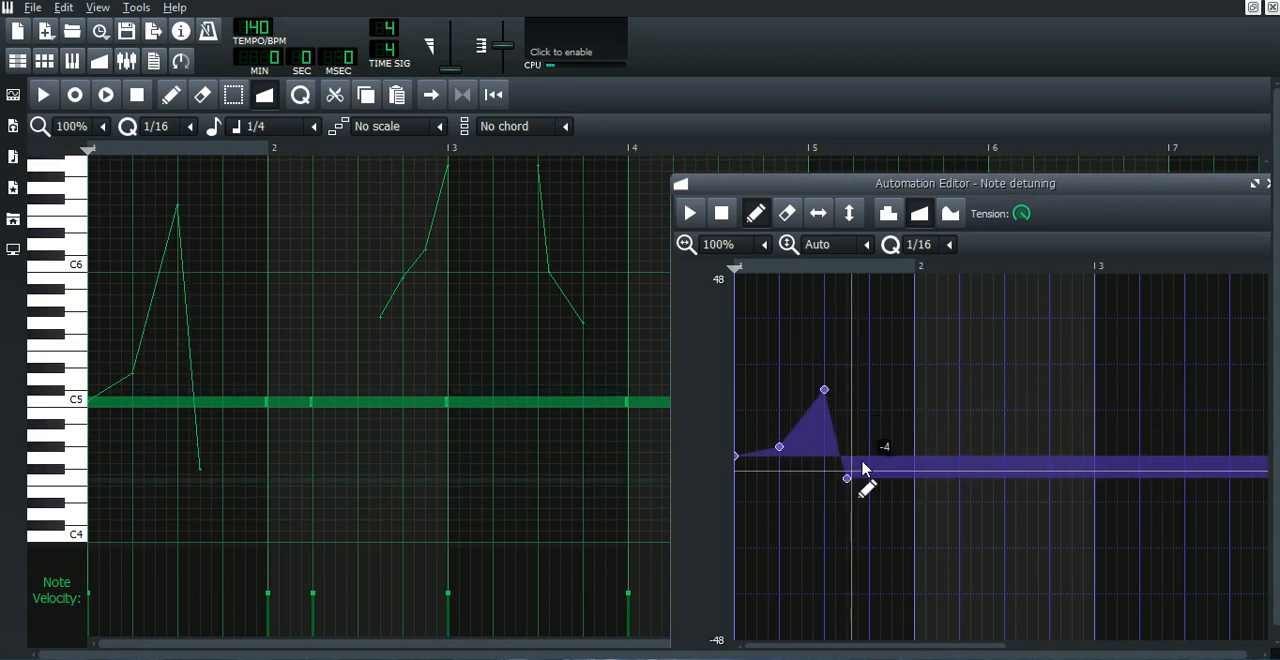
{"action": "left_click_drag", "start_coordinate": [847, 478], "coordinate": [847, 458]}
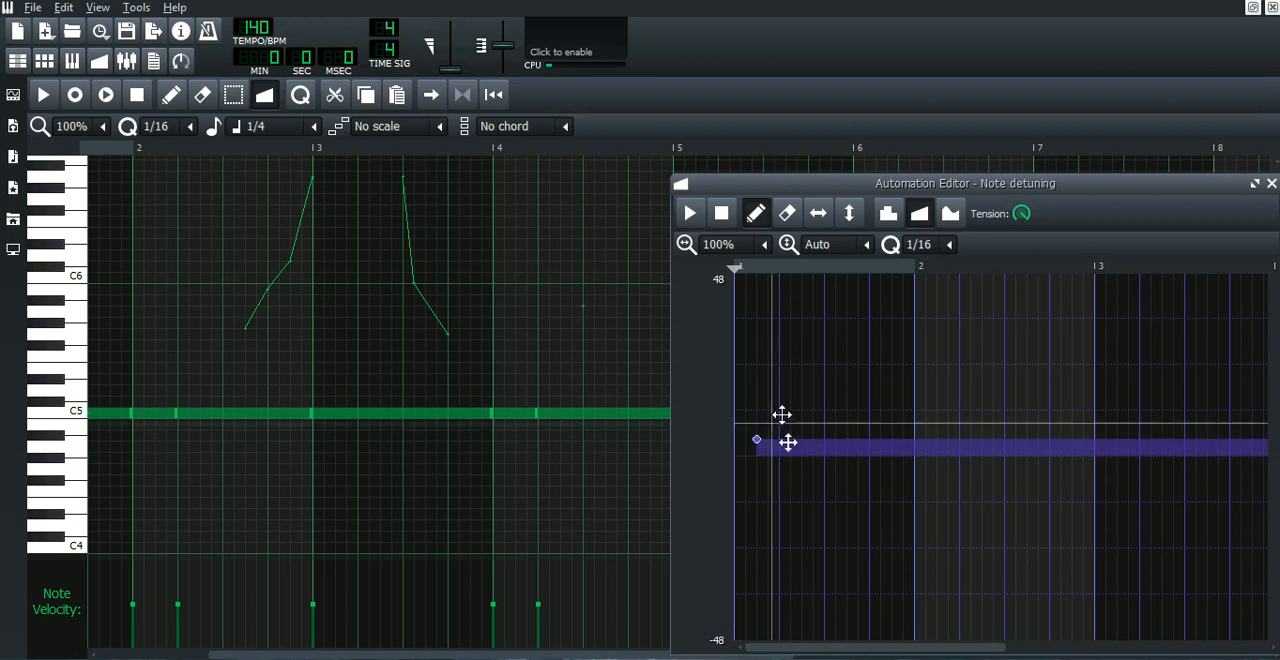
{"action": "left_click_drag", "start_coordinate": [757, 440], "coordinate": [780, 375]}
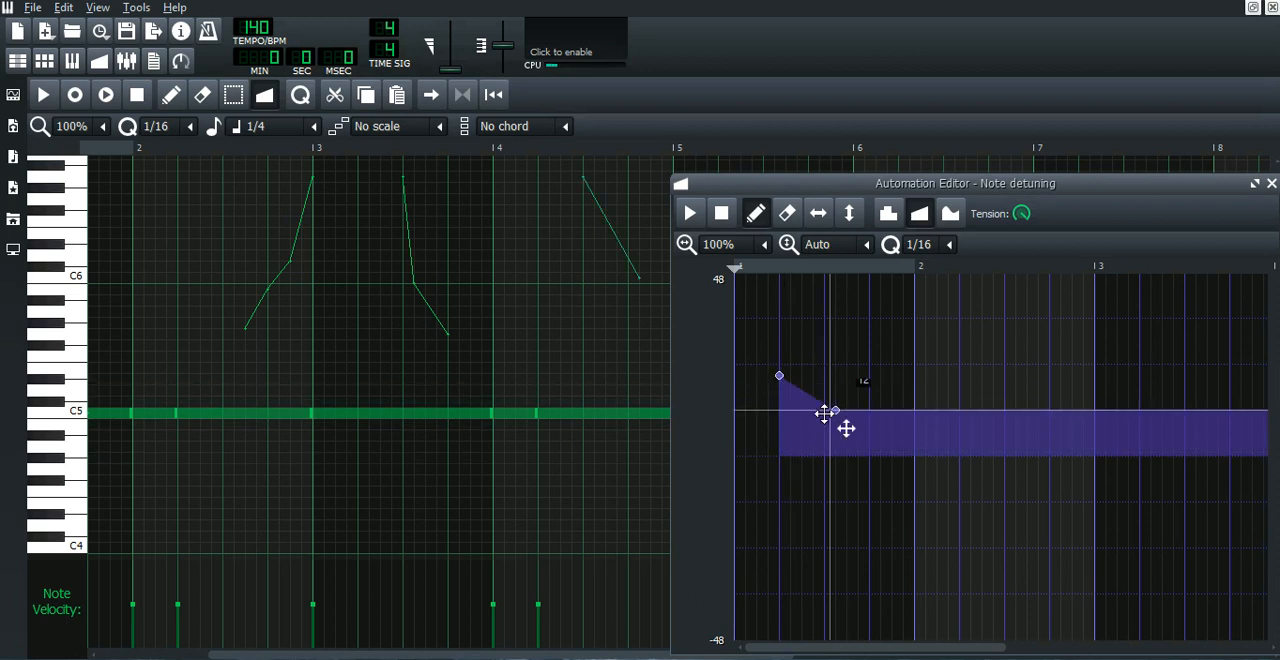